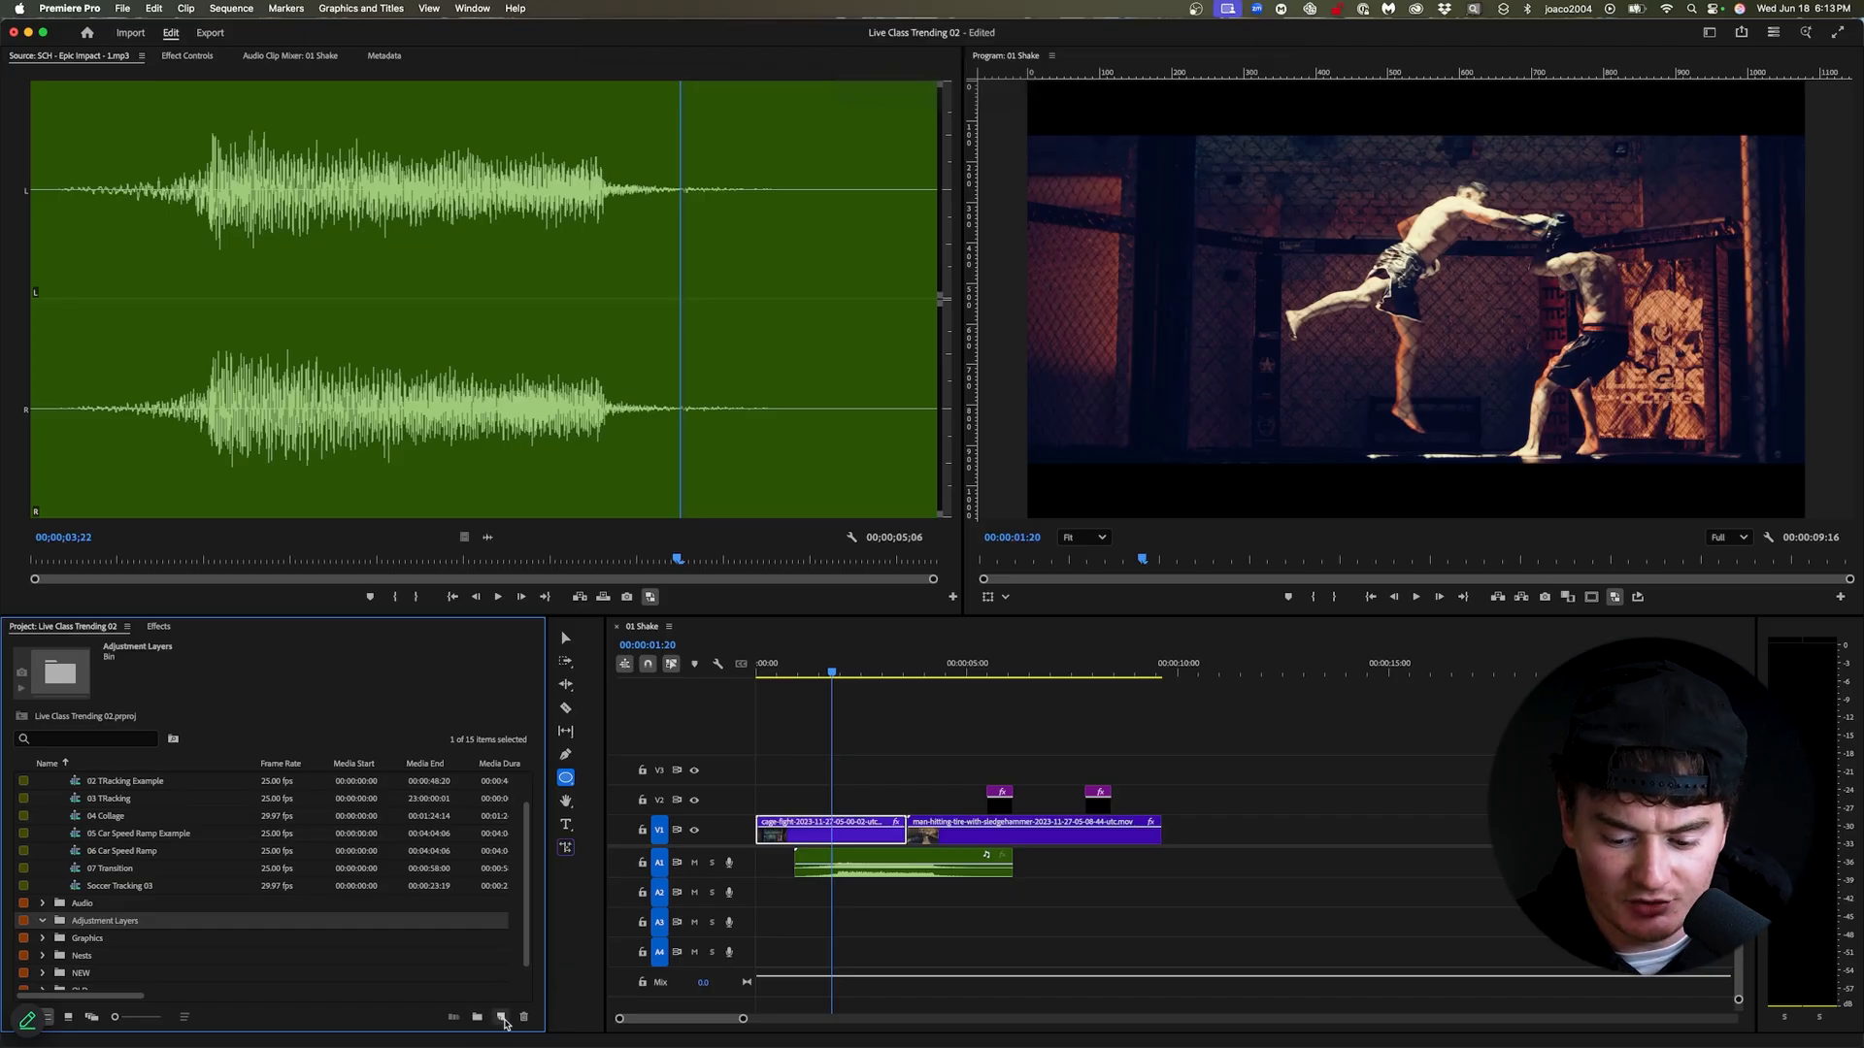
# Create a new 1920x1080 adjustment layer from the Project panel's New Item menu.
pyautogui.click(502, 1018)
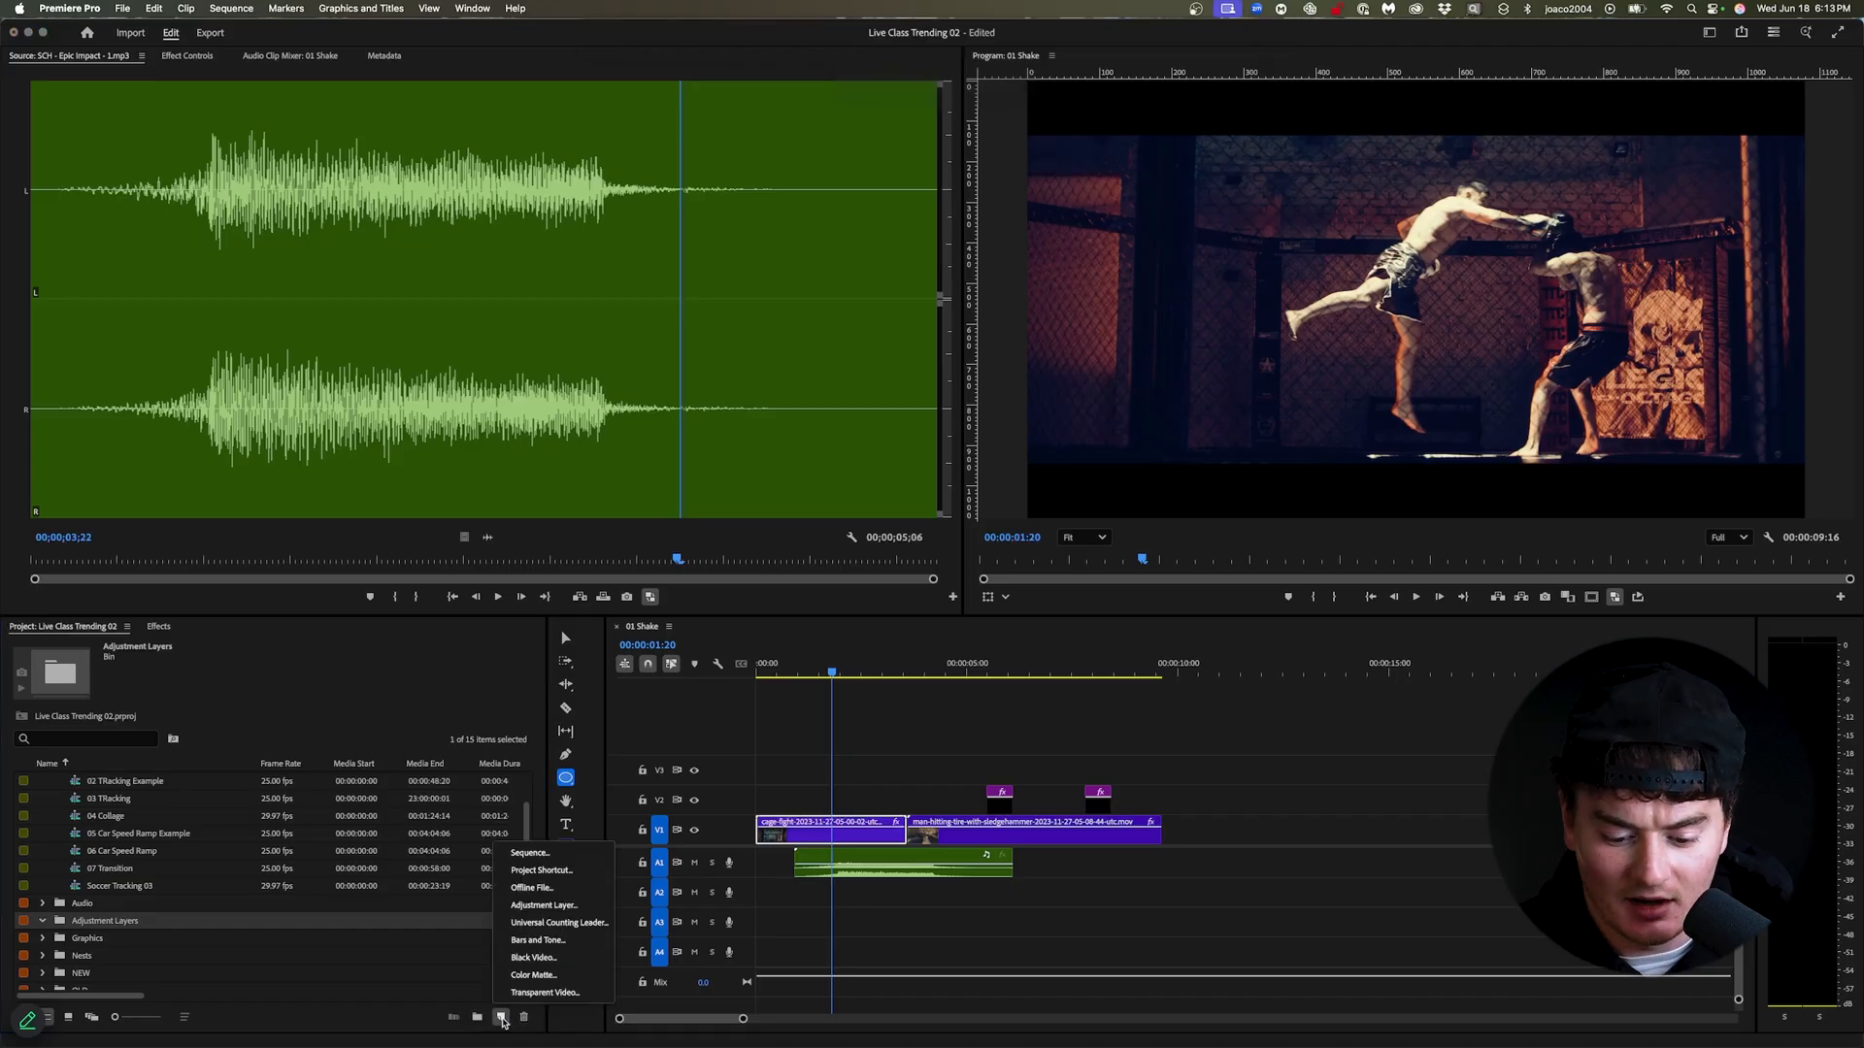
pyautogui.moveTo(545, 905)
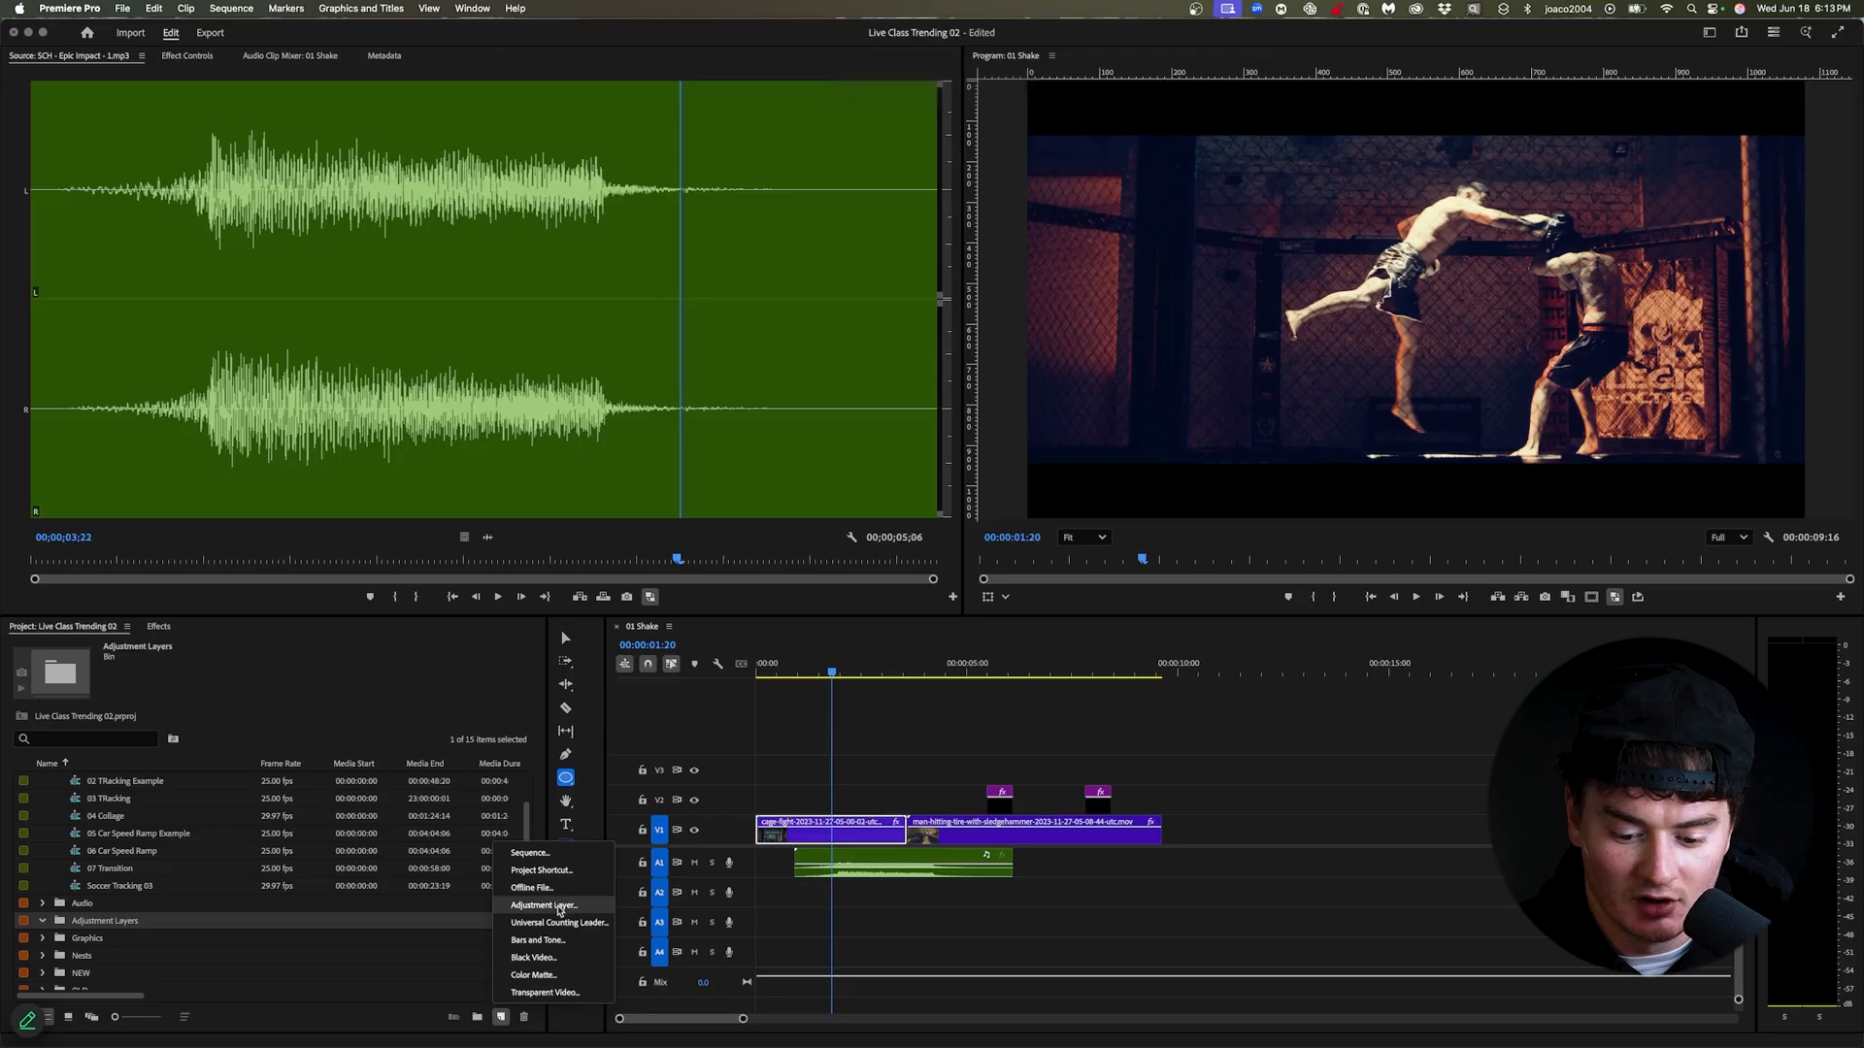
pyautogui.click(544, 904)
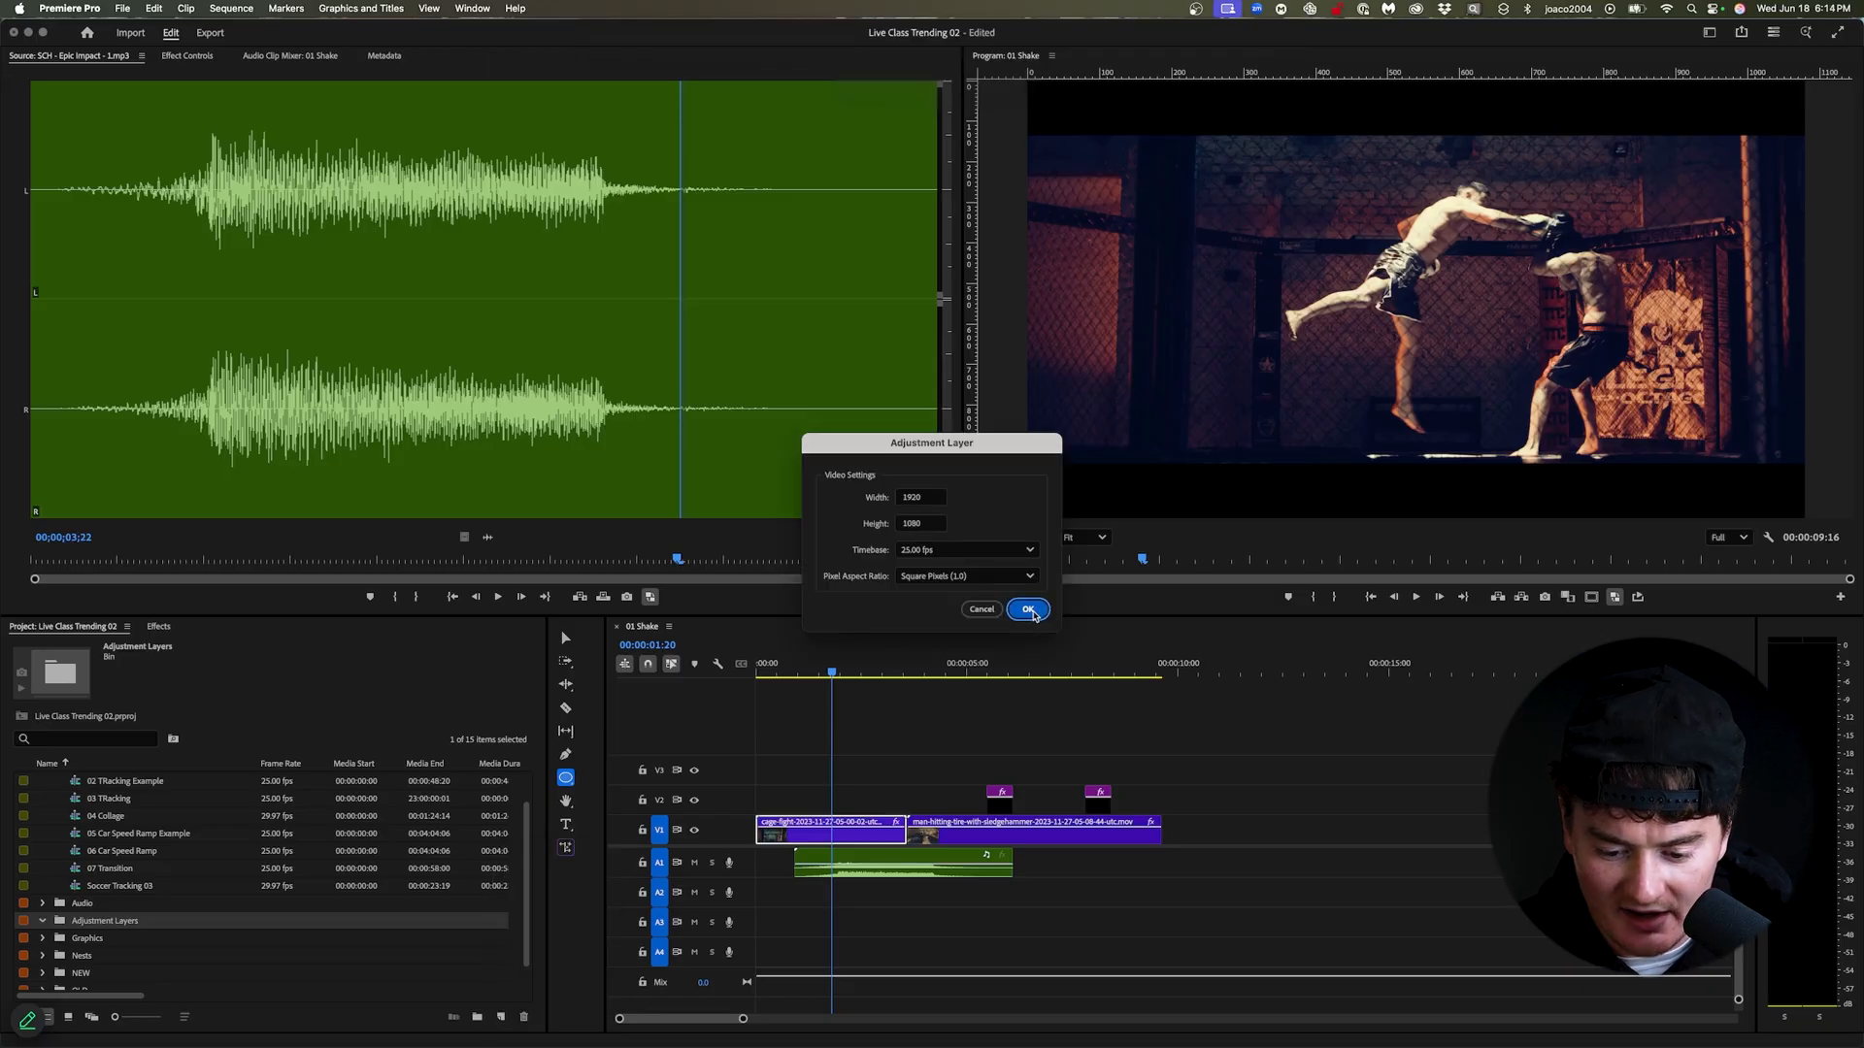
pyautogui.click(1027, 610)
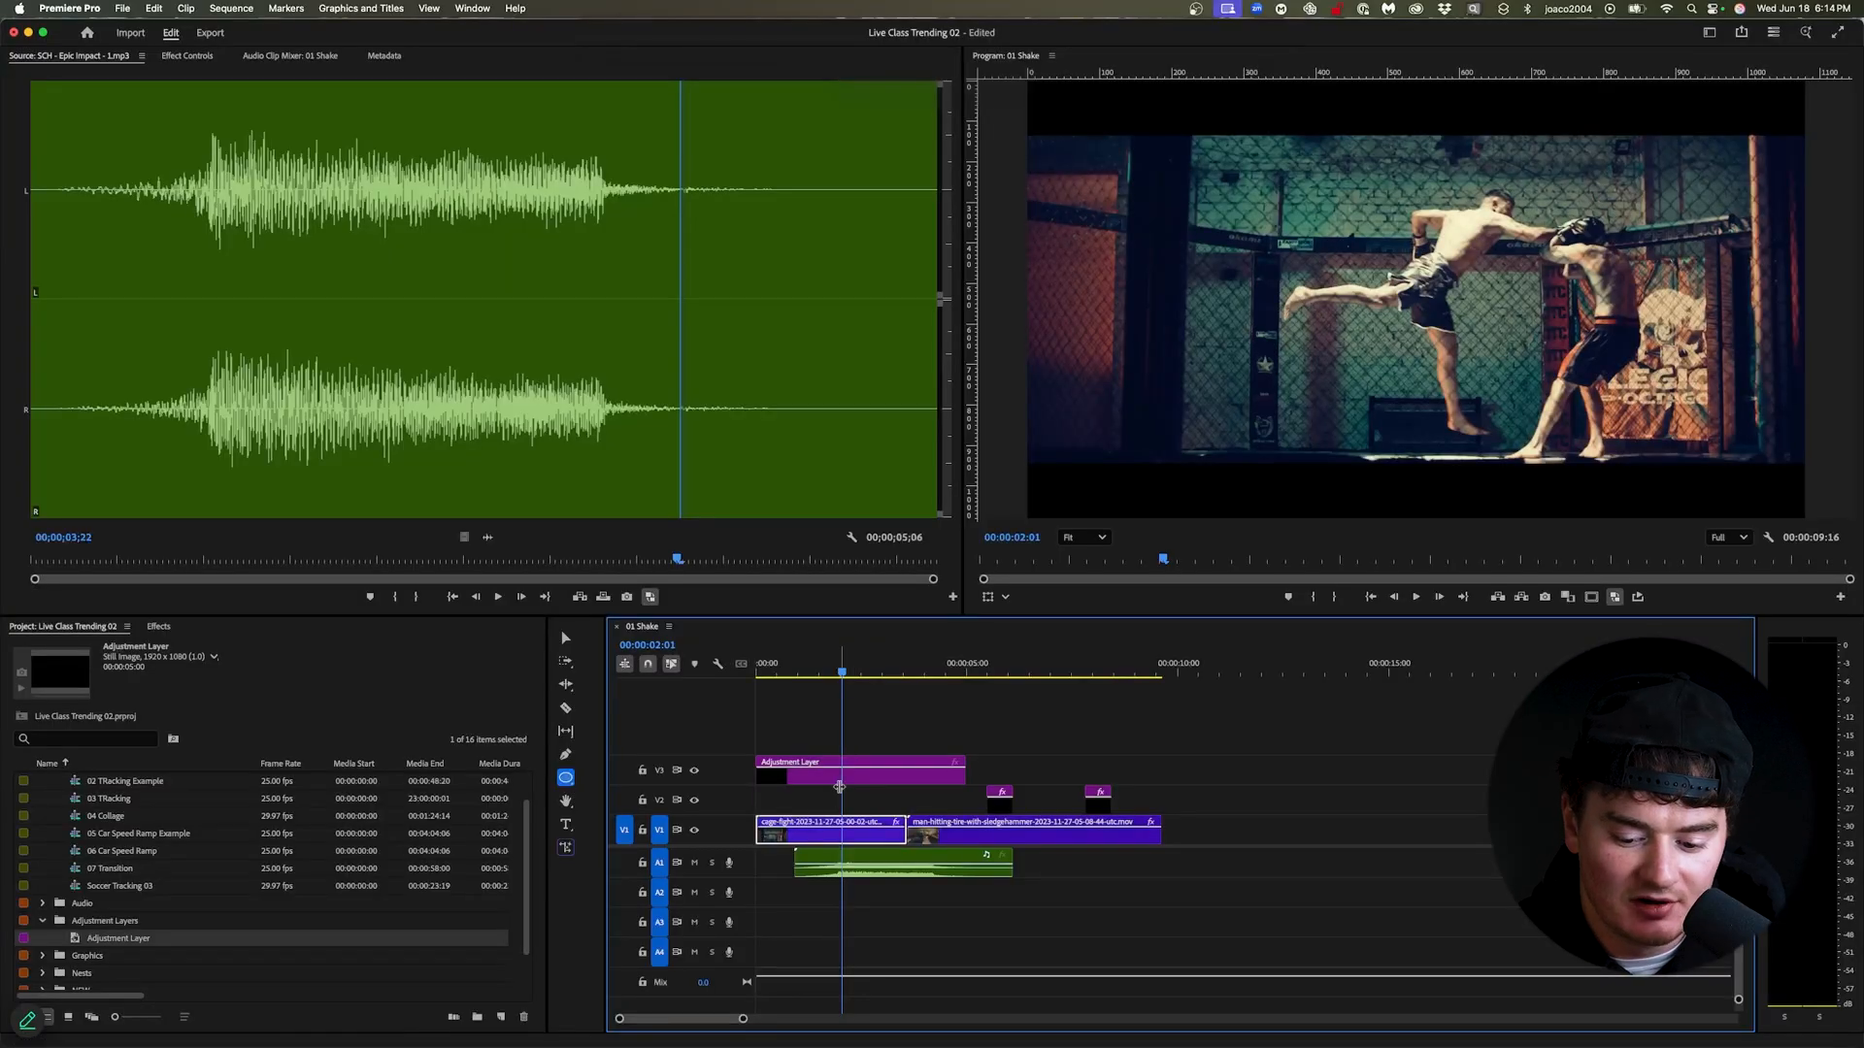
# Select the V3 adjustment layer and return the playhead to the kick impact at 00:00:01:20.
pyautogui.click(850, 769)
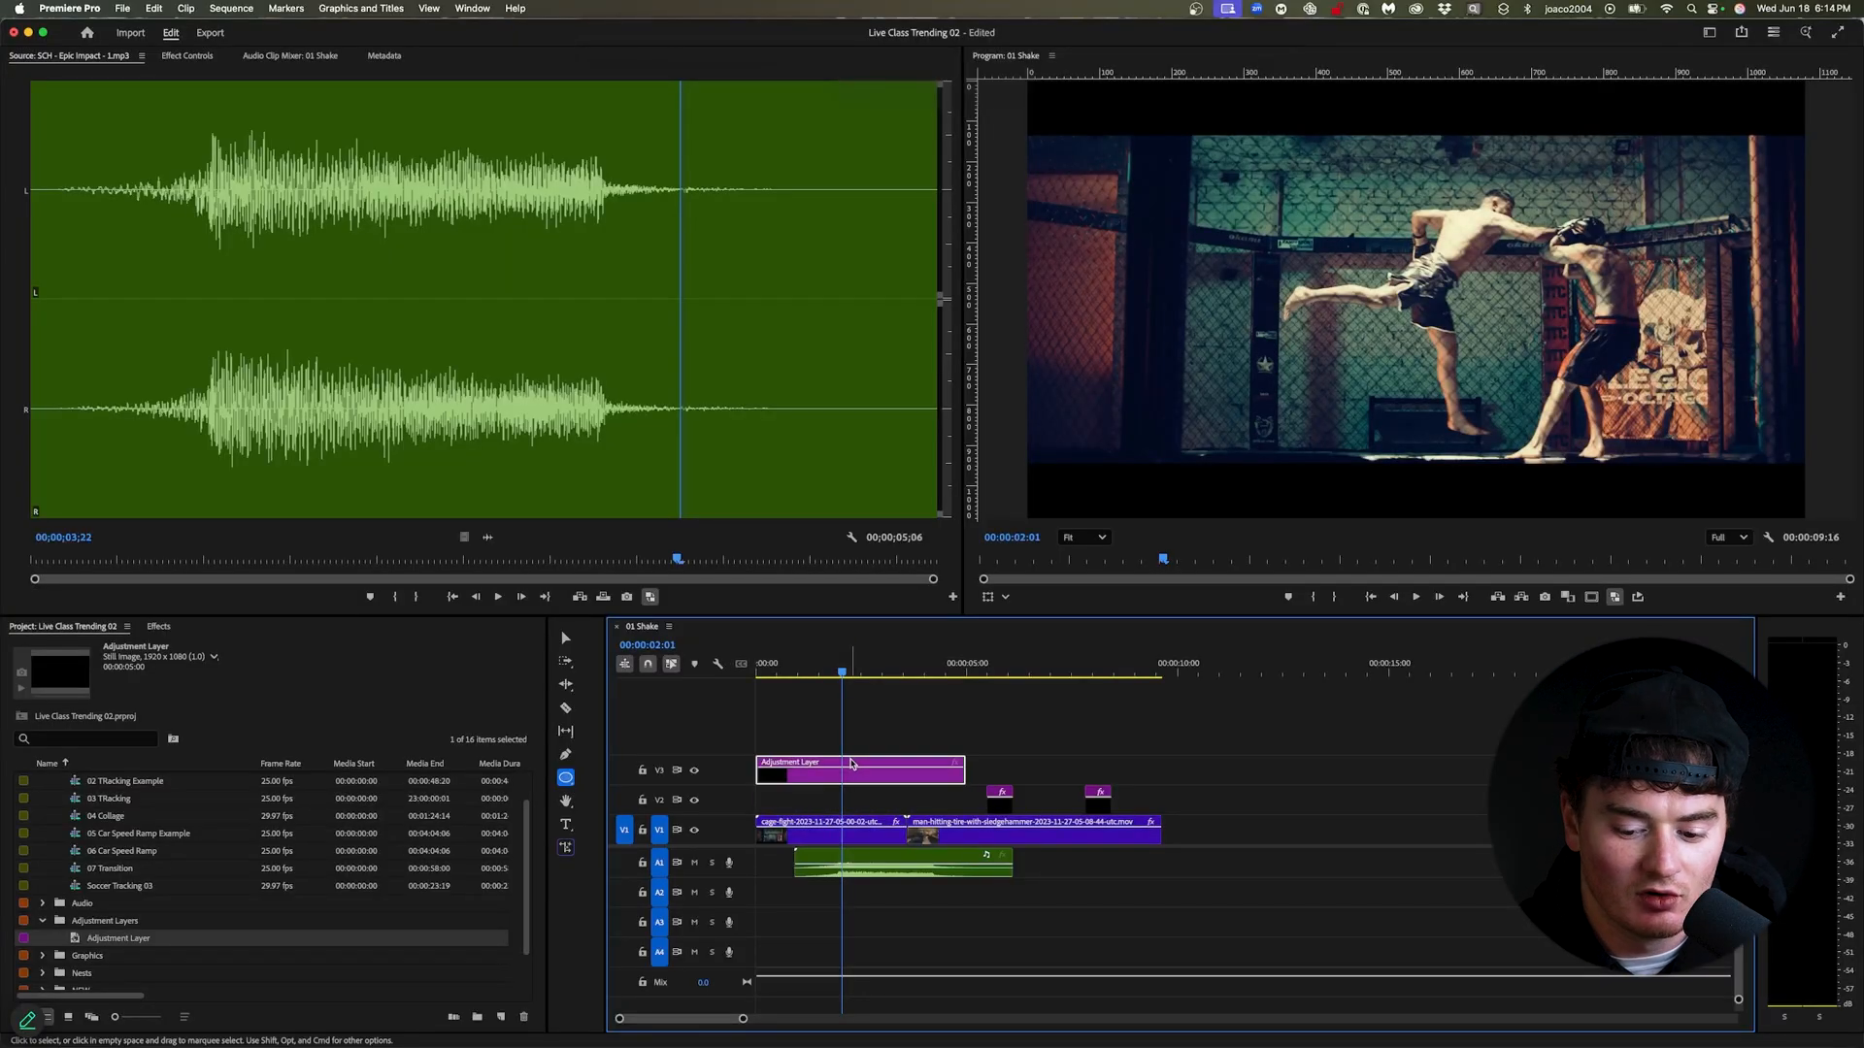
pyautogui.moveTo(850, 763)
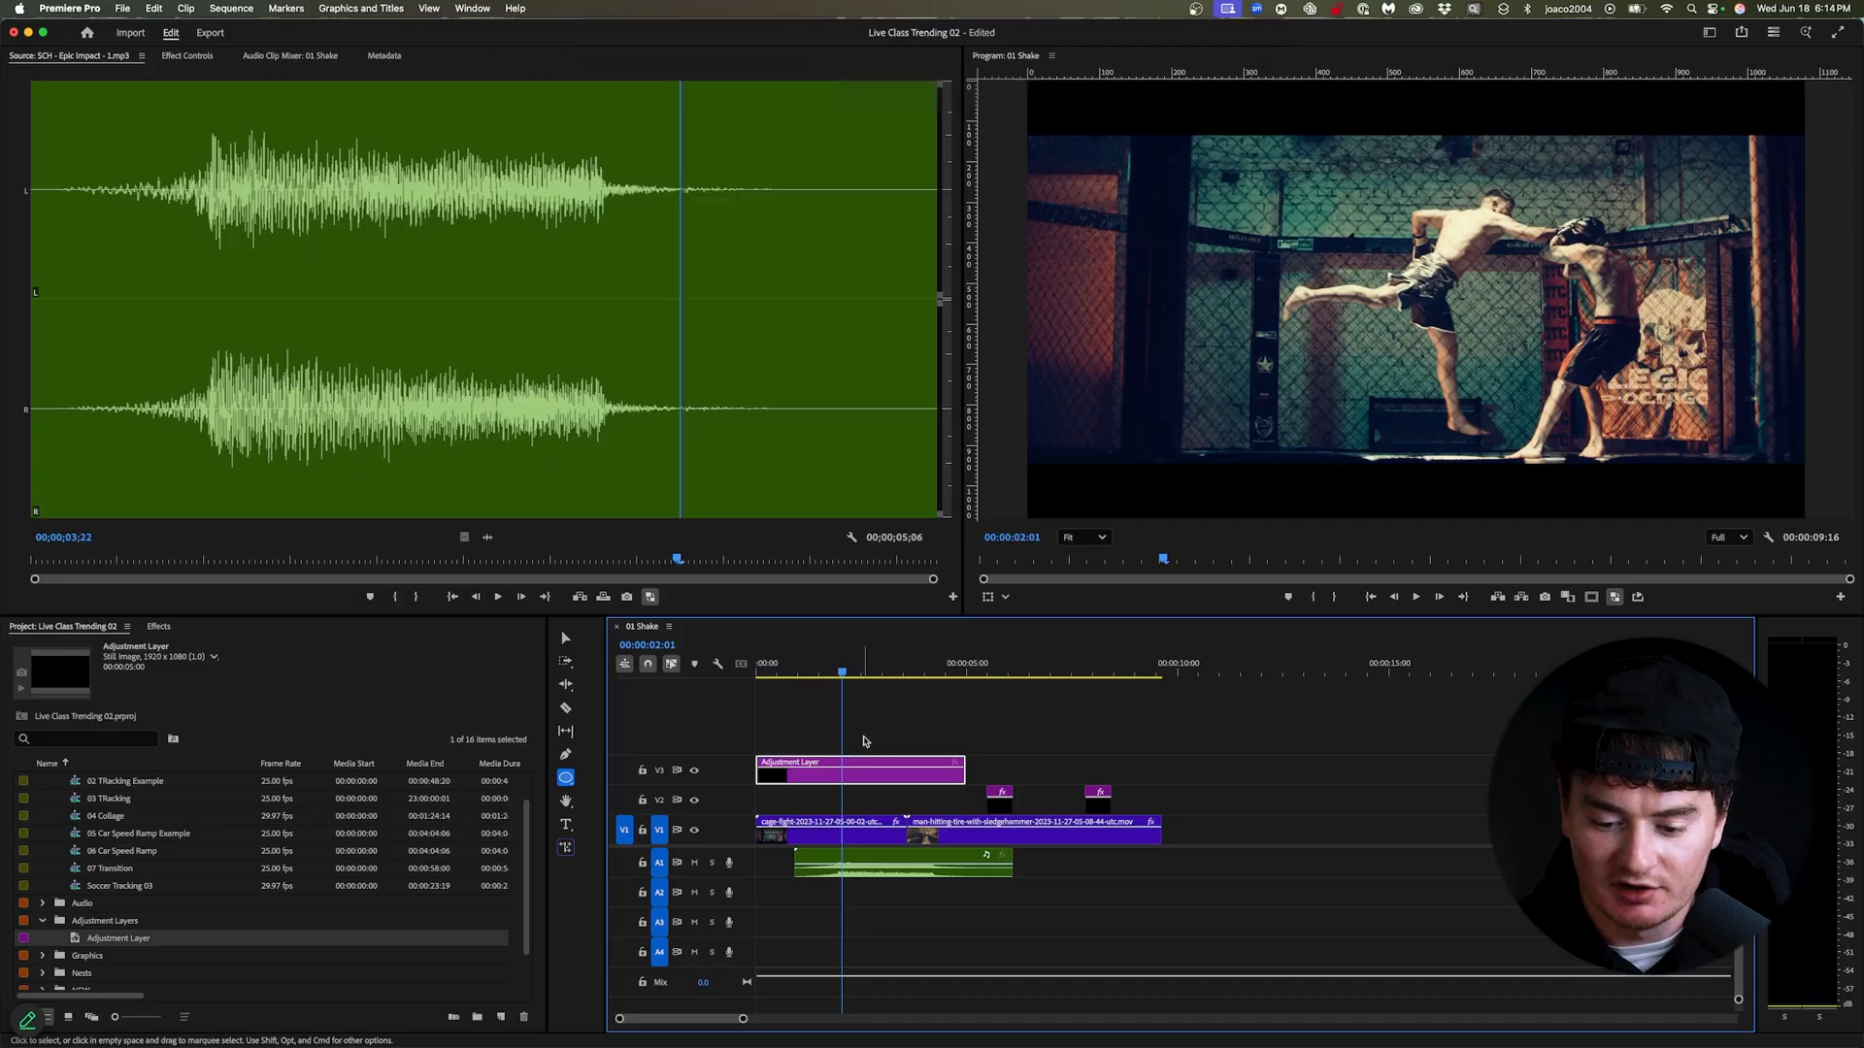
pyautogui.click(827, 673)
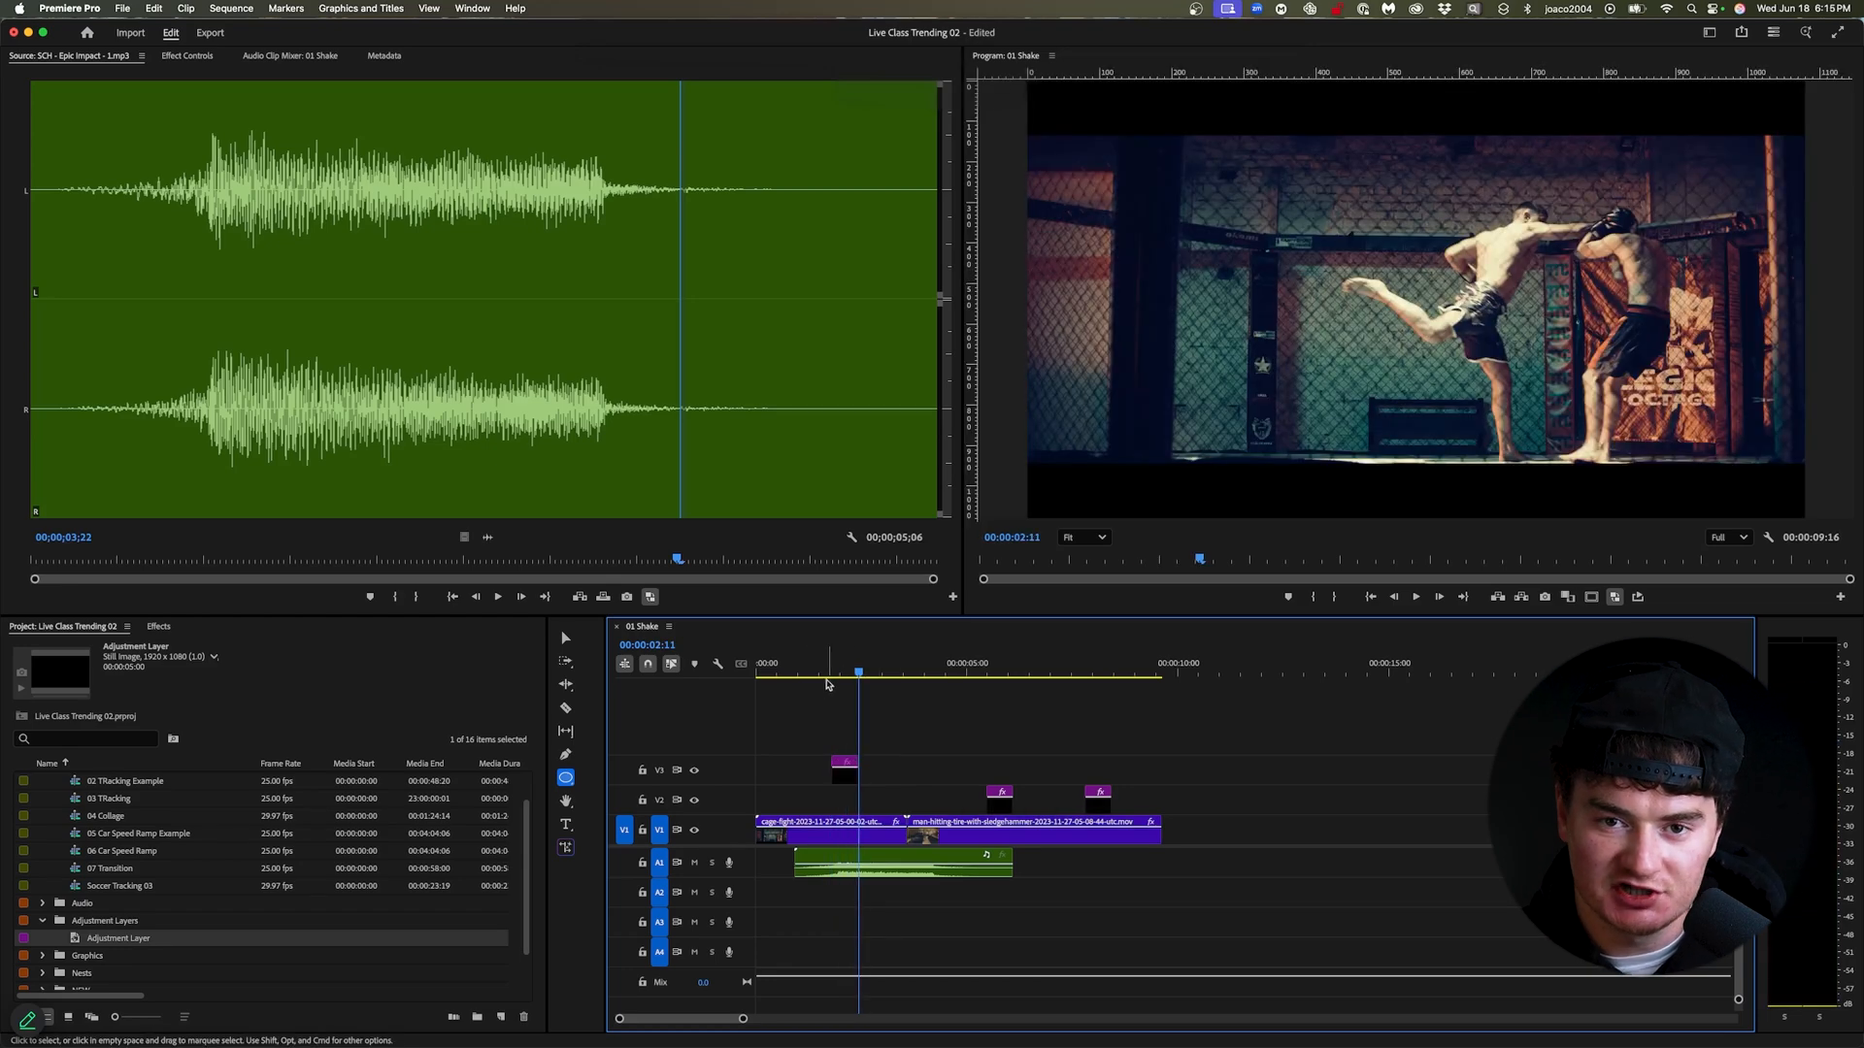
pyautogui.click(832, 672)
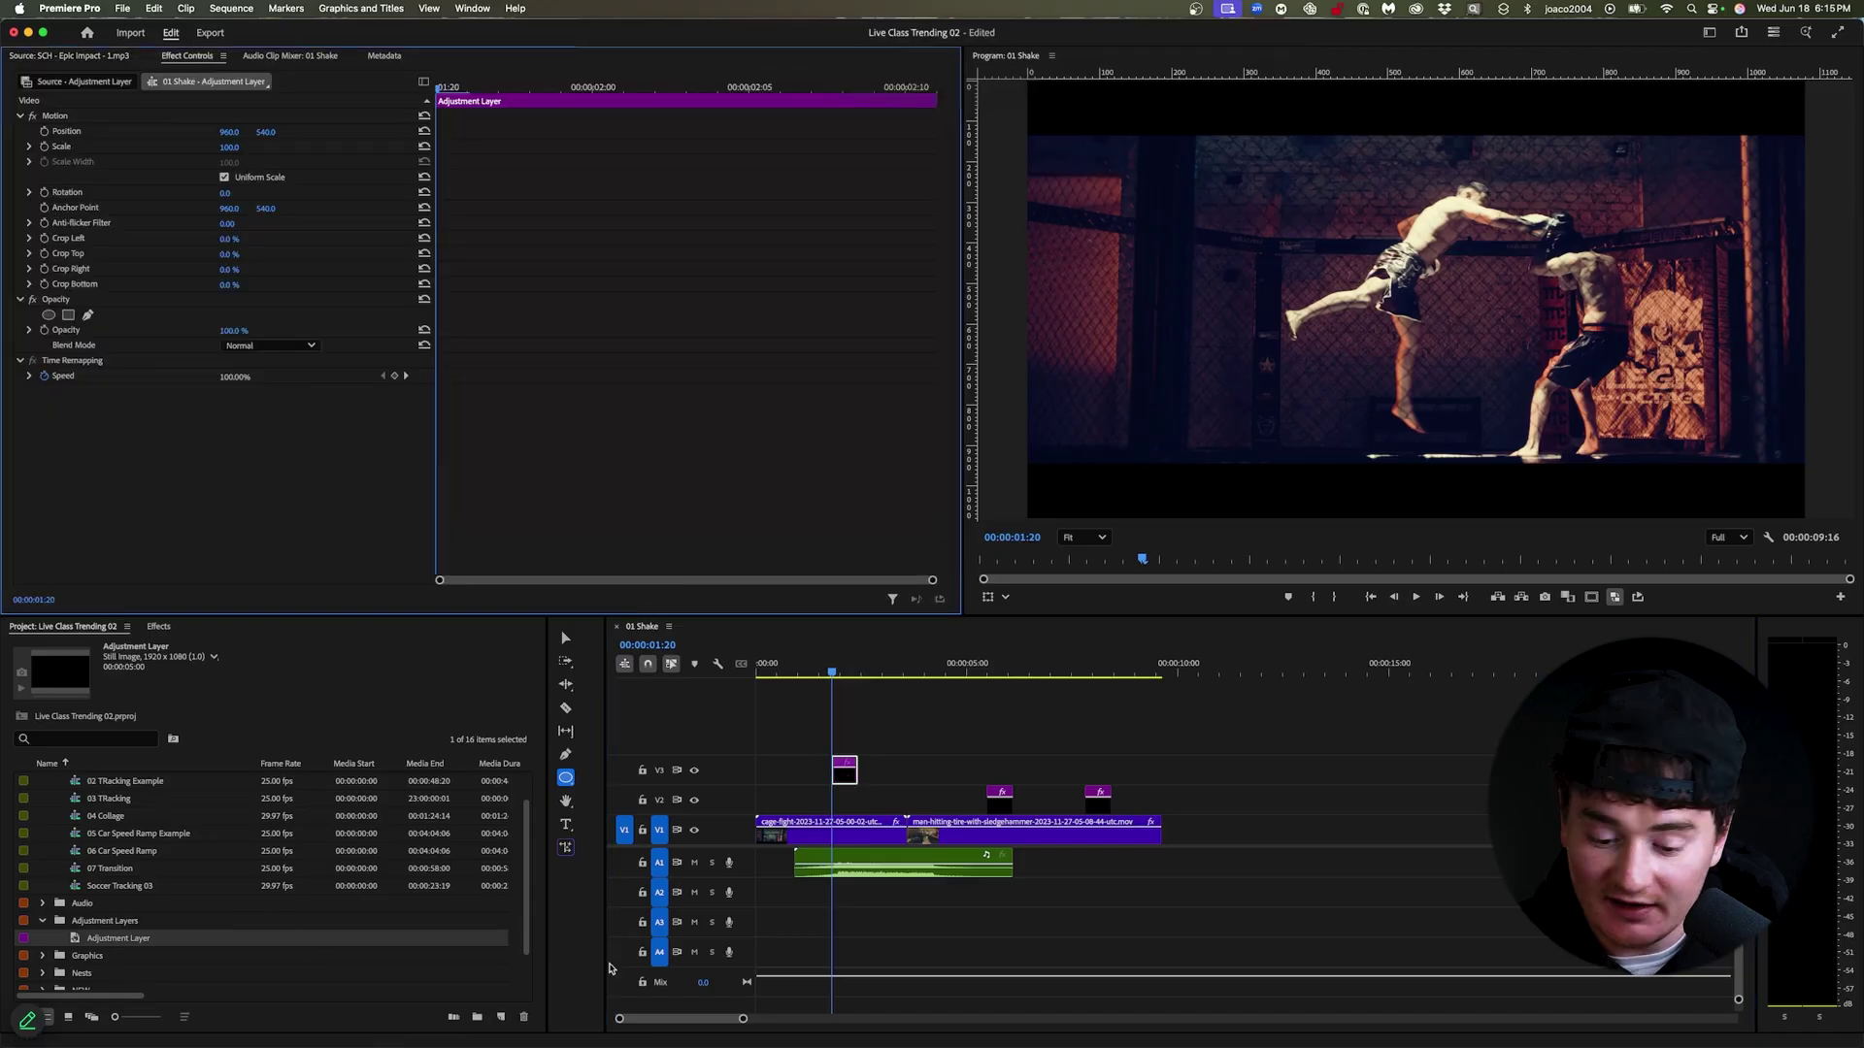
# Apply the Transform effect to the adjustment layer and show its properties in Effect Controls.
pyautogui.click(158, 626)
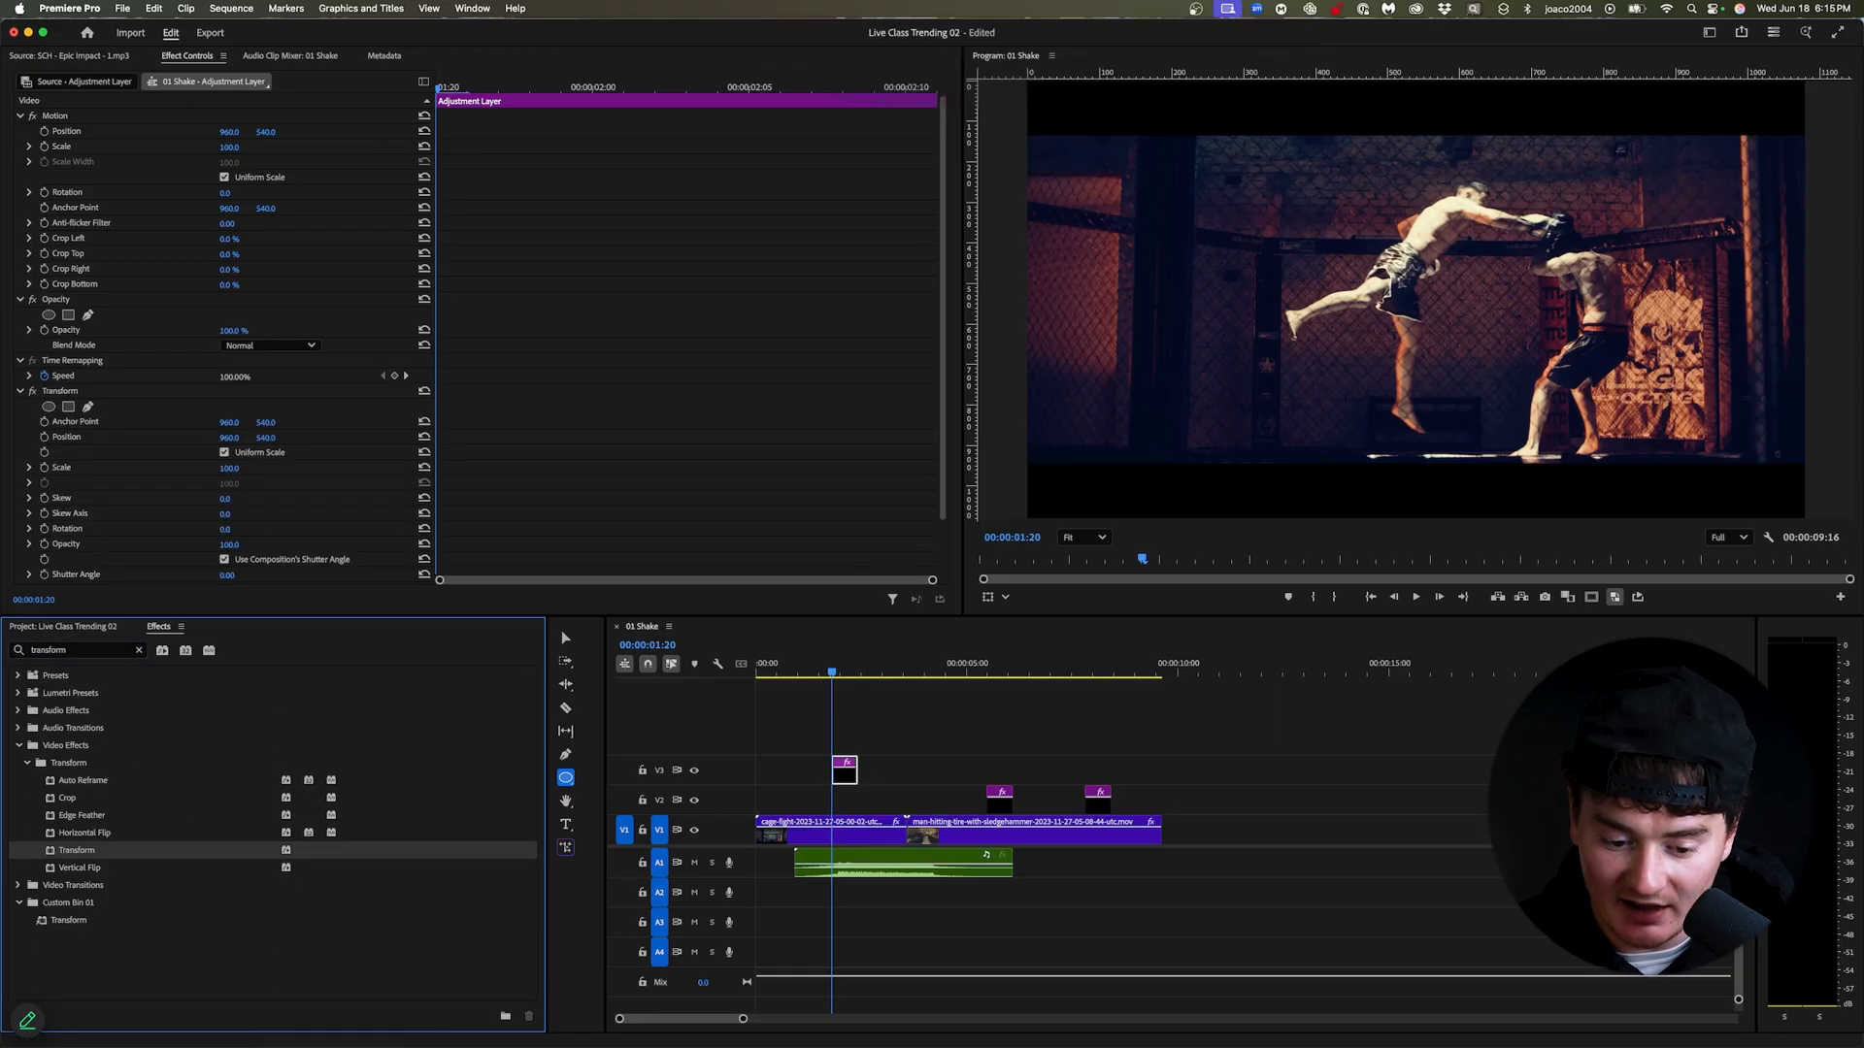
pyautogui.click(59, 391)
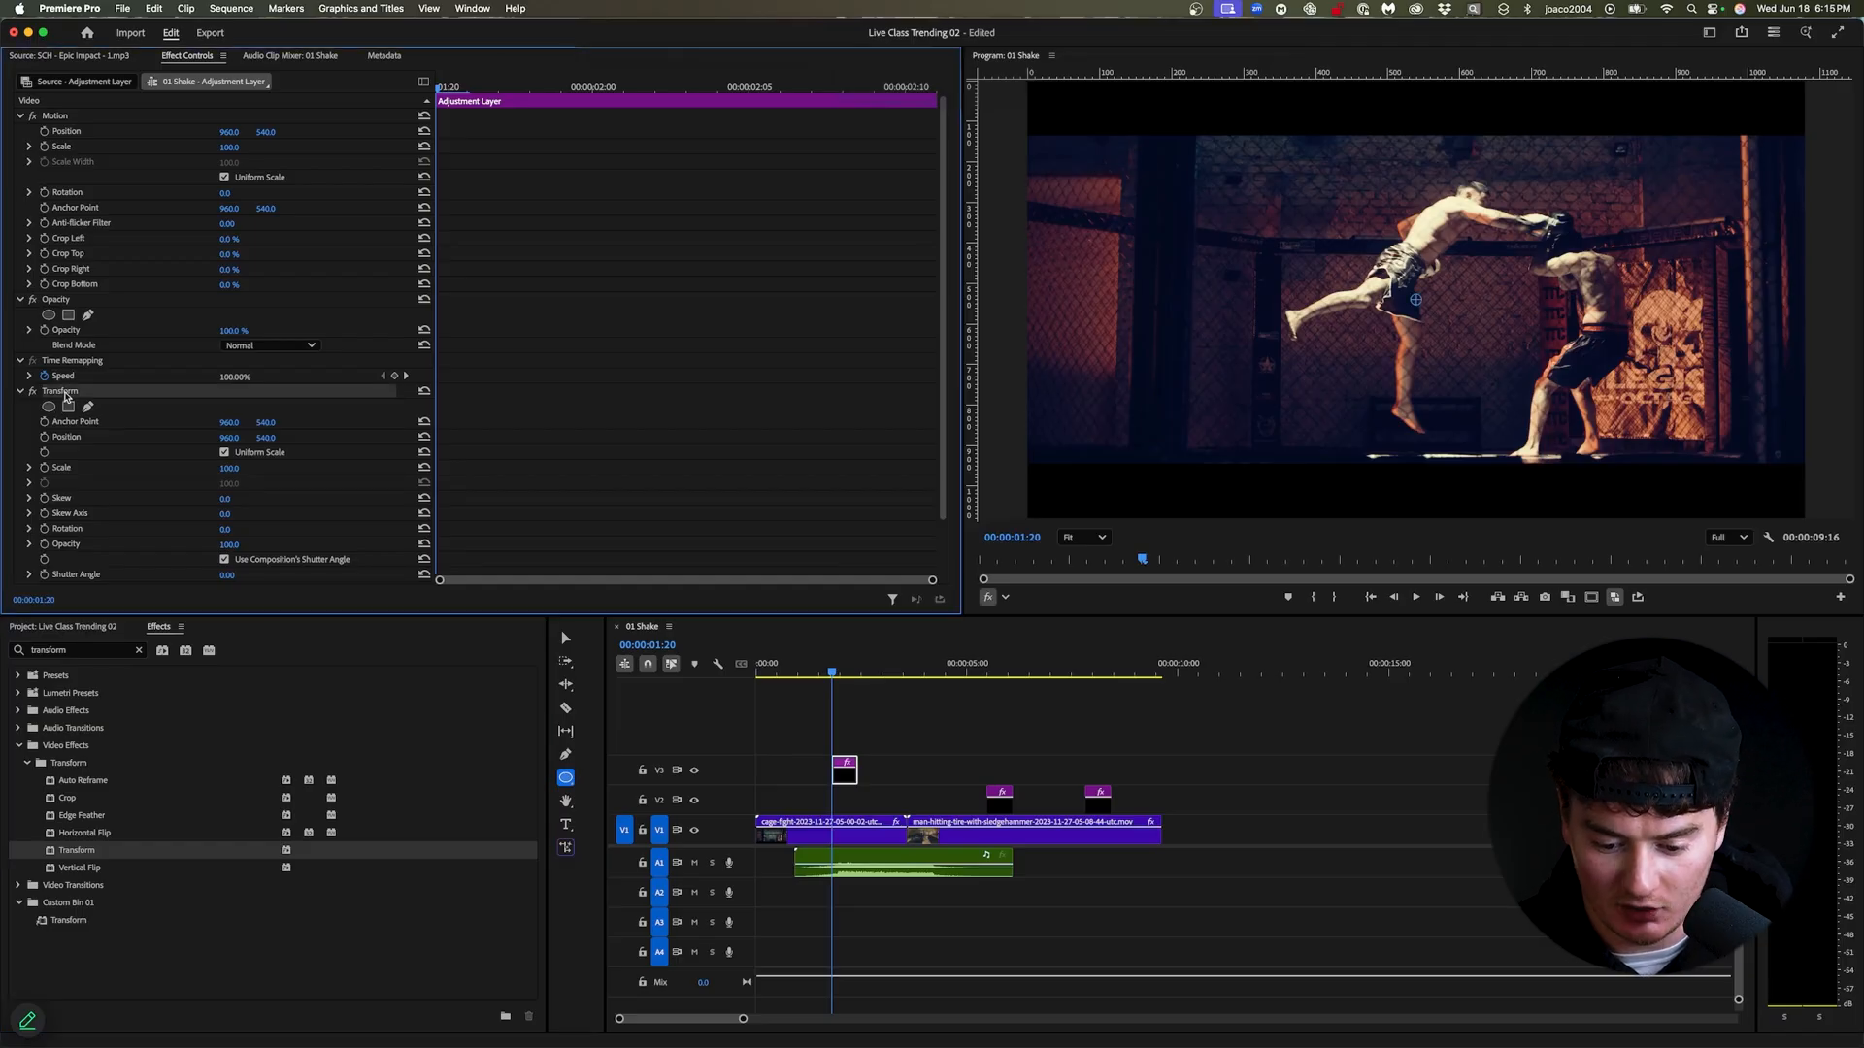
pyautogui.scroll(-3)
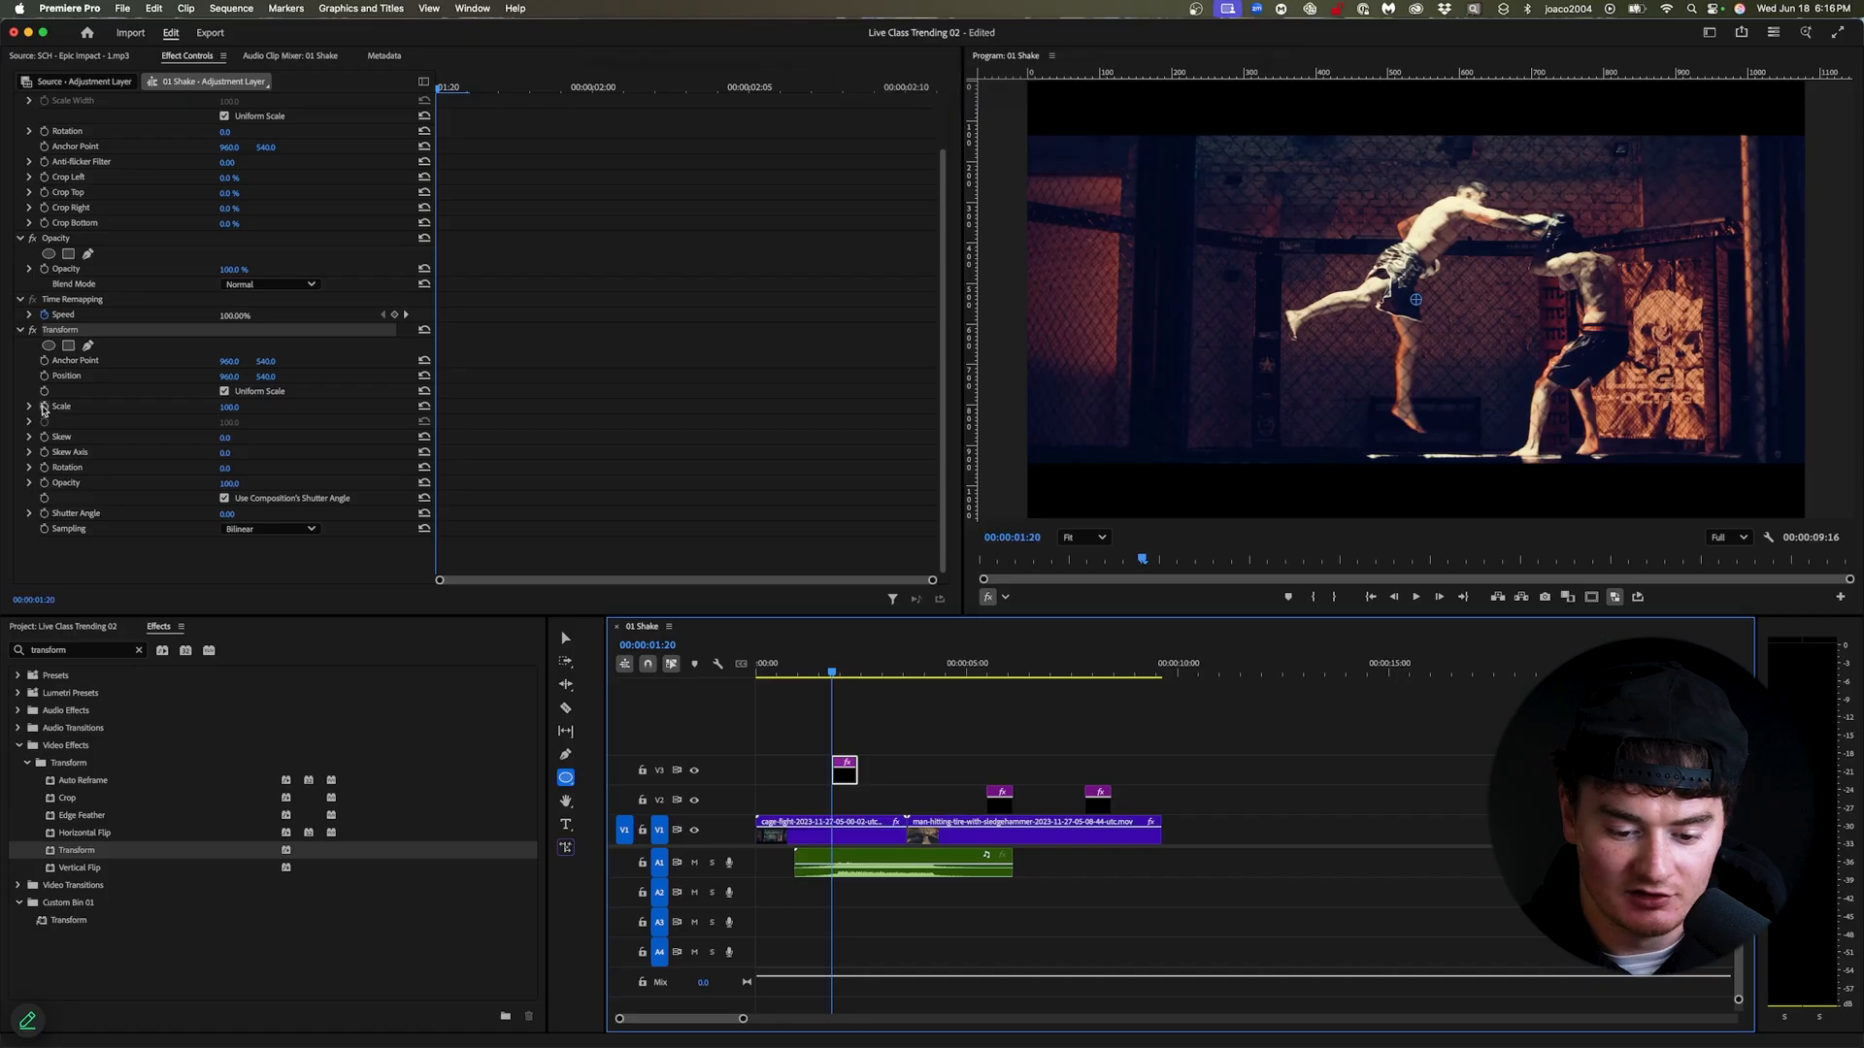
# Keyframe Transform Scale at 100 at 1:20, 115 at 1:22, and 100 again at 2:00.
pyautogui.click(44, 406)
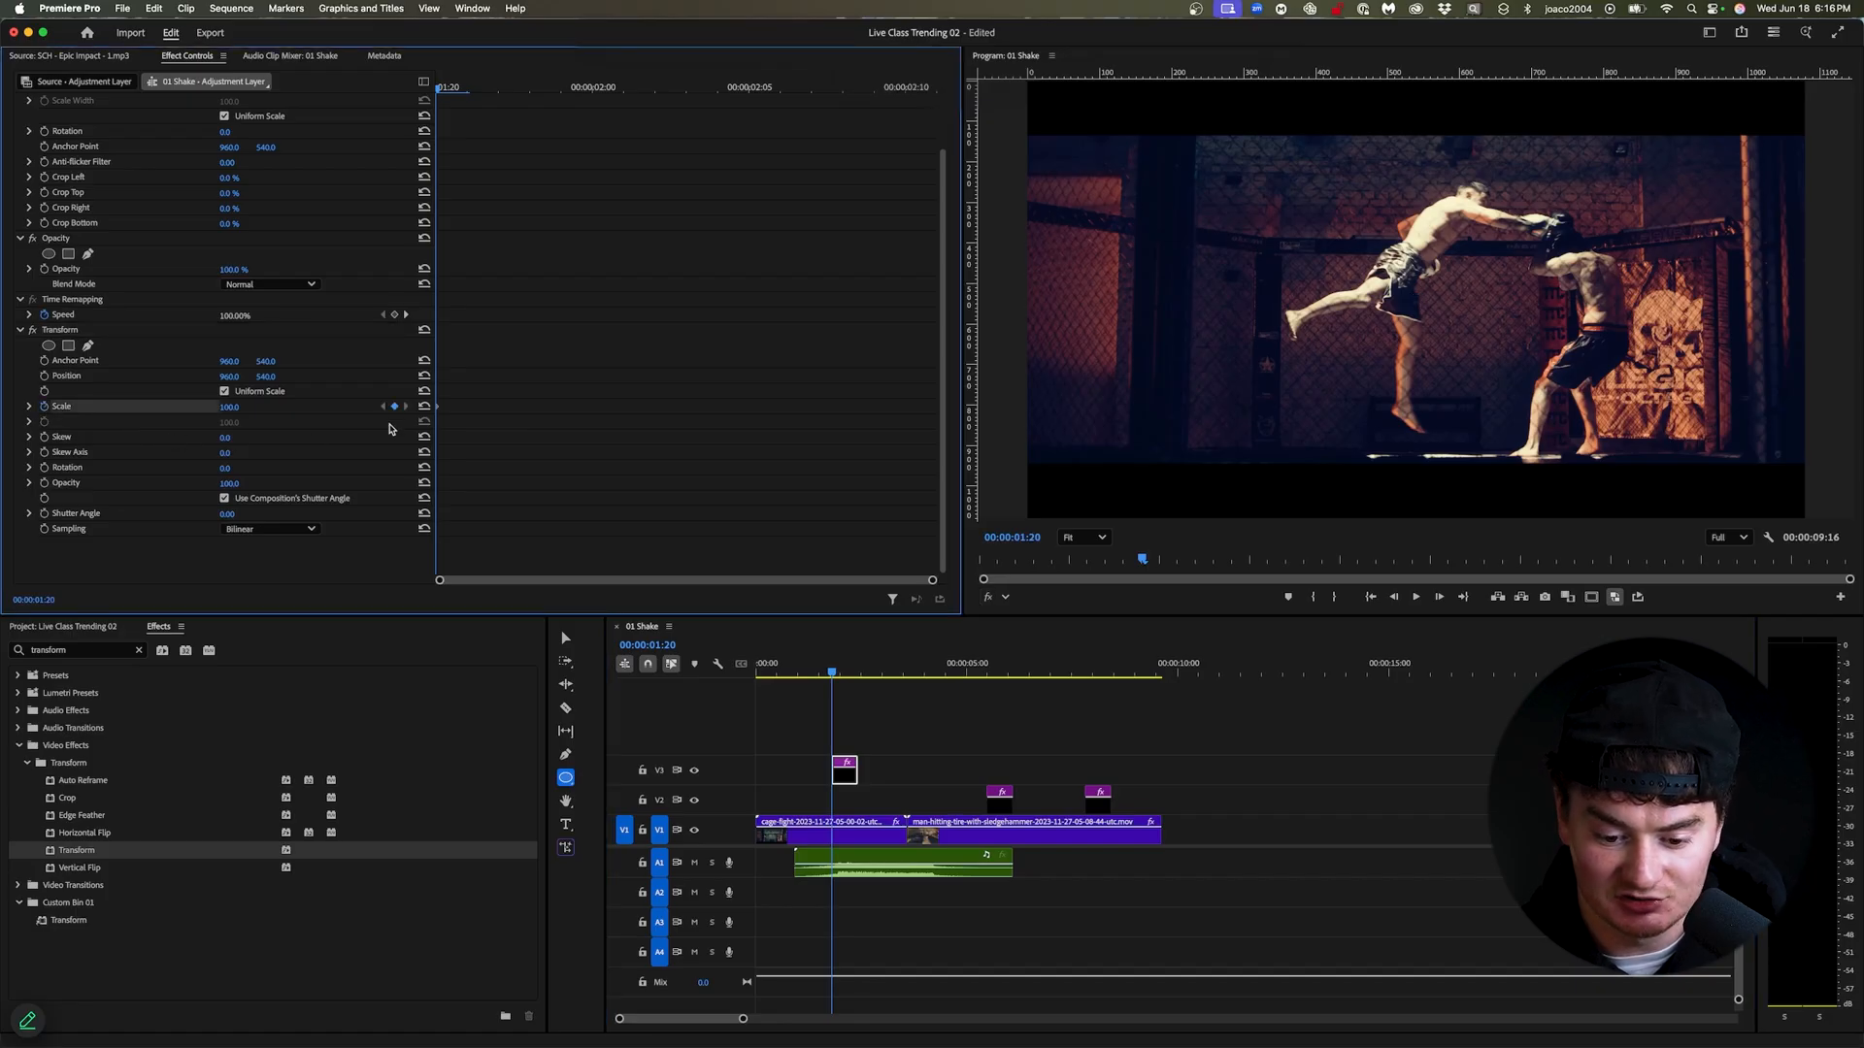
pyautogui.moveTo(492, 445)
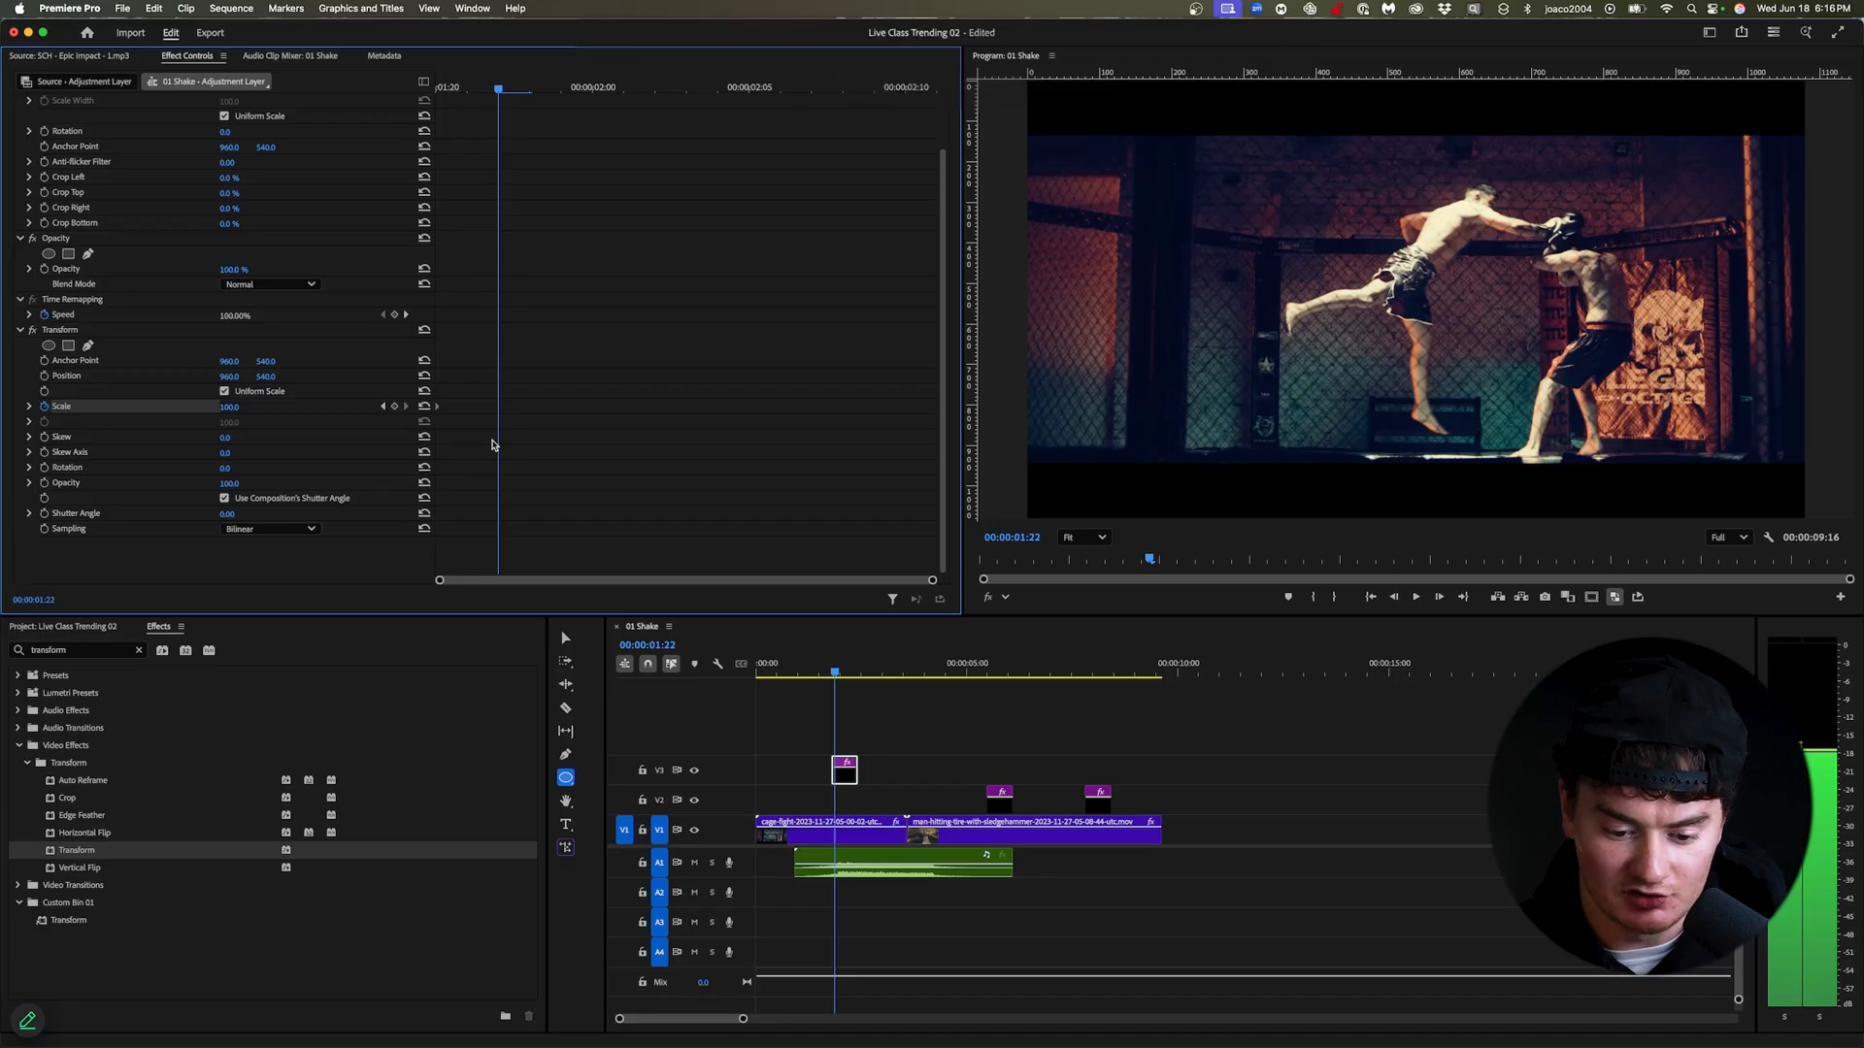
pyautogui.doubleClick(233, 405)
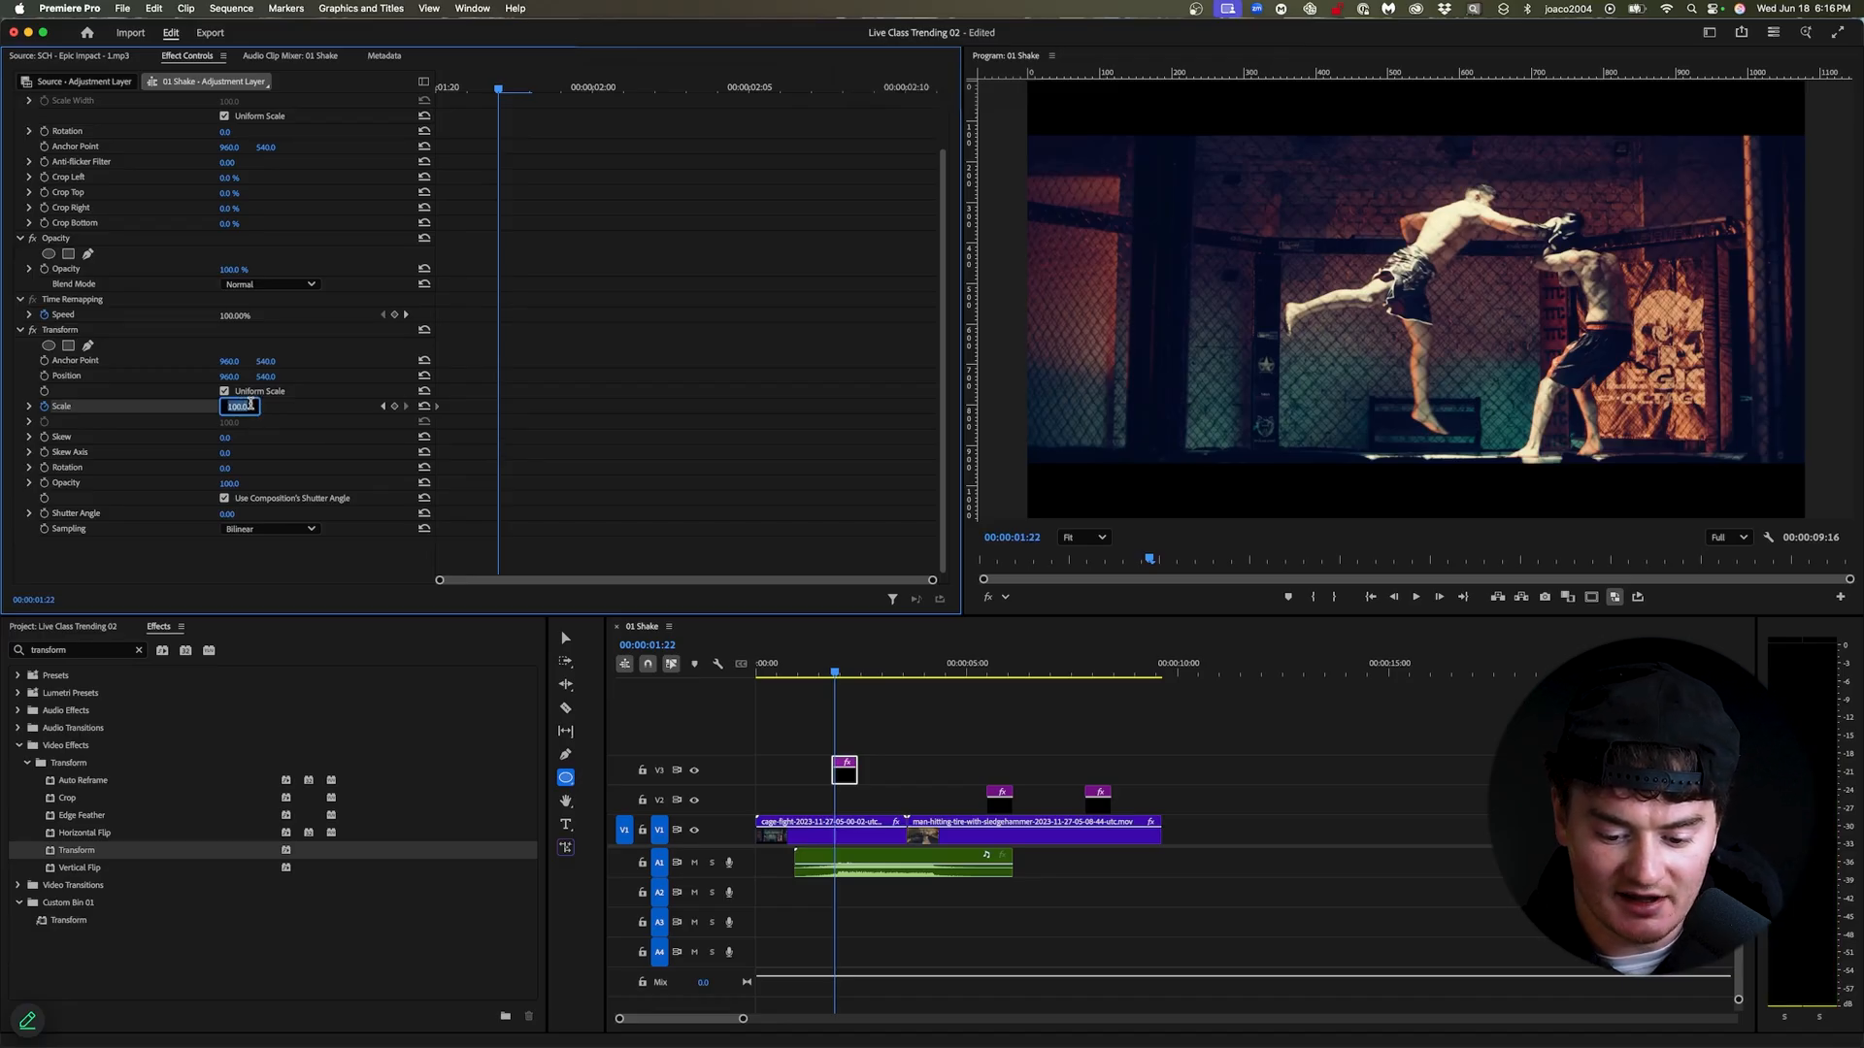
pyautogui.write('115')
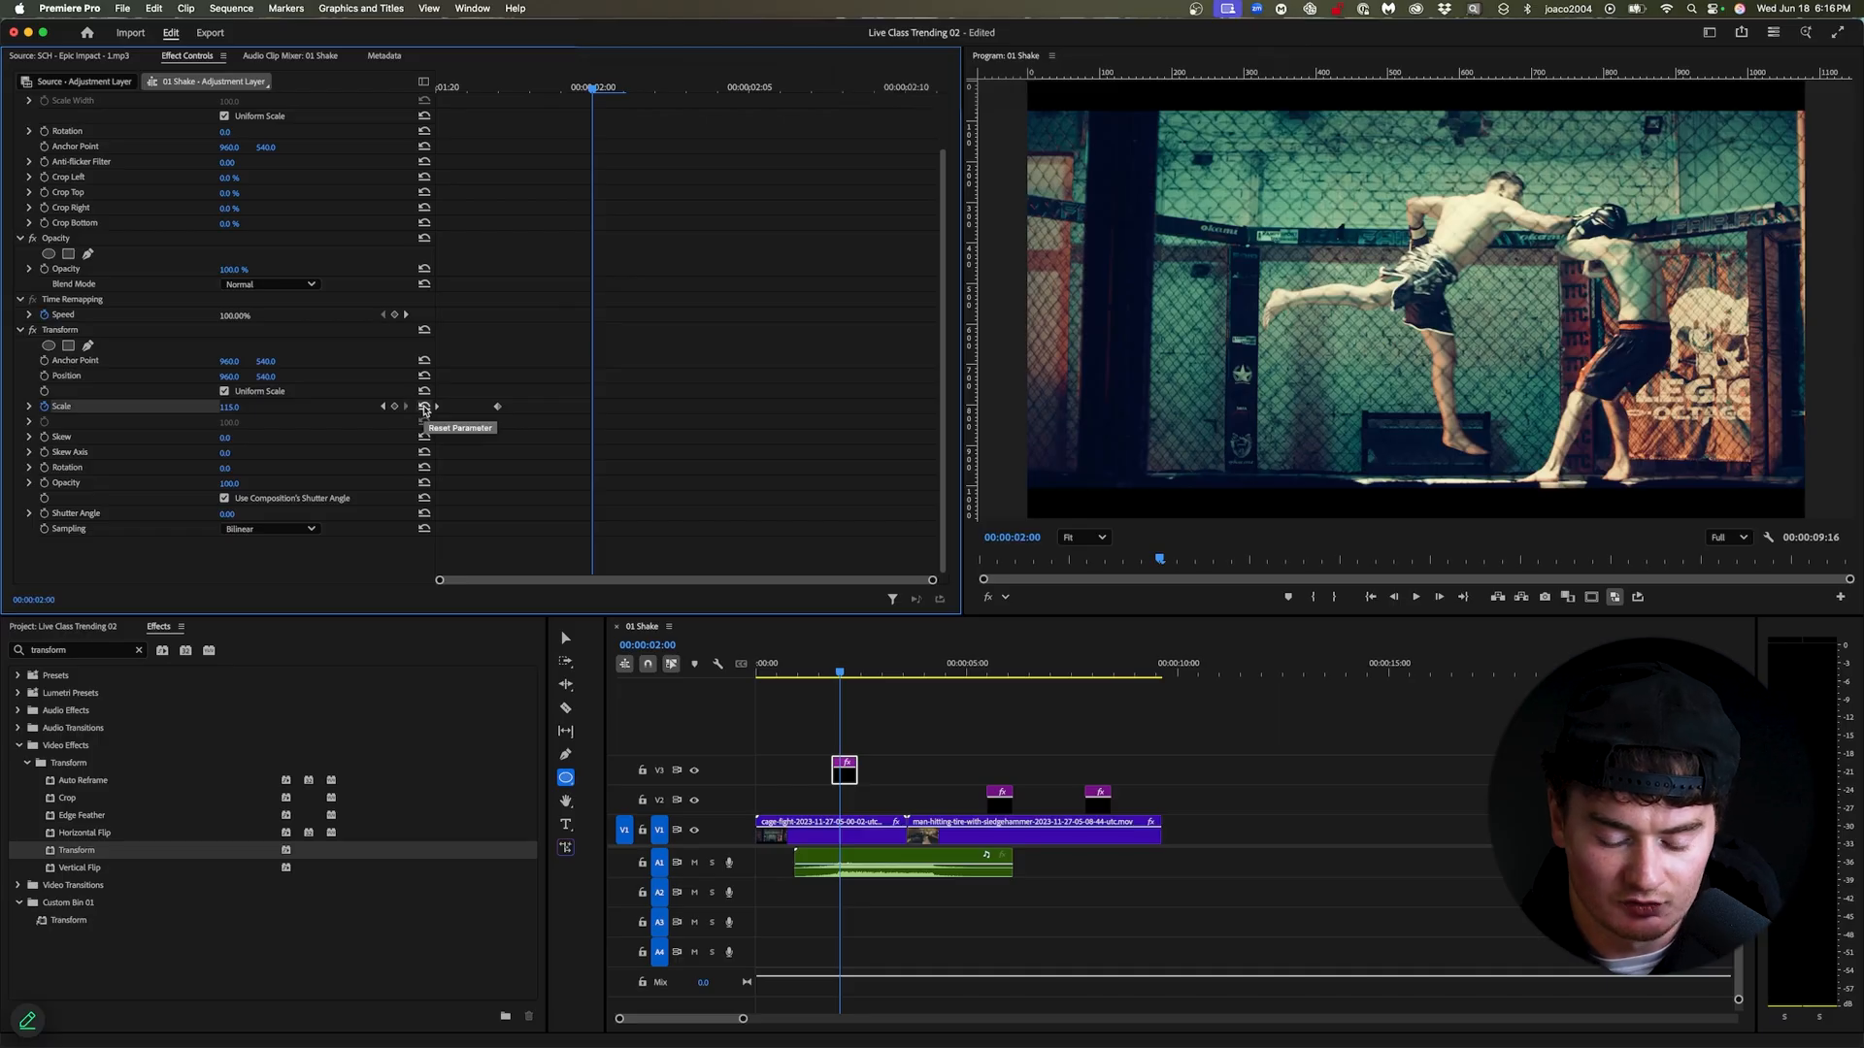
pyautogui.click(423, 406)
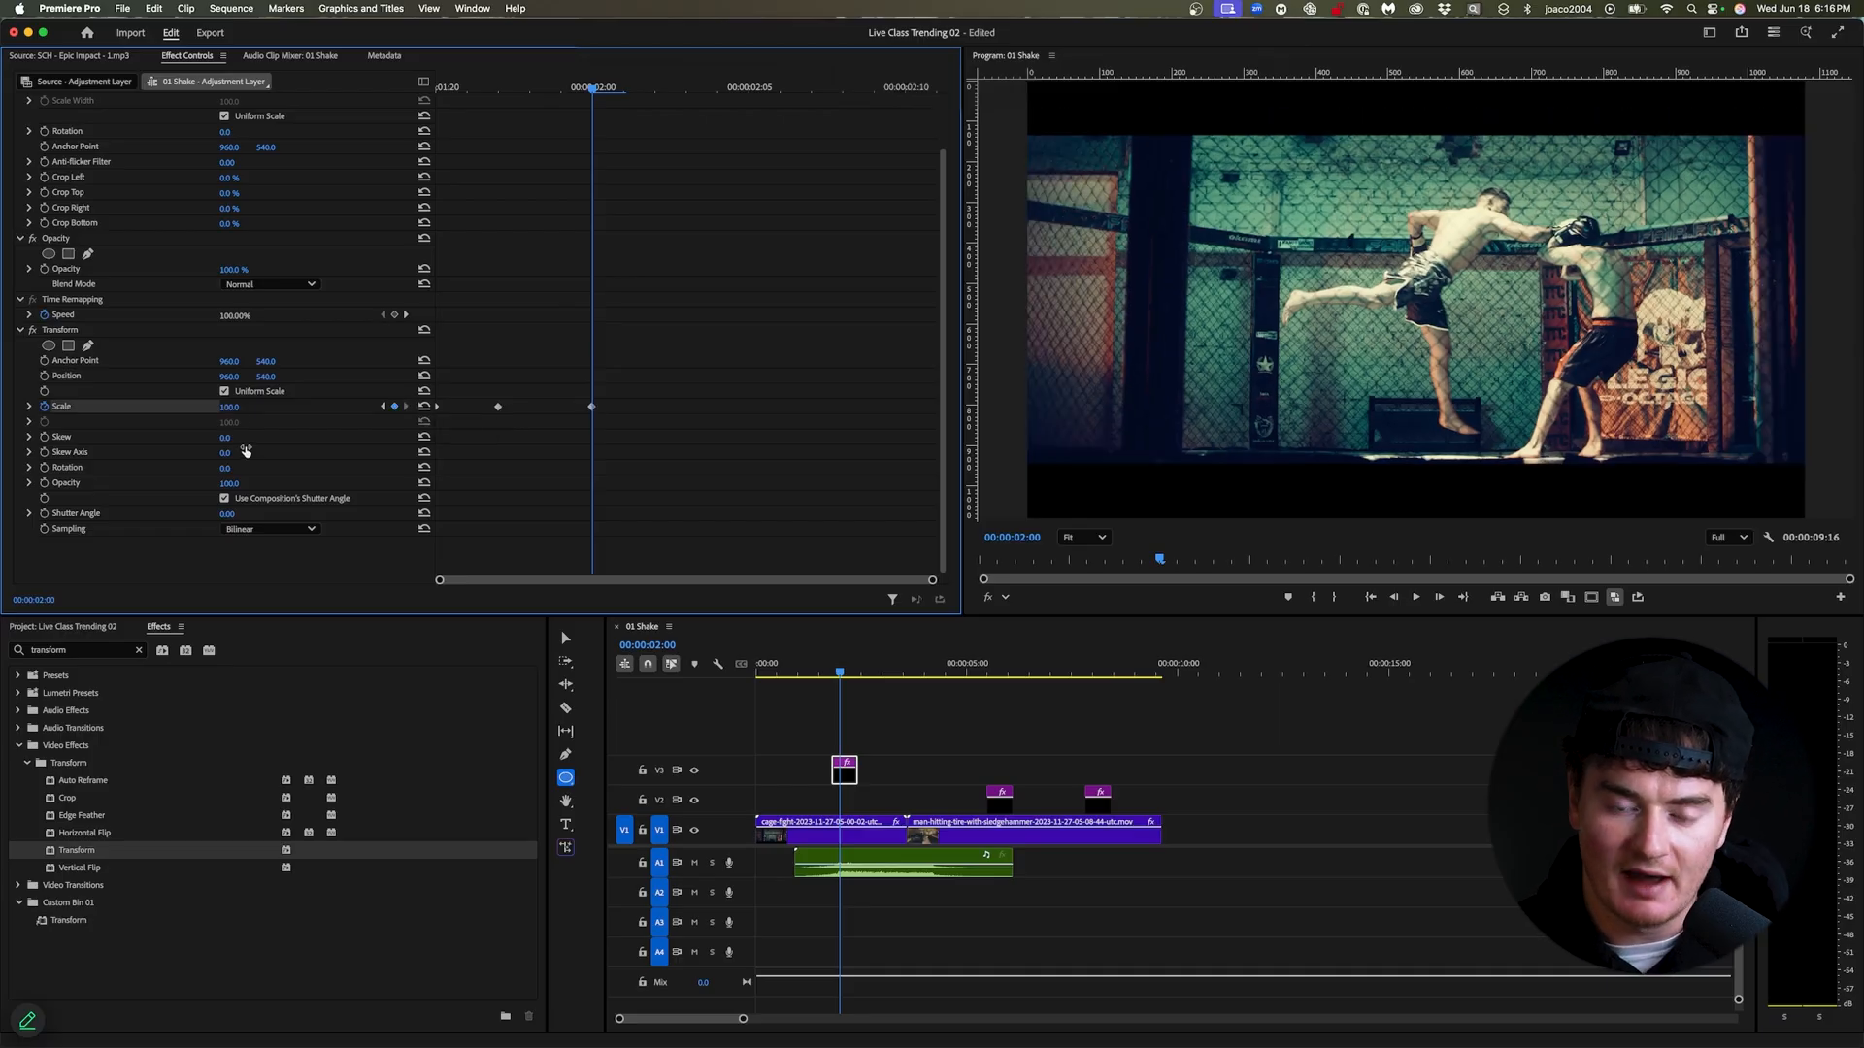
pyautogui.moveTo(582, 606)
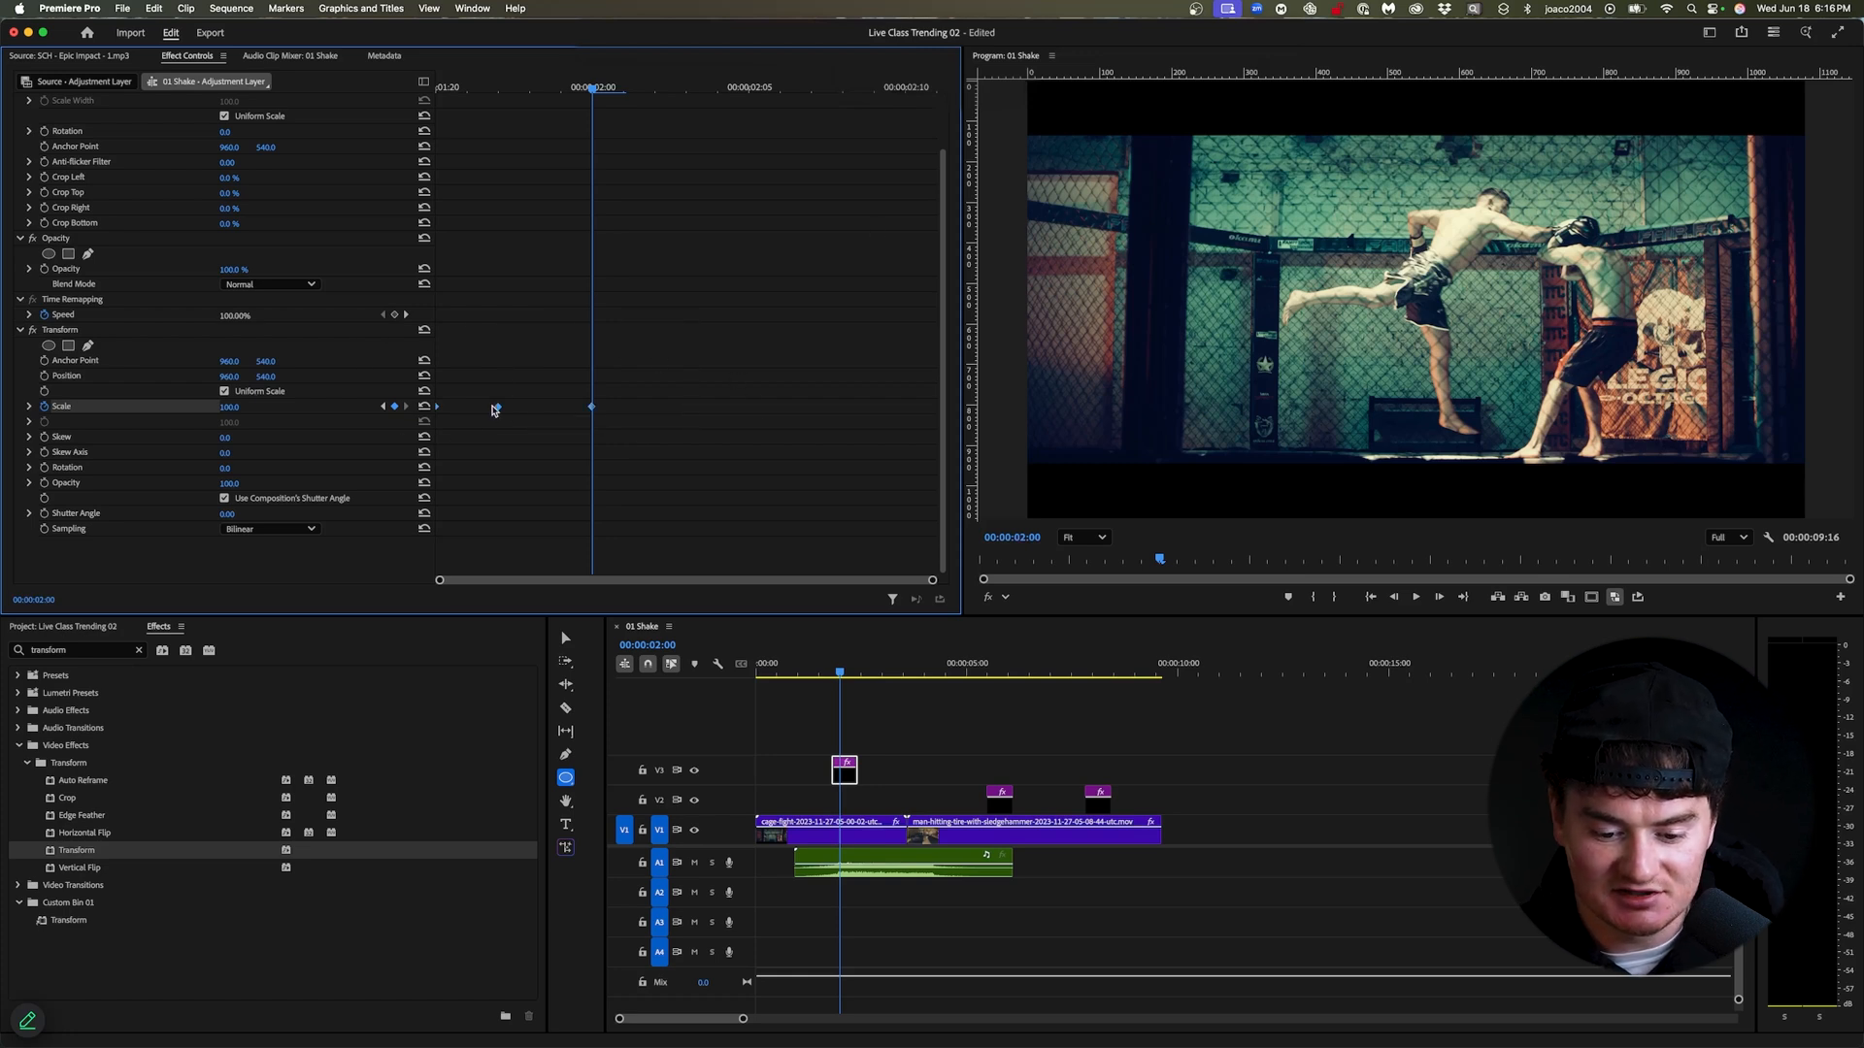
# Apply Ease In to the Scale keyframes and scrub across the punch to preview it.
pyautogui.rightClick(497, 408)
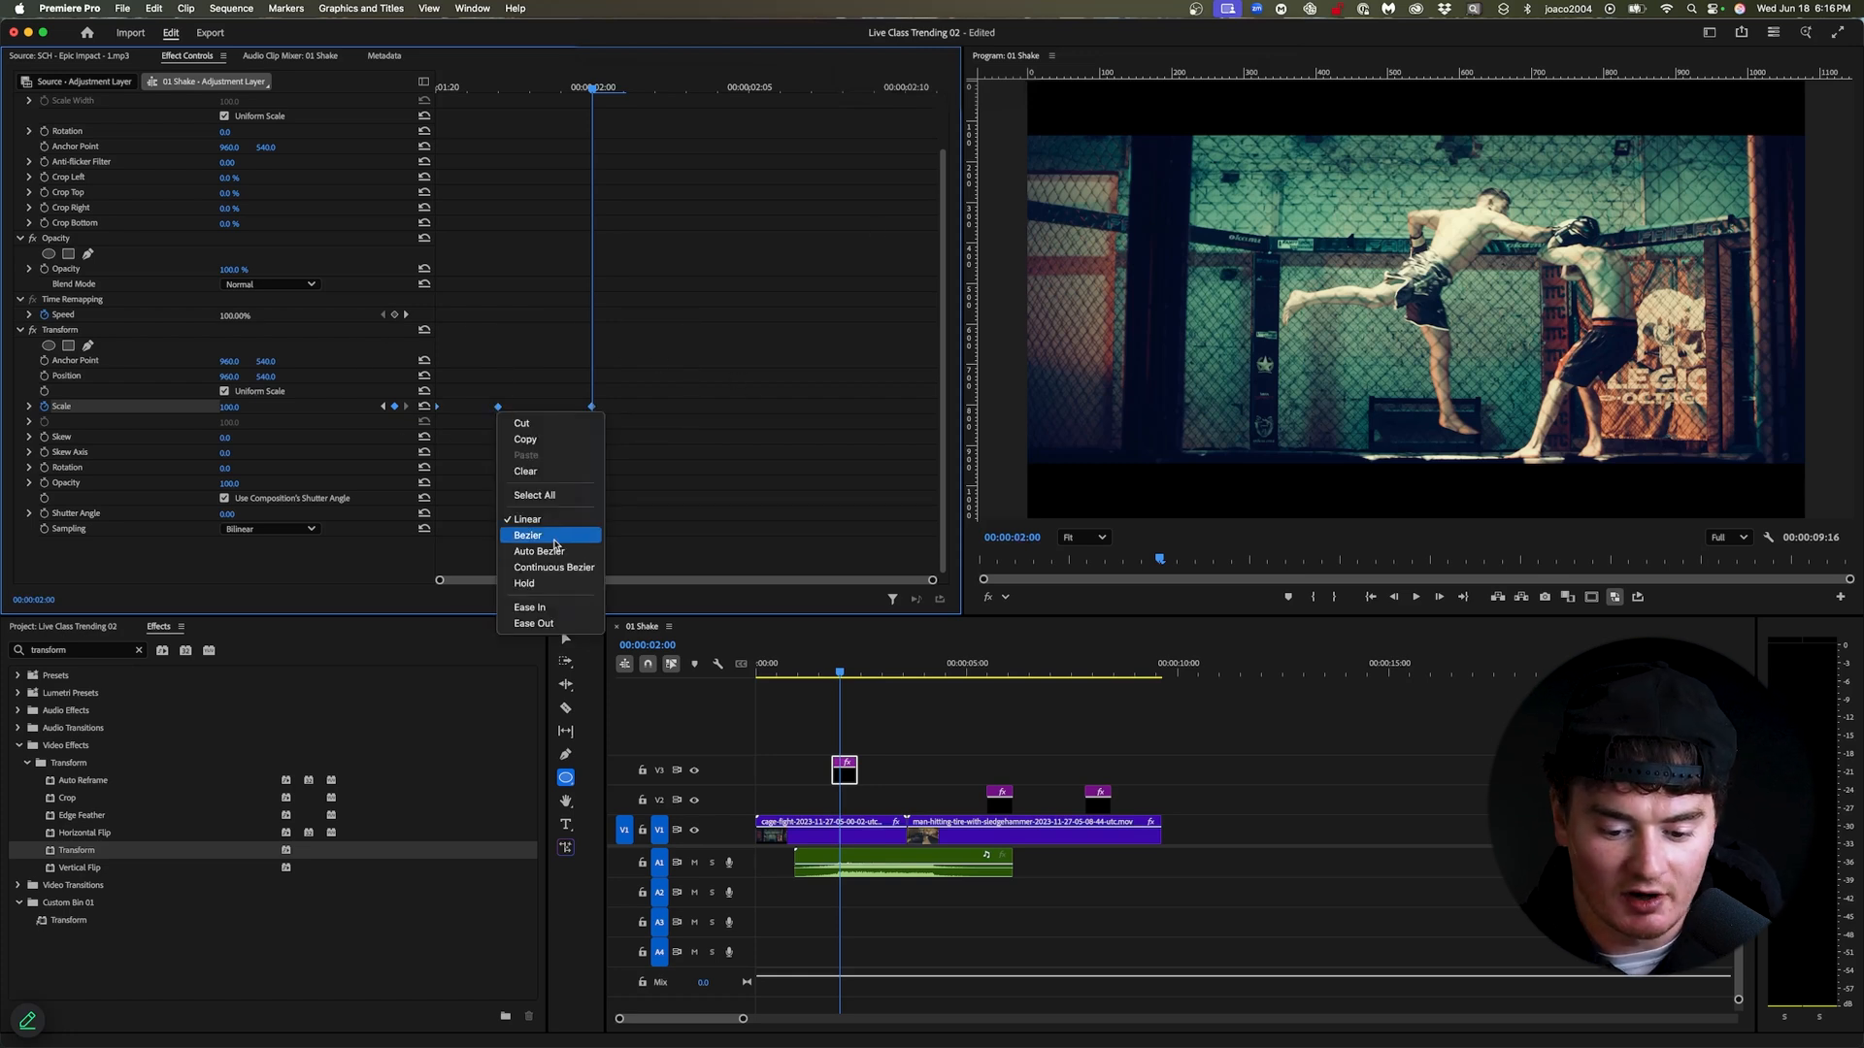
pyautogui.moveTo(530, 608)
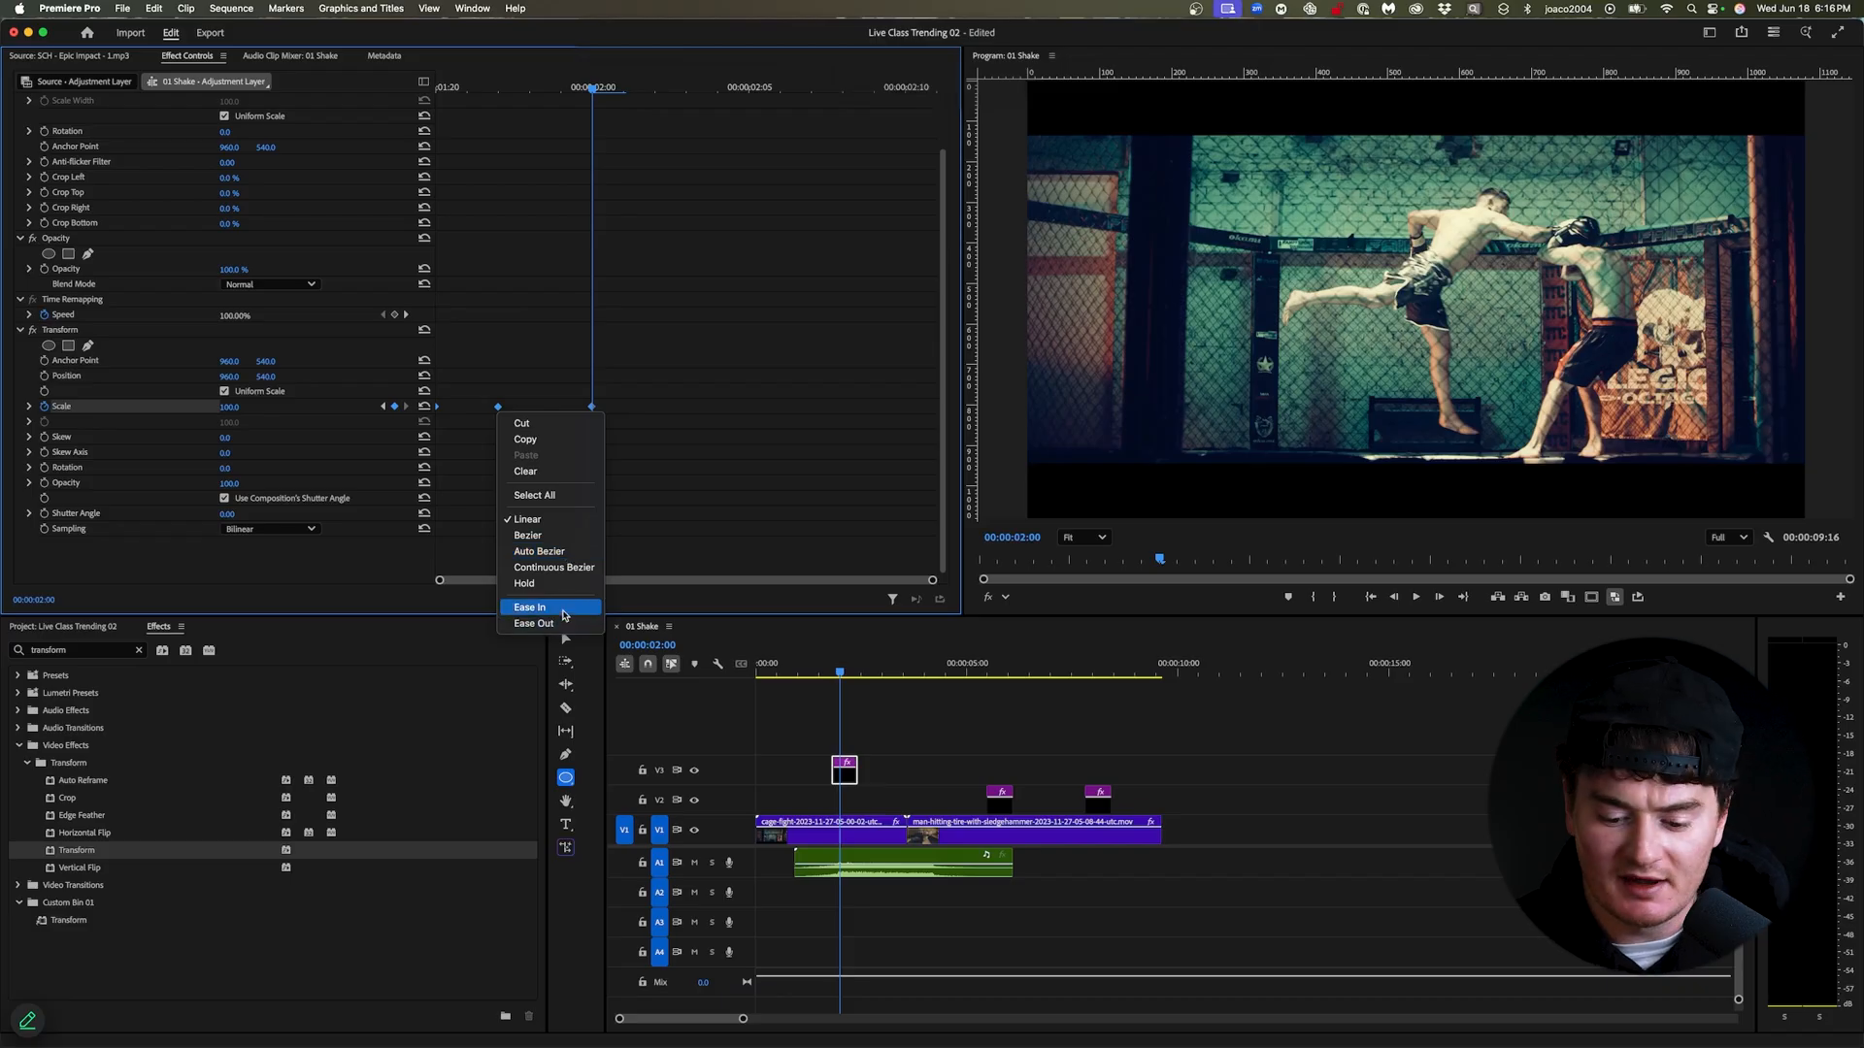
pyautogui.click(530, 608)
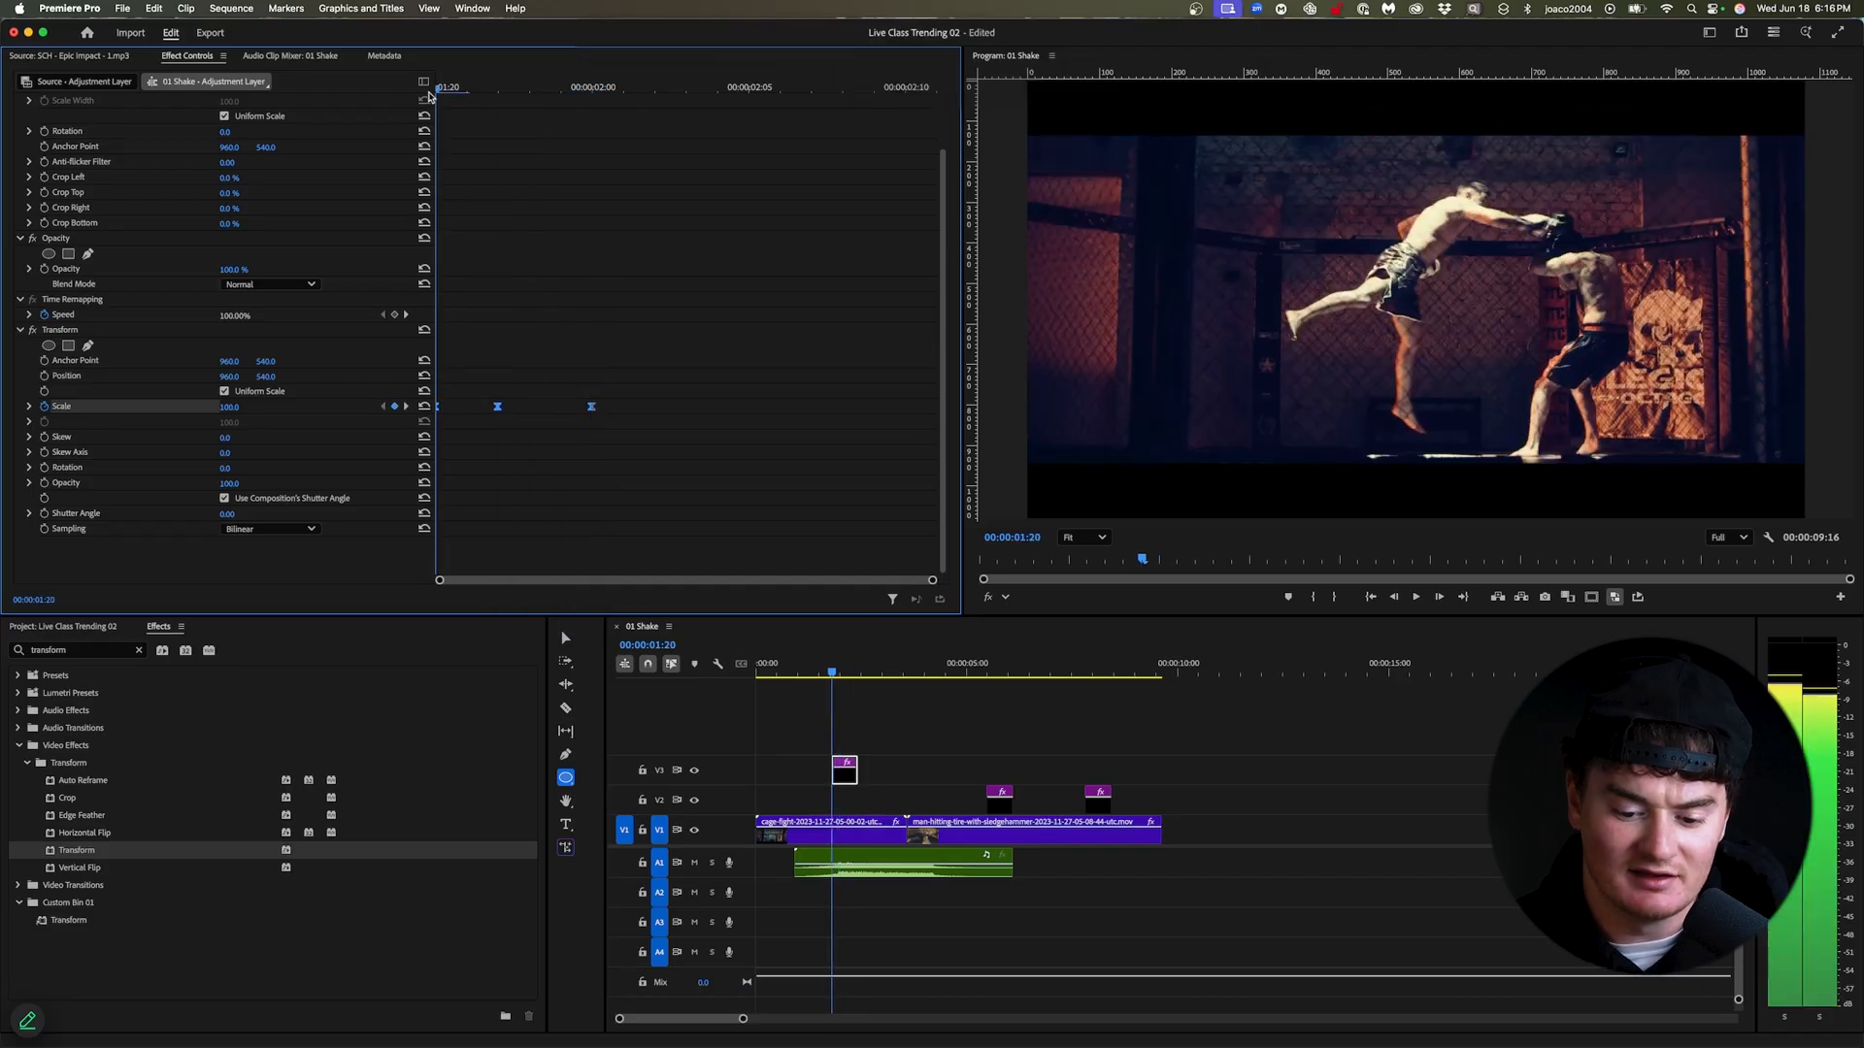
pyautogui.click(816, 673)
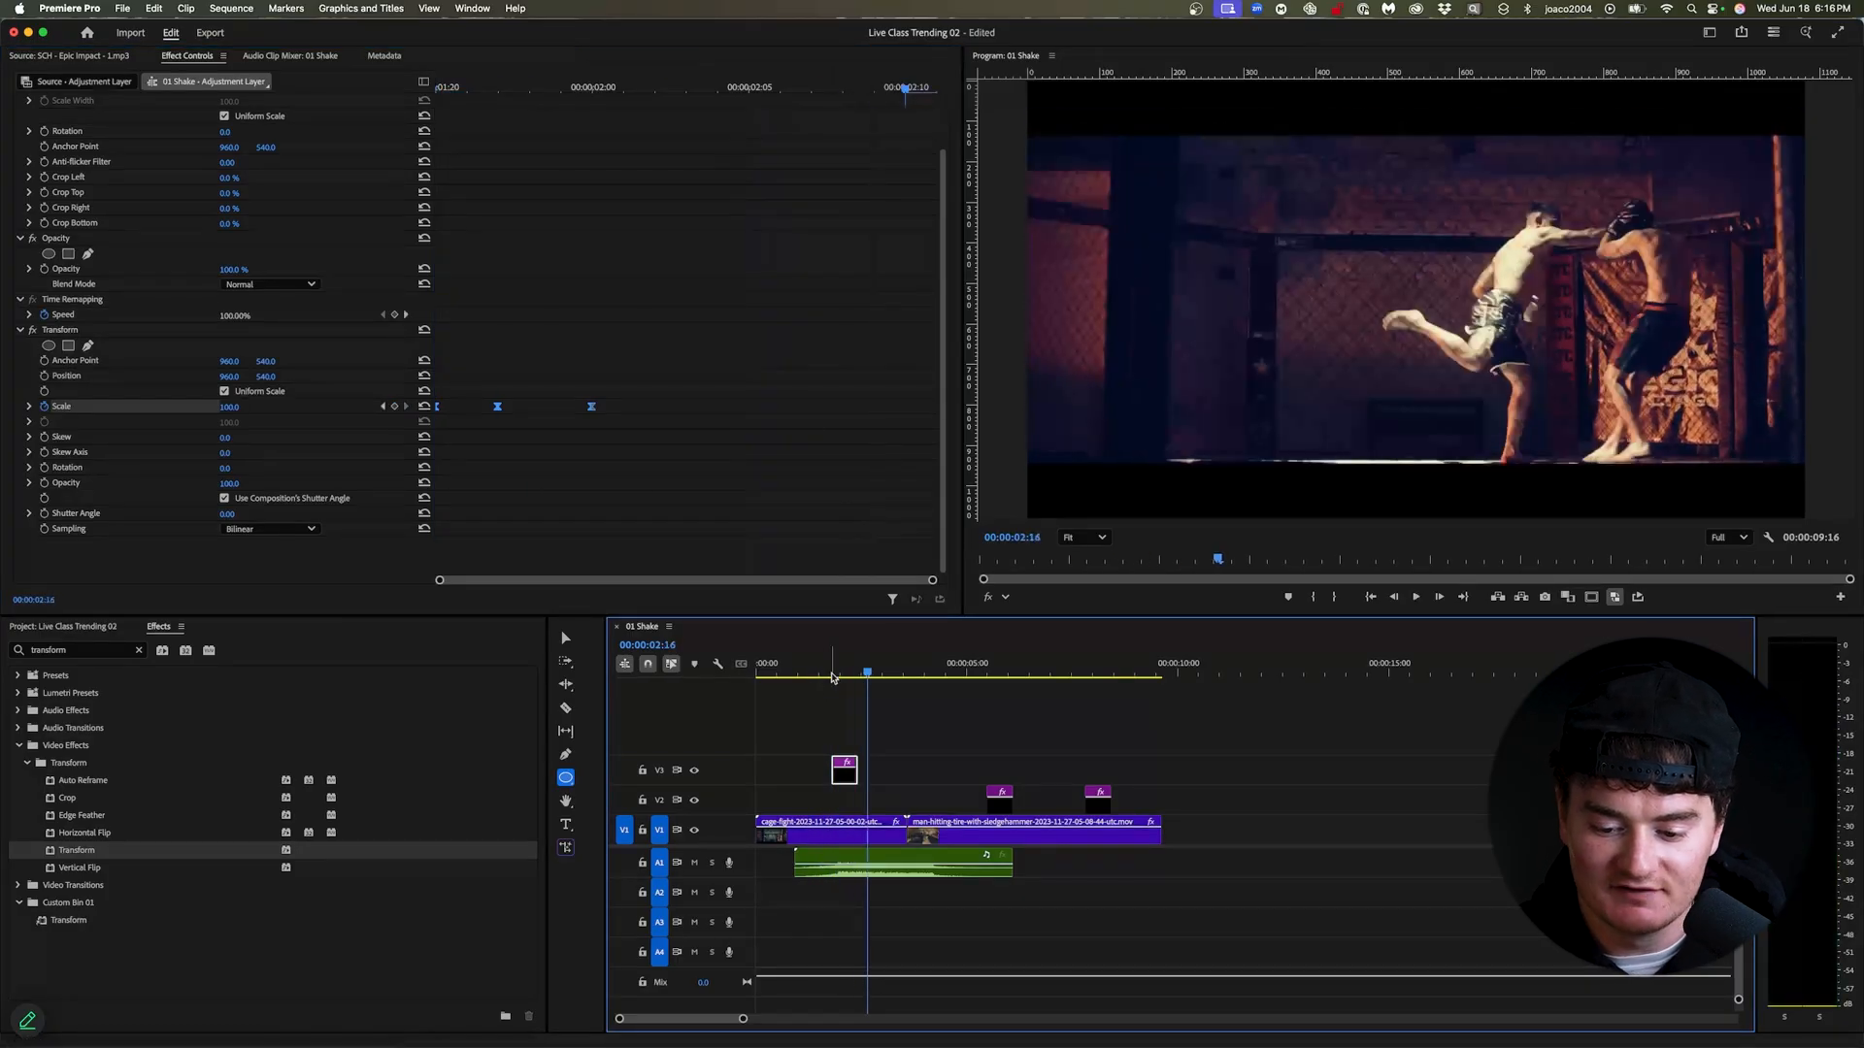
pyautogui.click(859, 662)
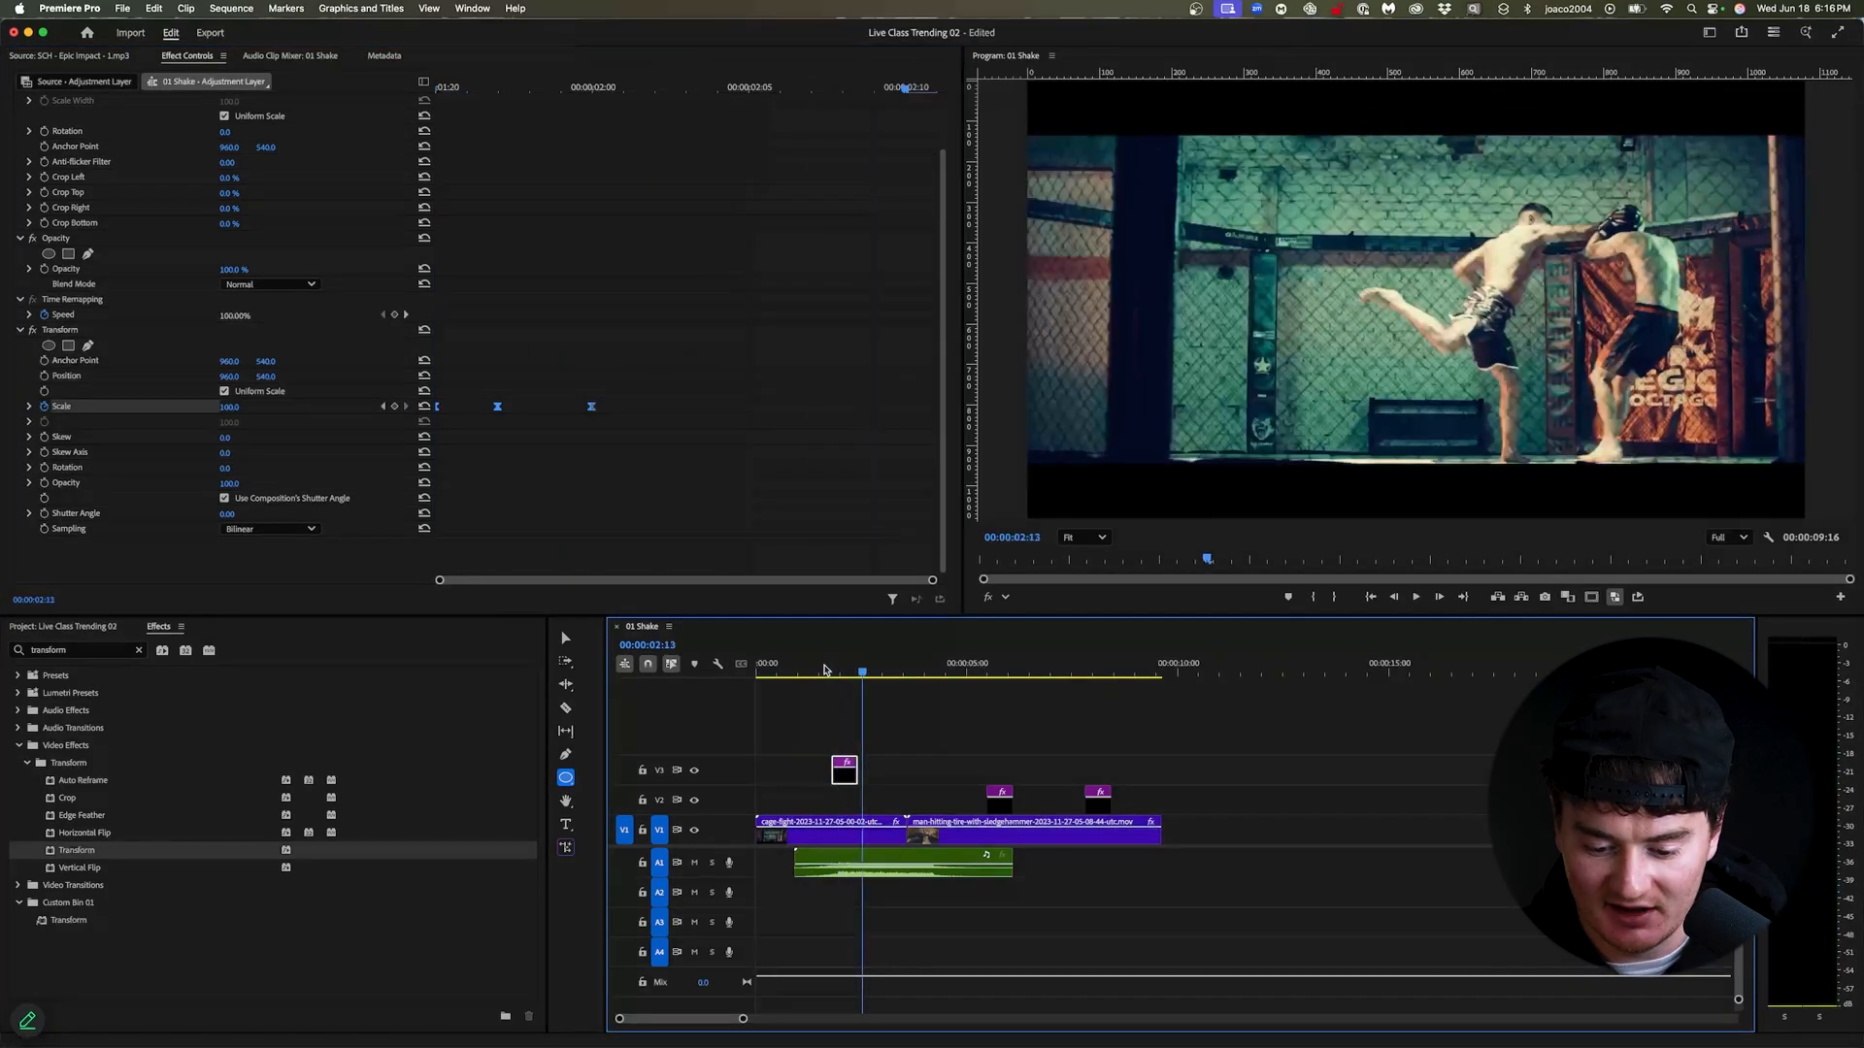
pyautogui.click(839, 672)
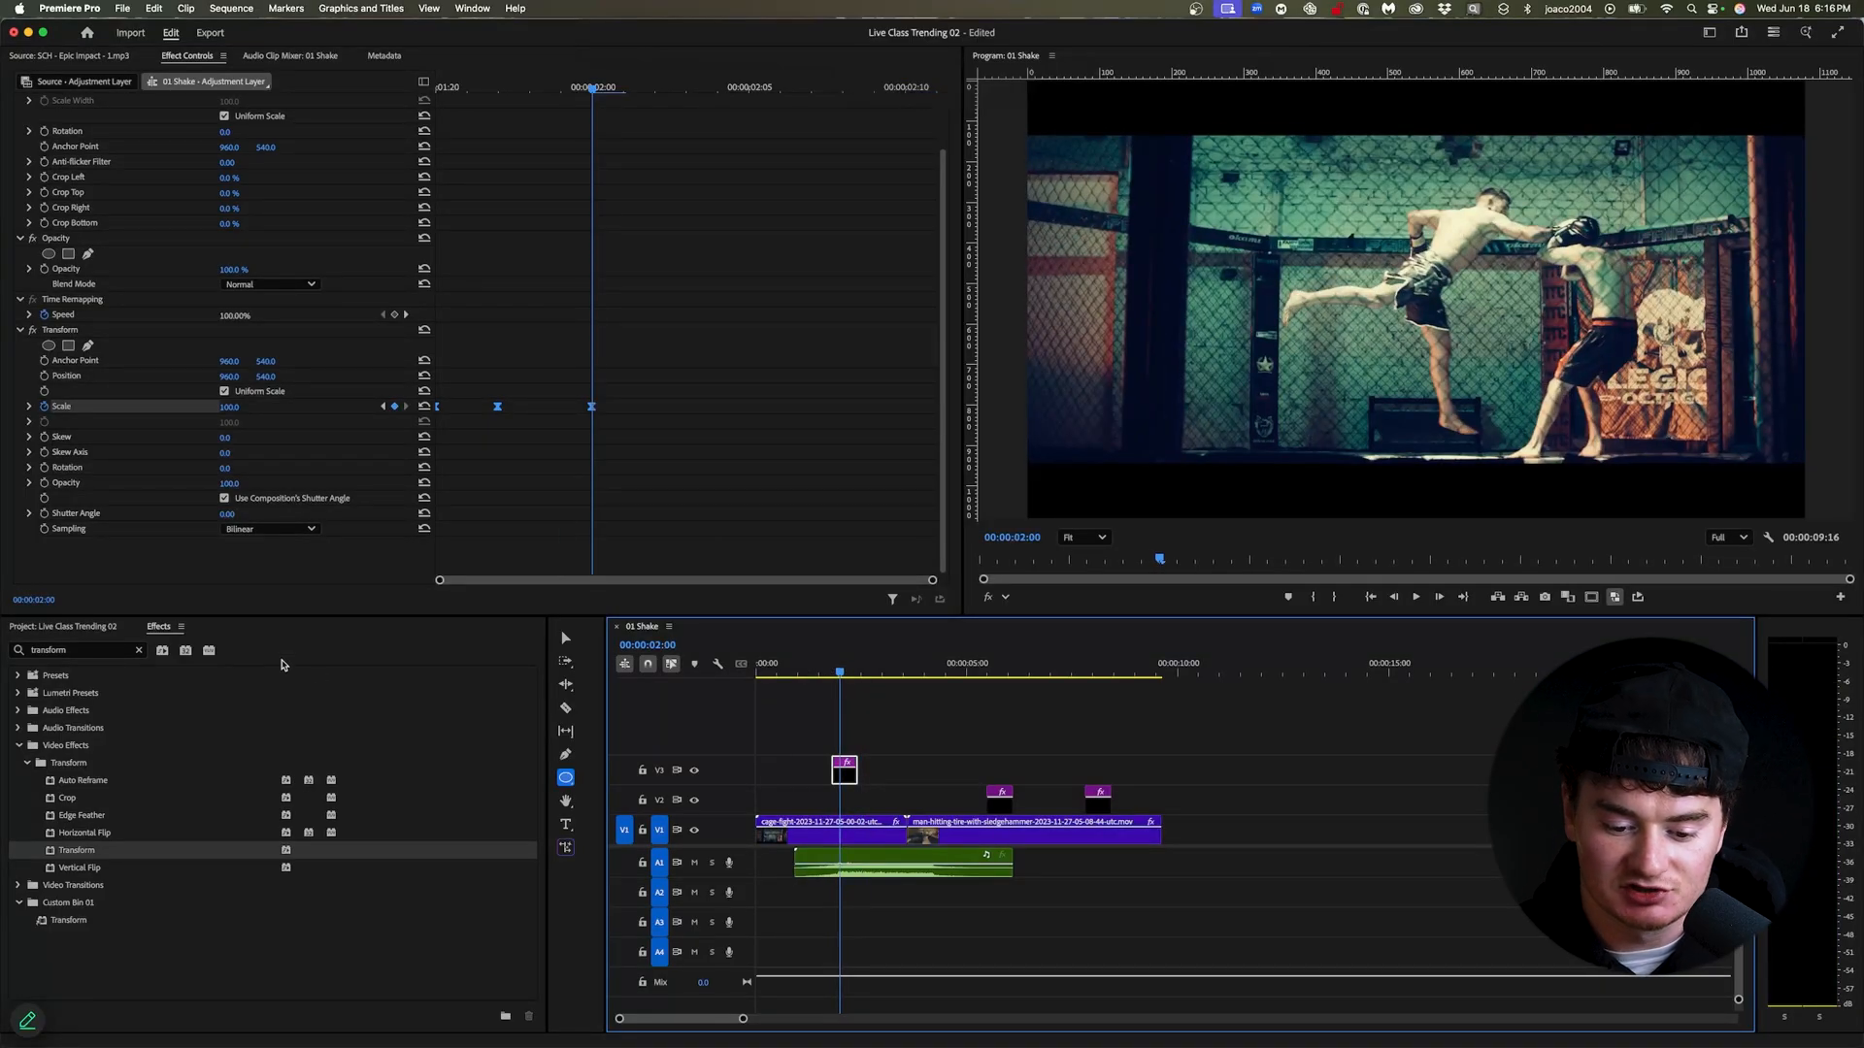
pyautogui.moveTo(164, 509)
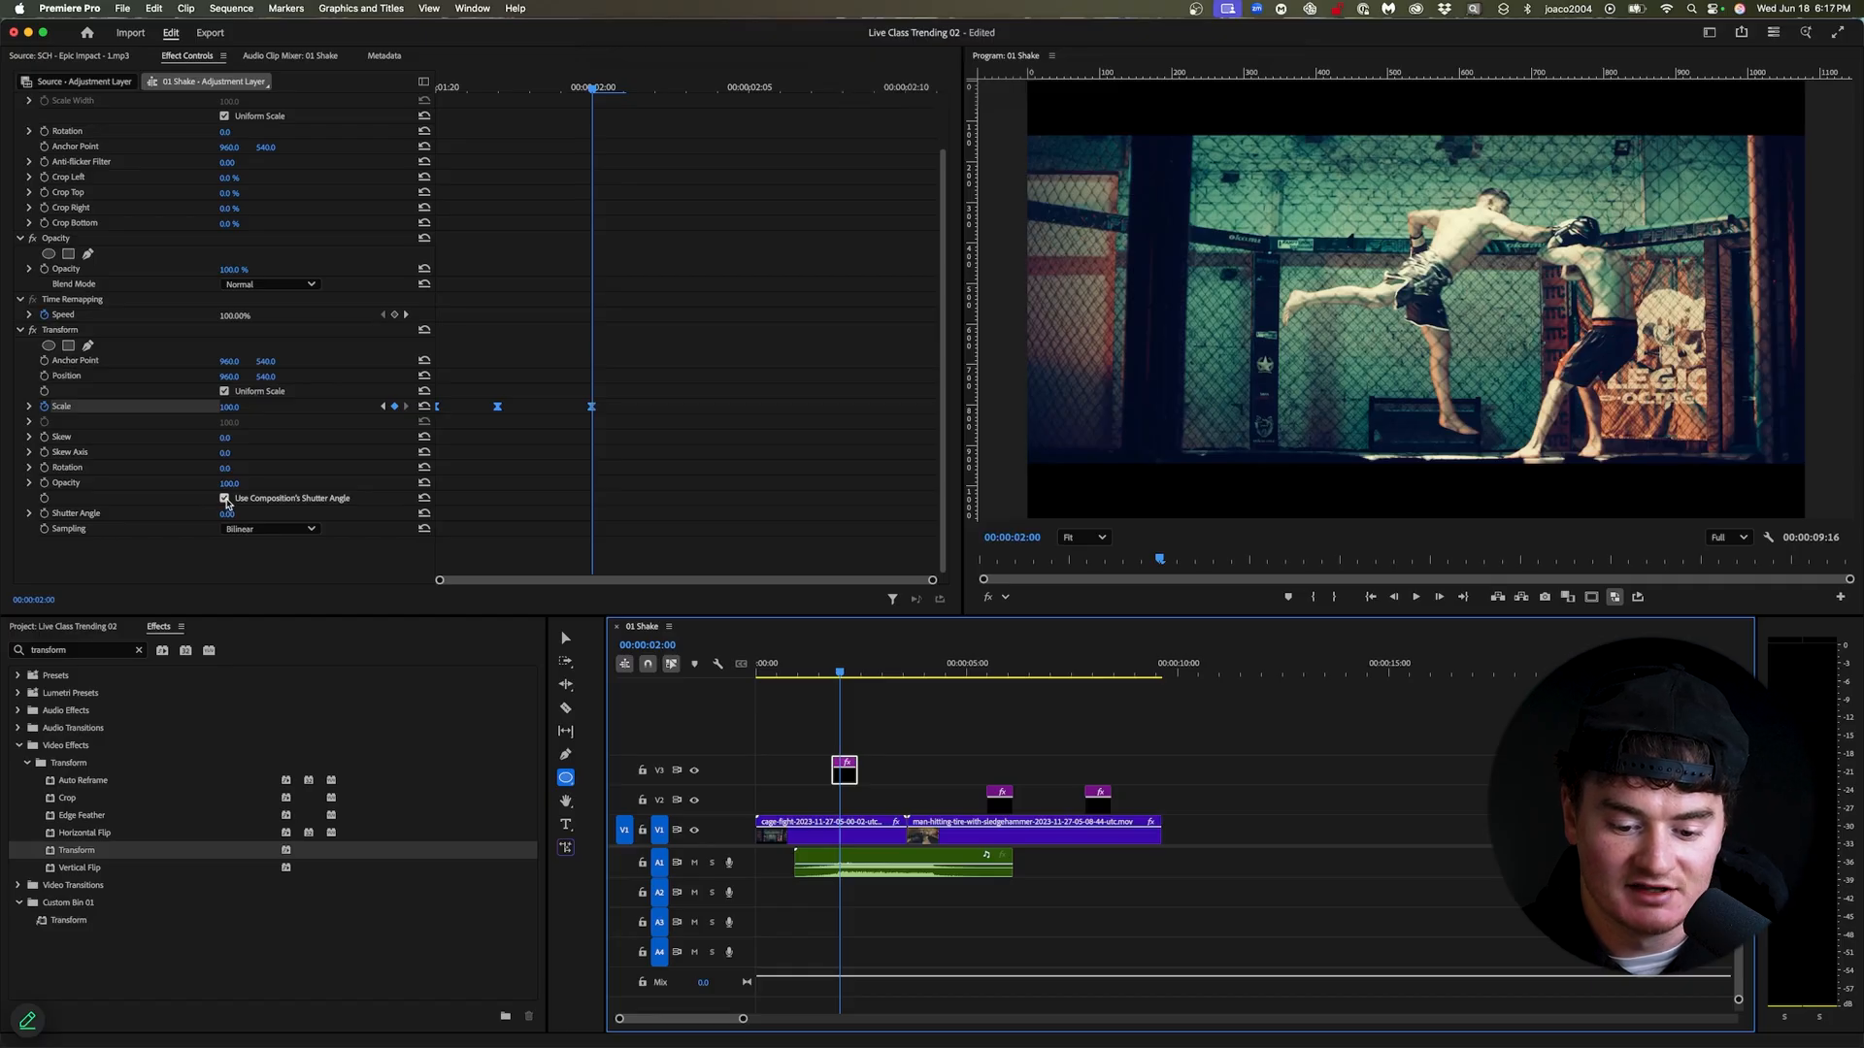
# Turn off the sequence shutter angle for 360° Transform motion blur and play back the shake.
pyautogui.click(223, 497)
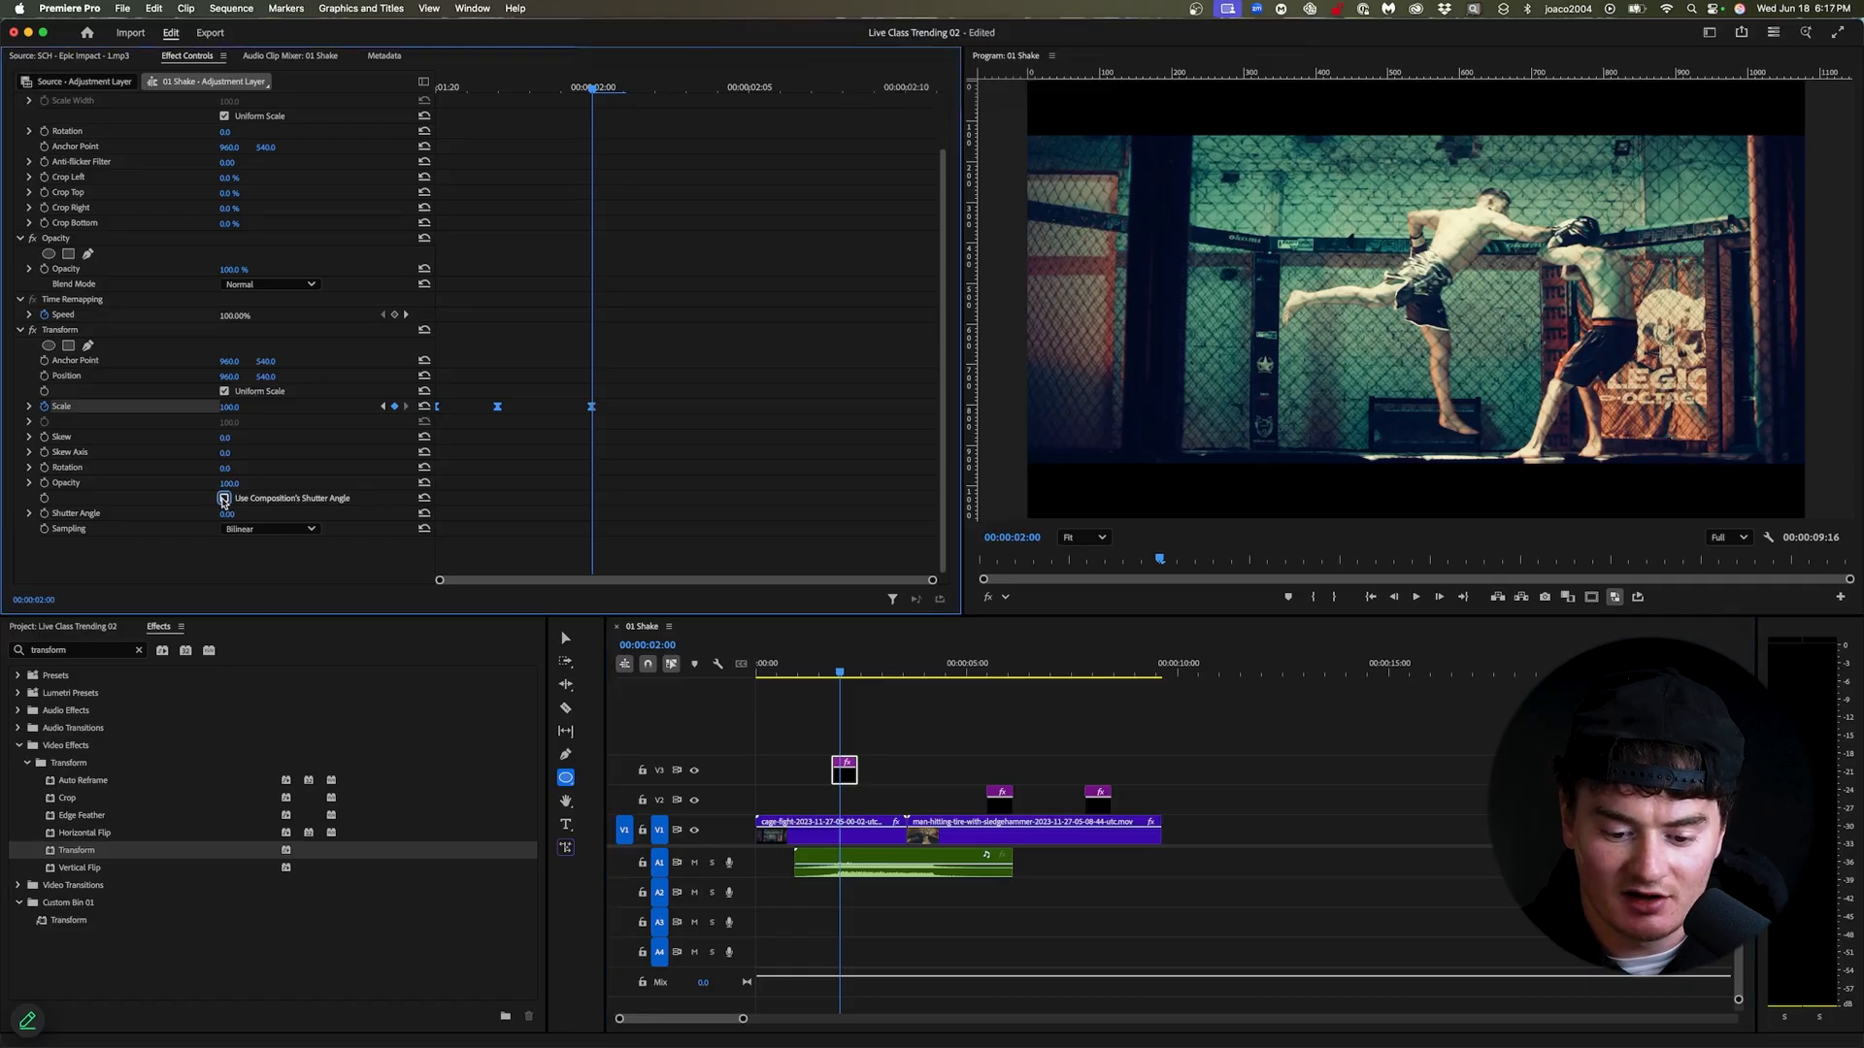
pyautogui.click(224, 497)
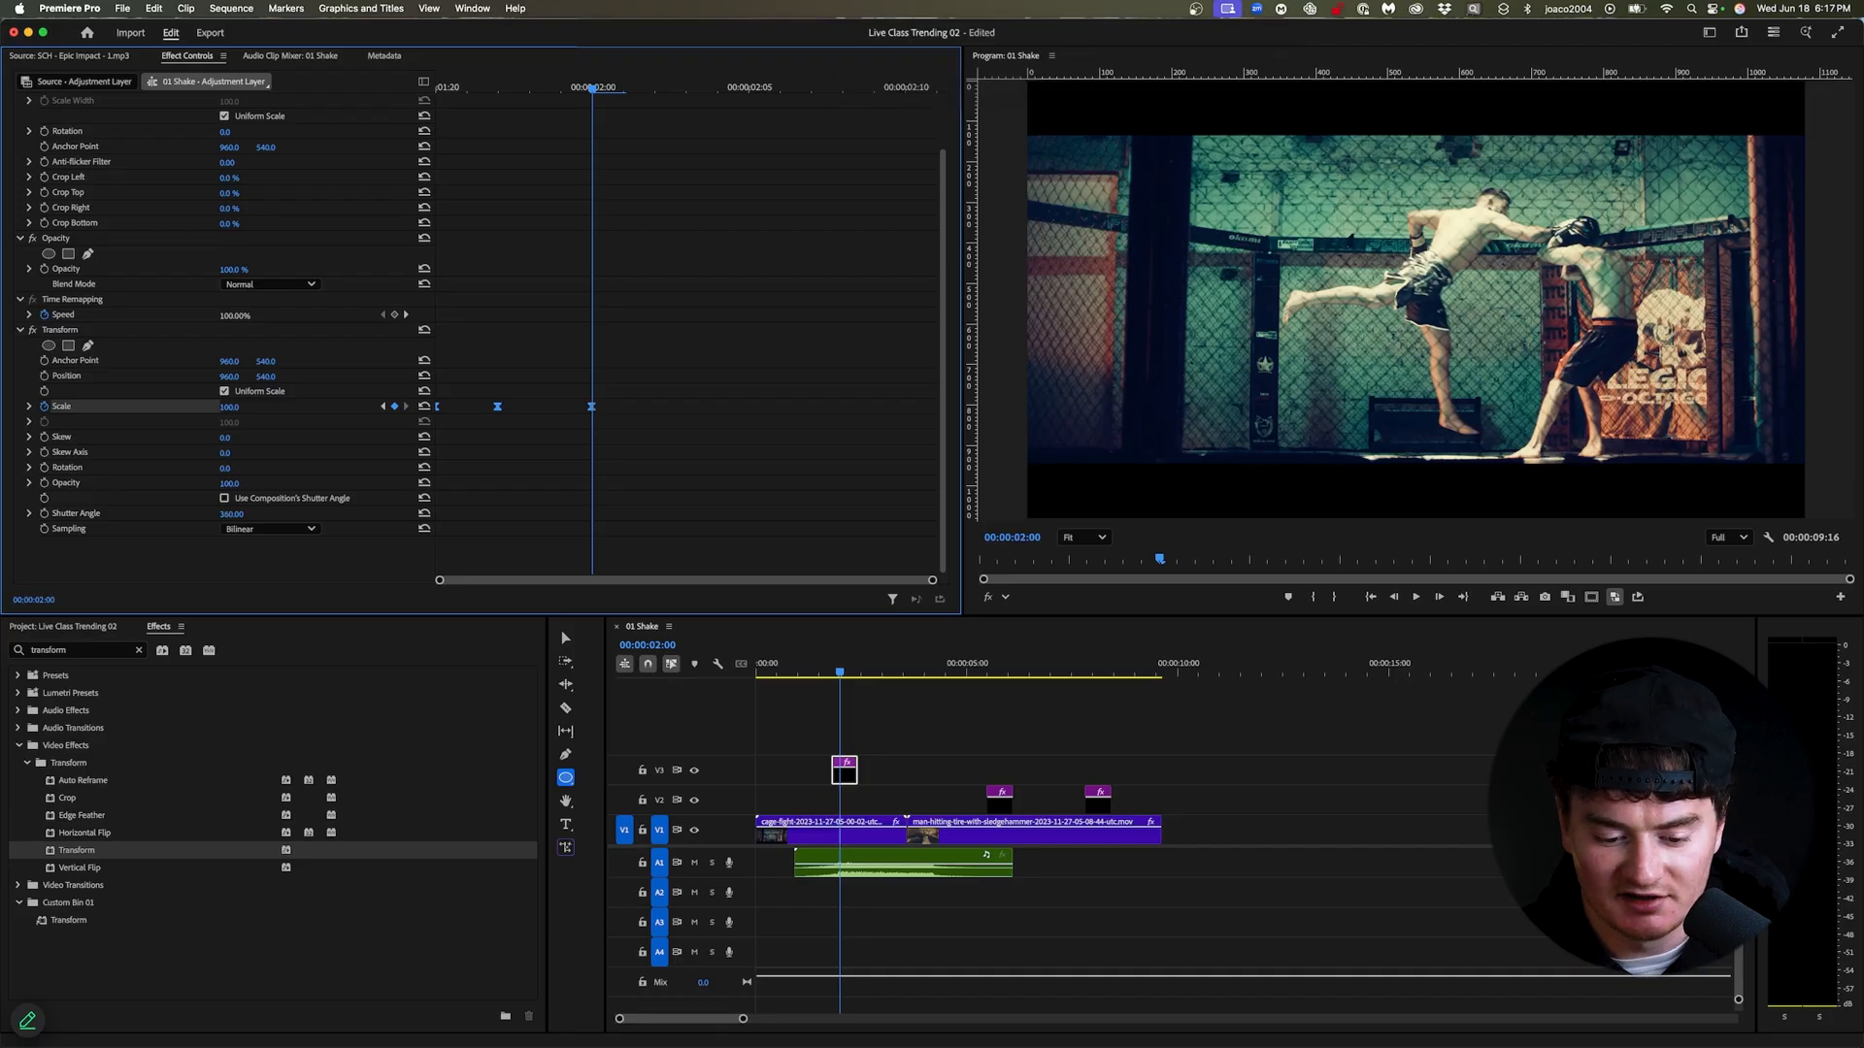
pyautogui.moveTo(825, 669)
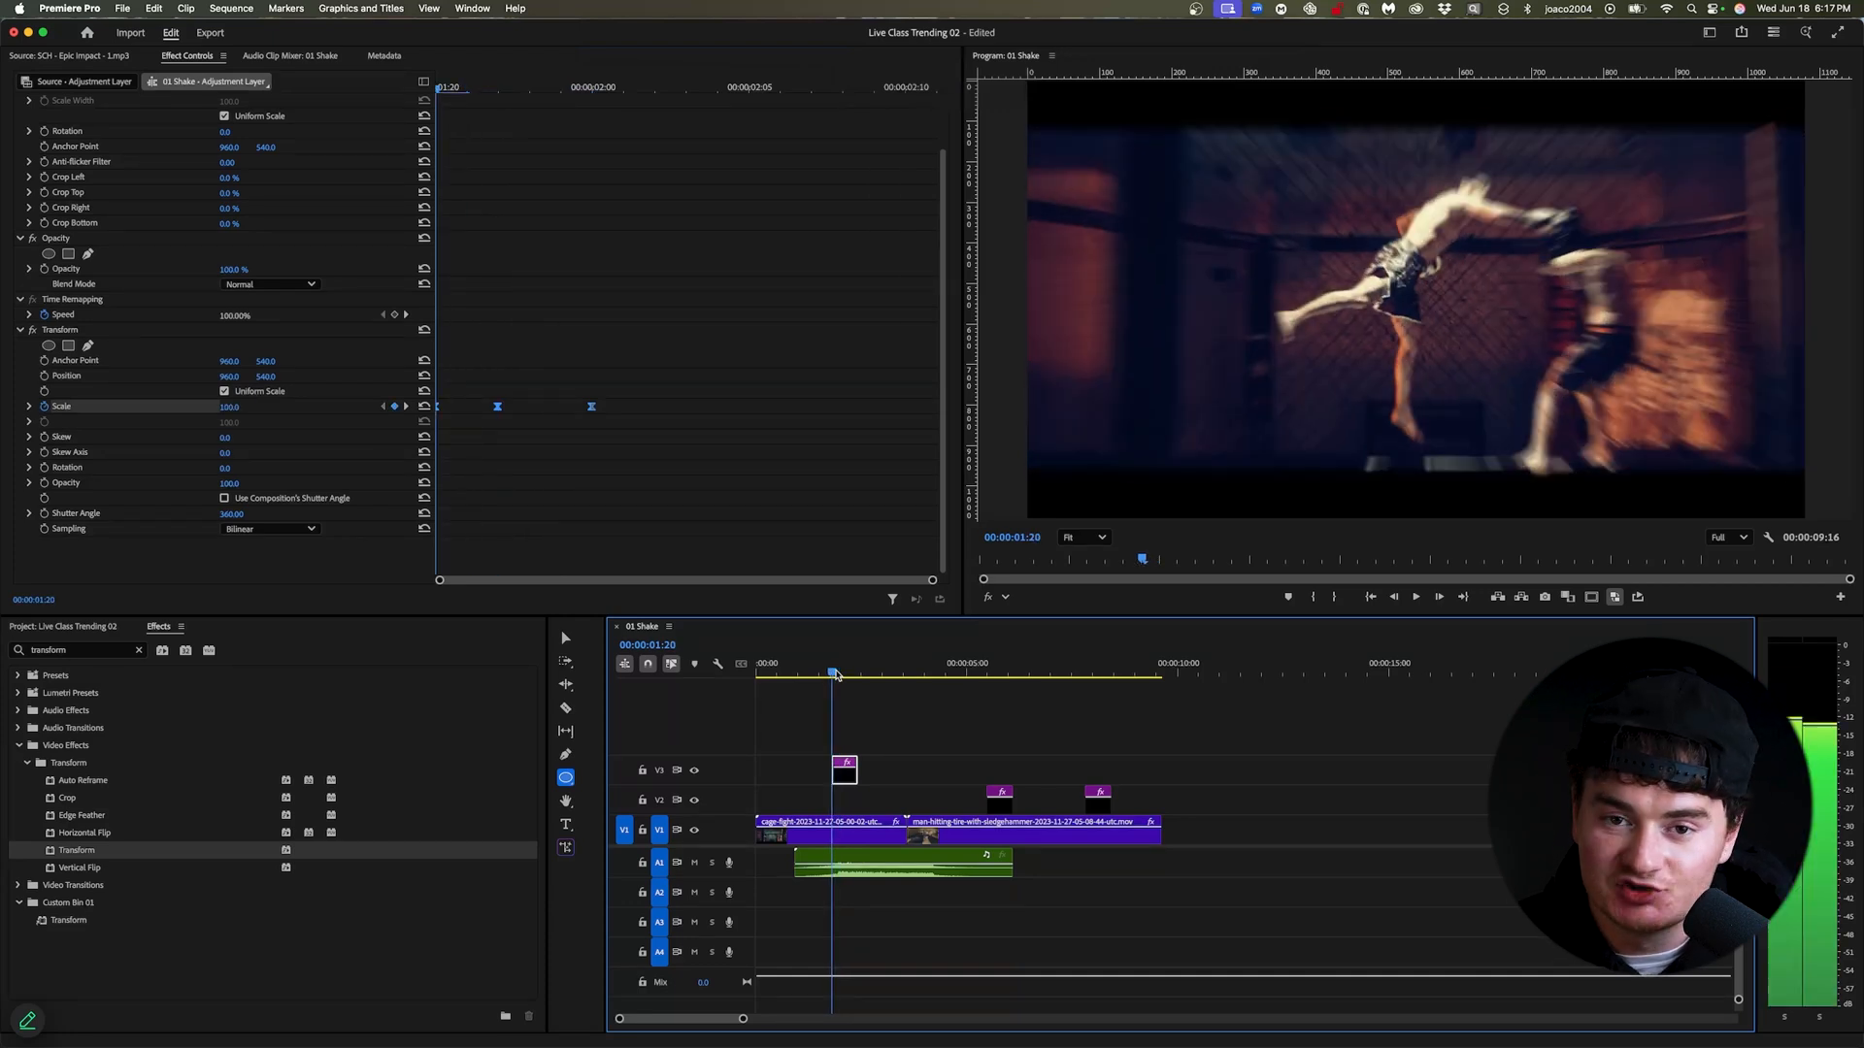
pyautogui.click(986, 663)
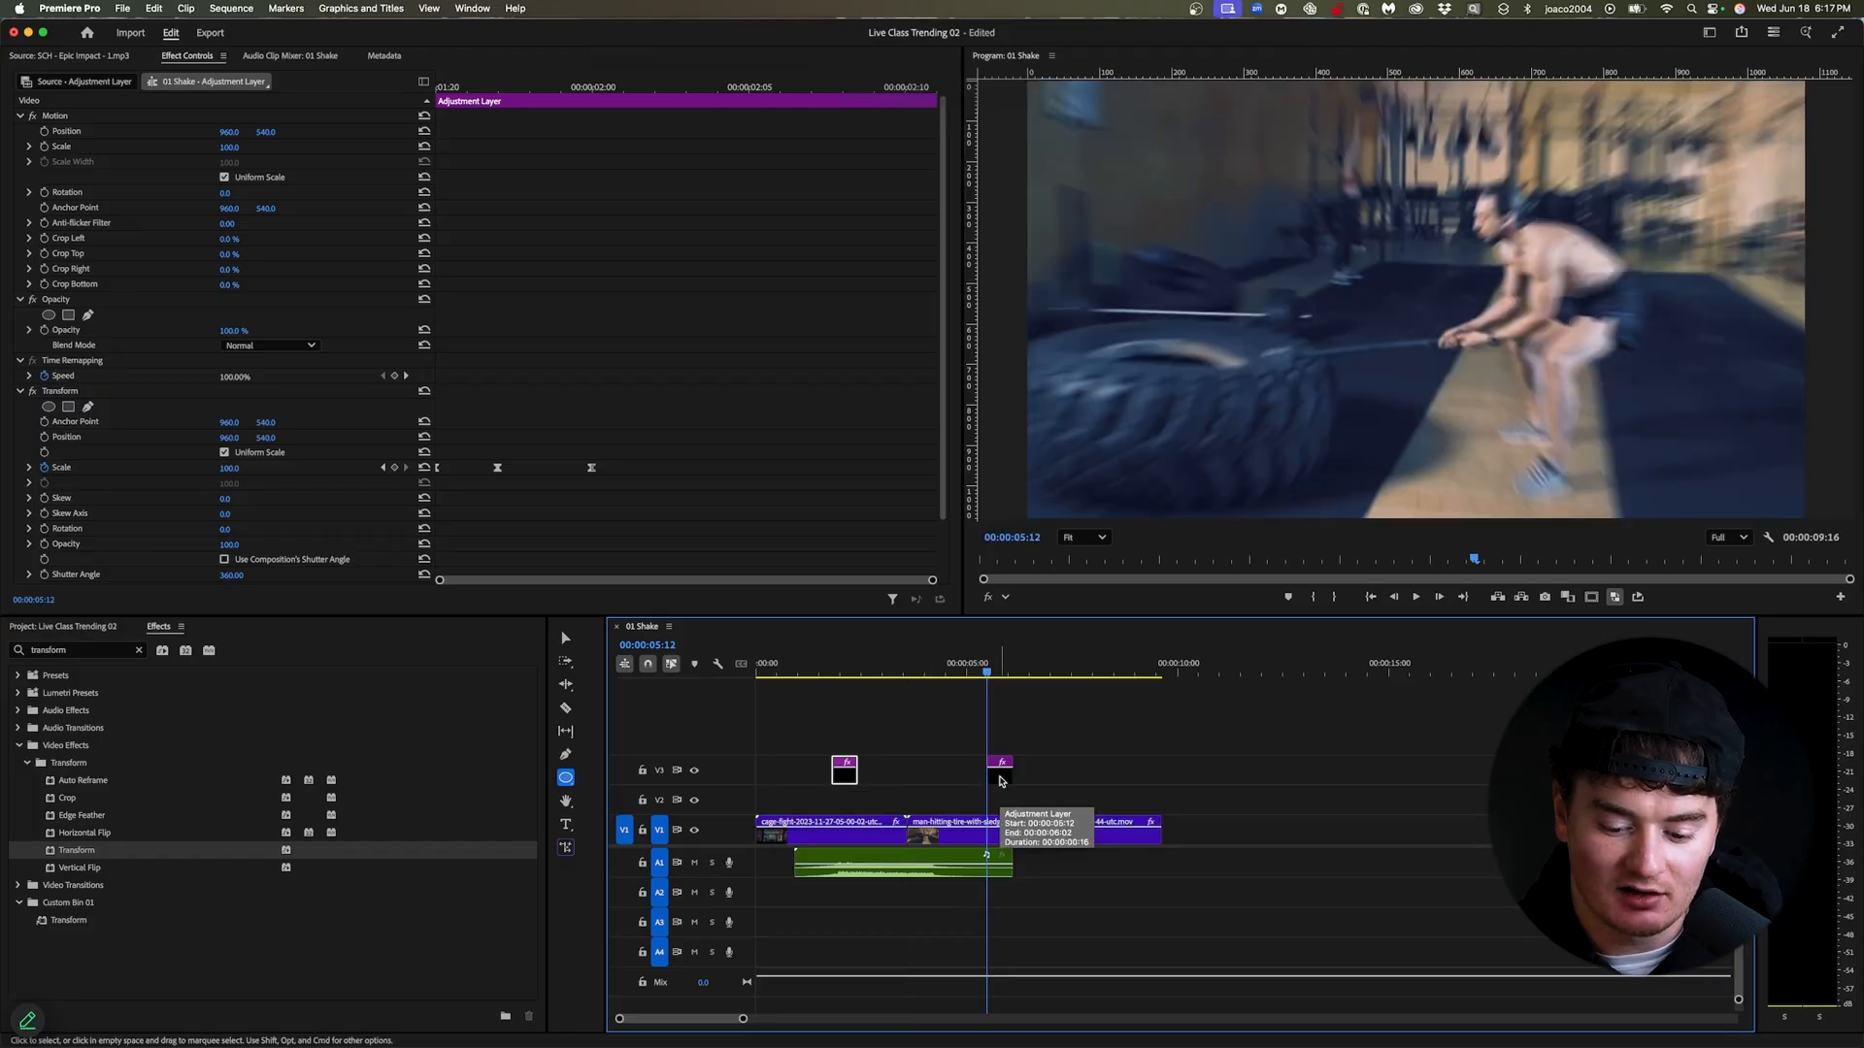
pyautogui.moveTo(987, 615)
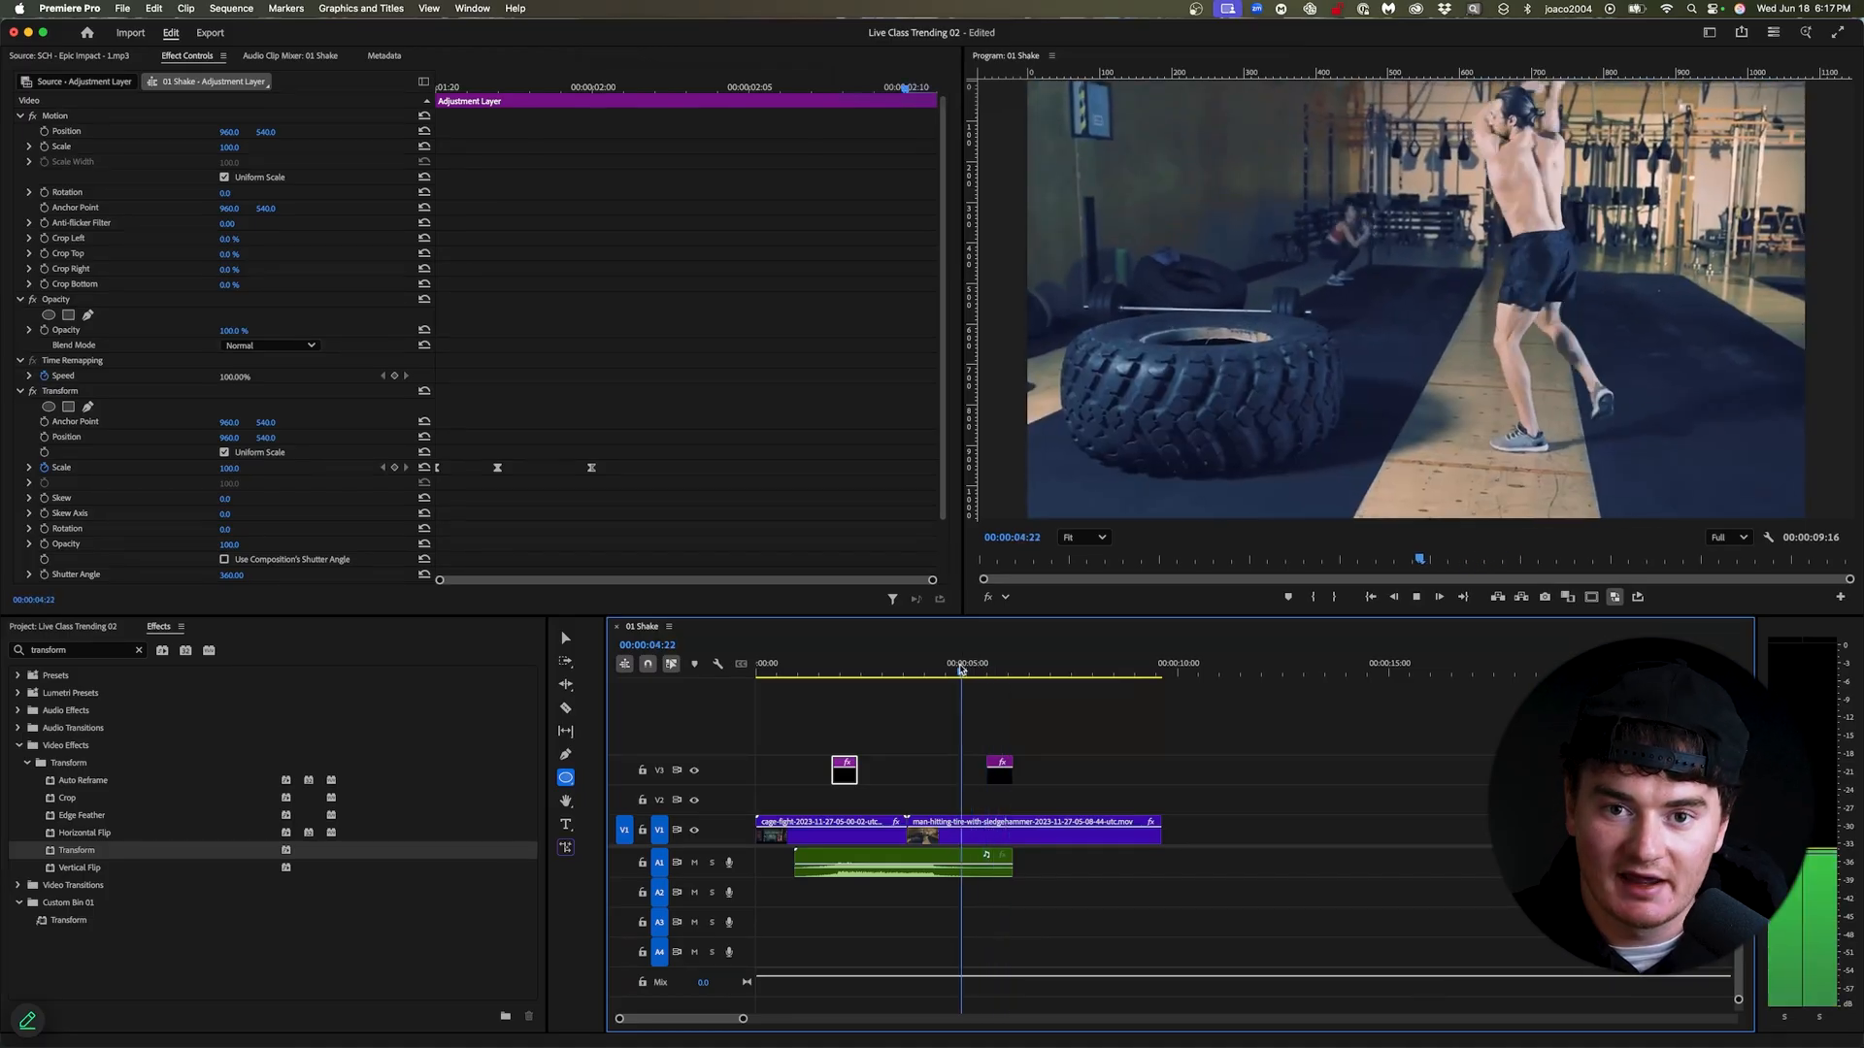
pyautogui.click(1011, 673)
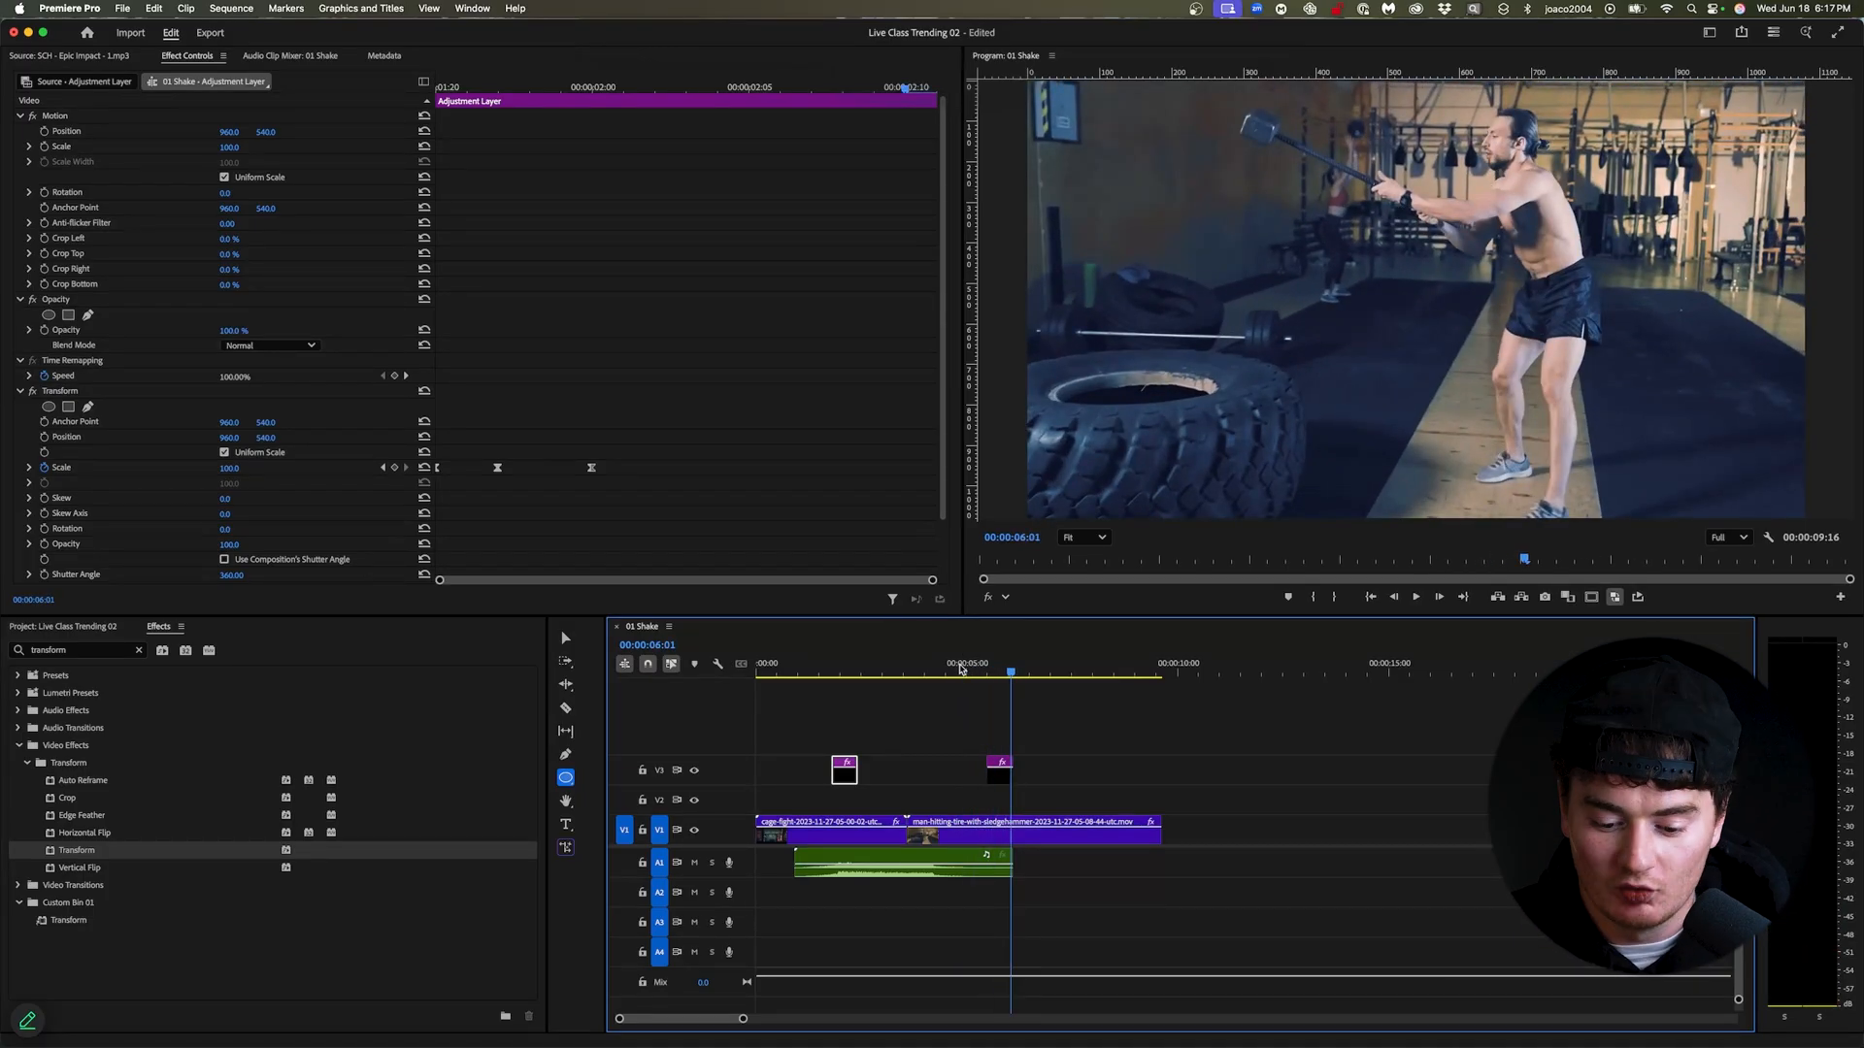
# Move the playhead to the first kick at 00:00:01:20.
pyautogui.click(825, 673)
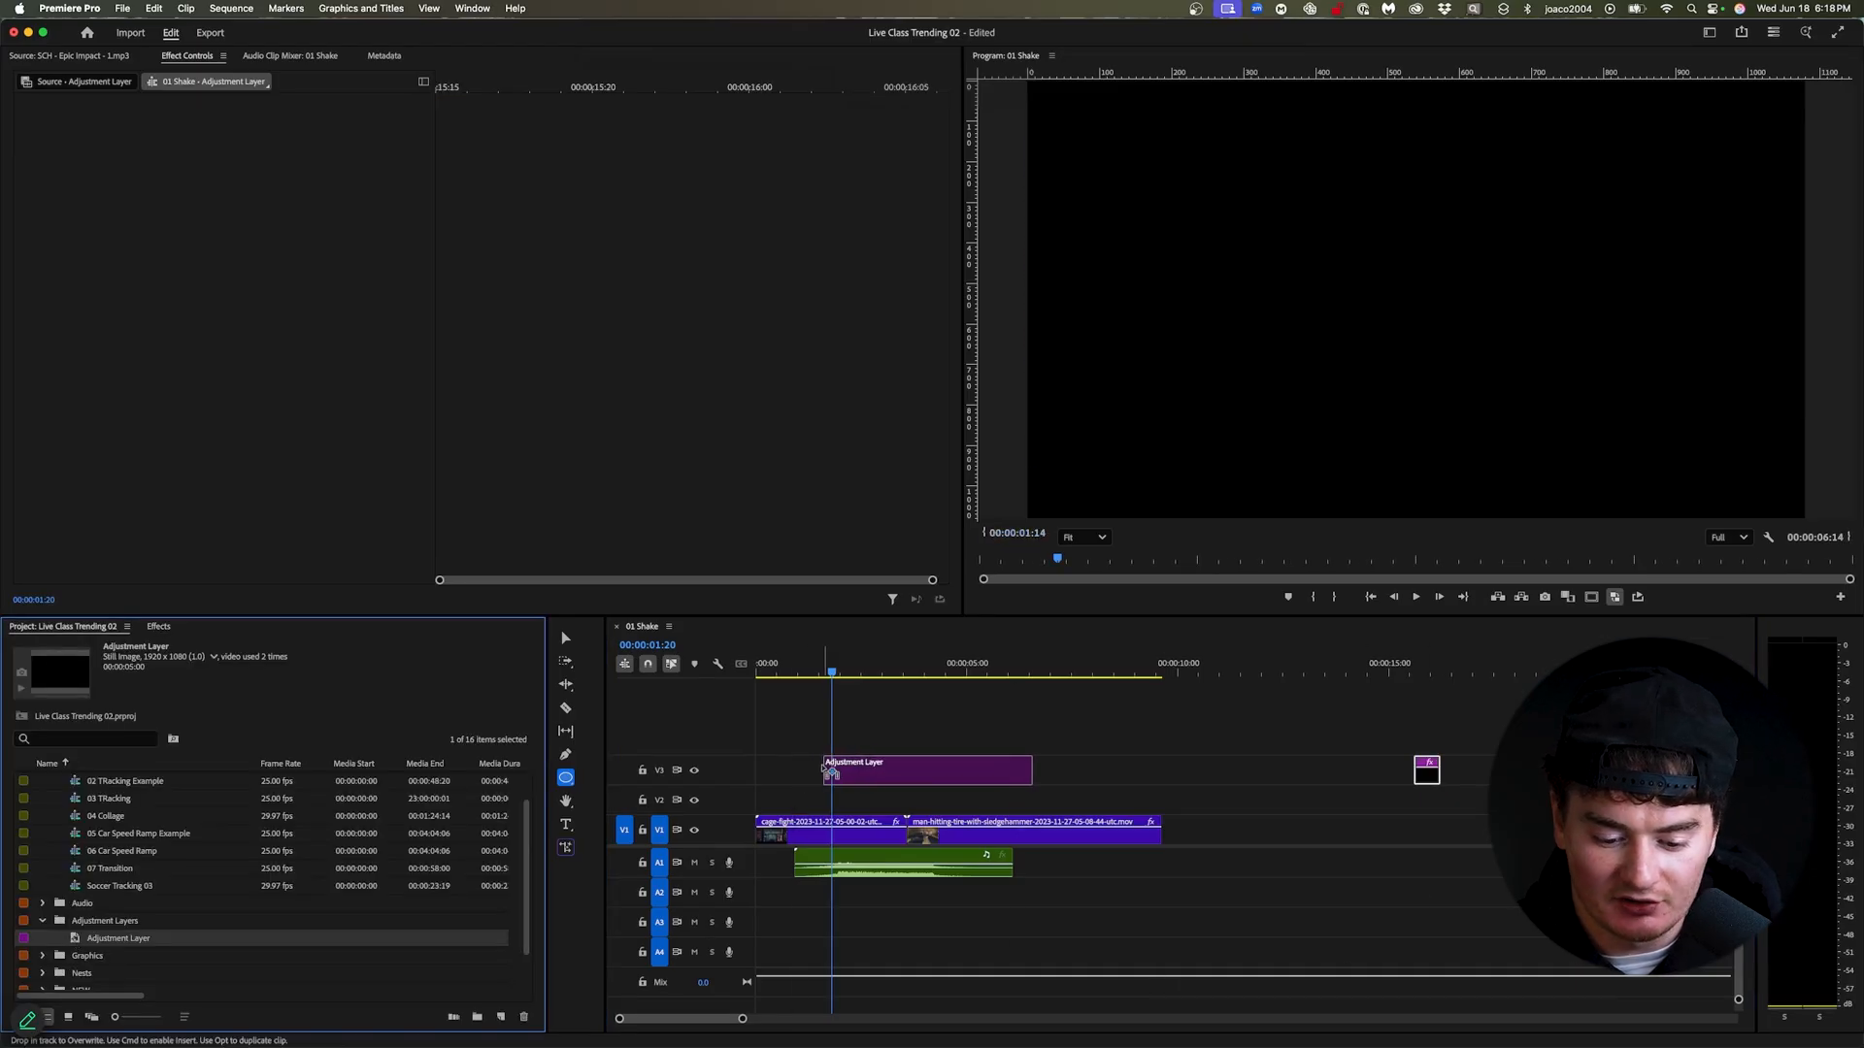
# Place the new adjustment layer at the first kick and shorten its duration via Speed/Duration.
pyautogui.click(927, 769)
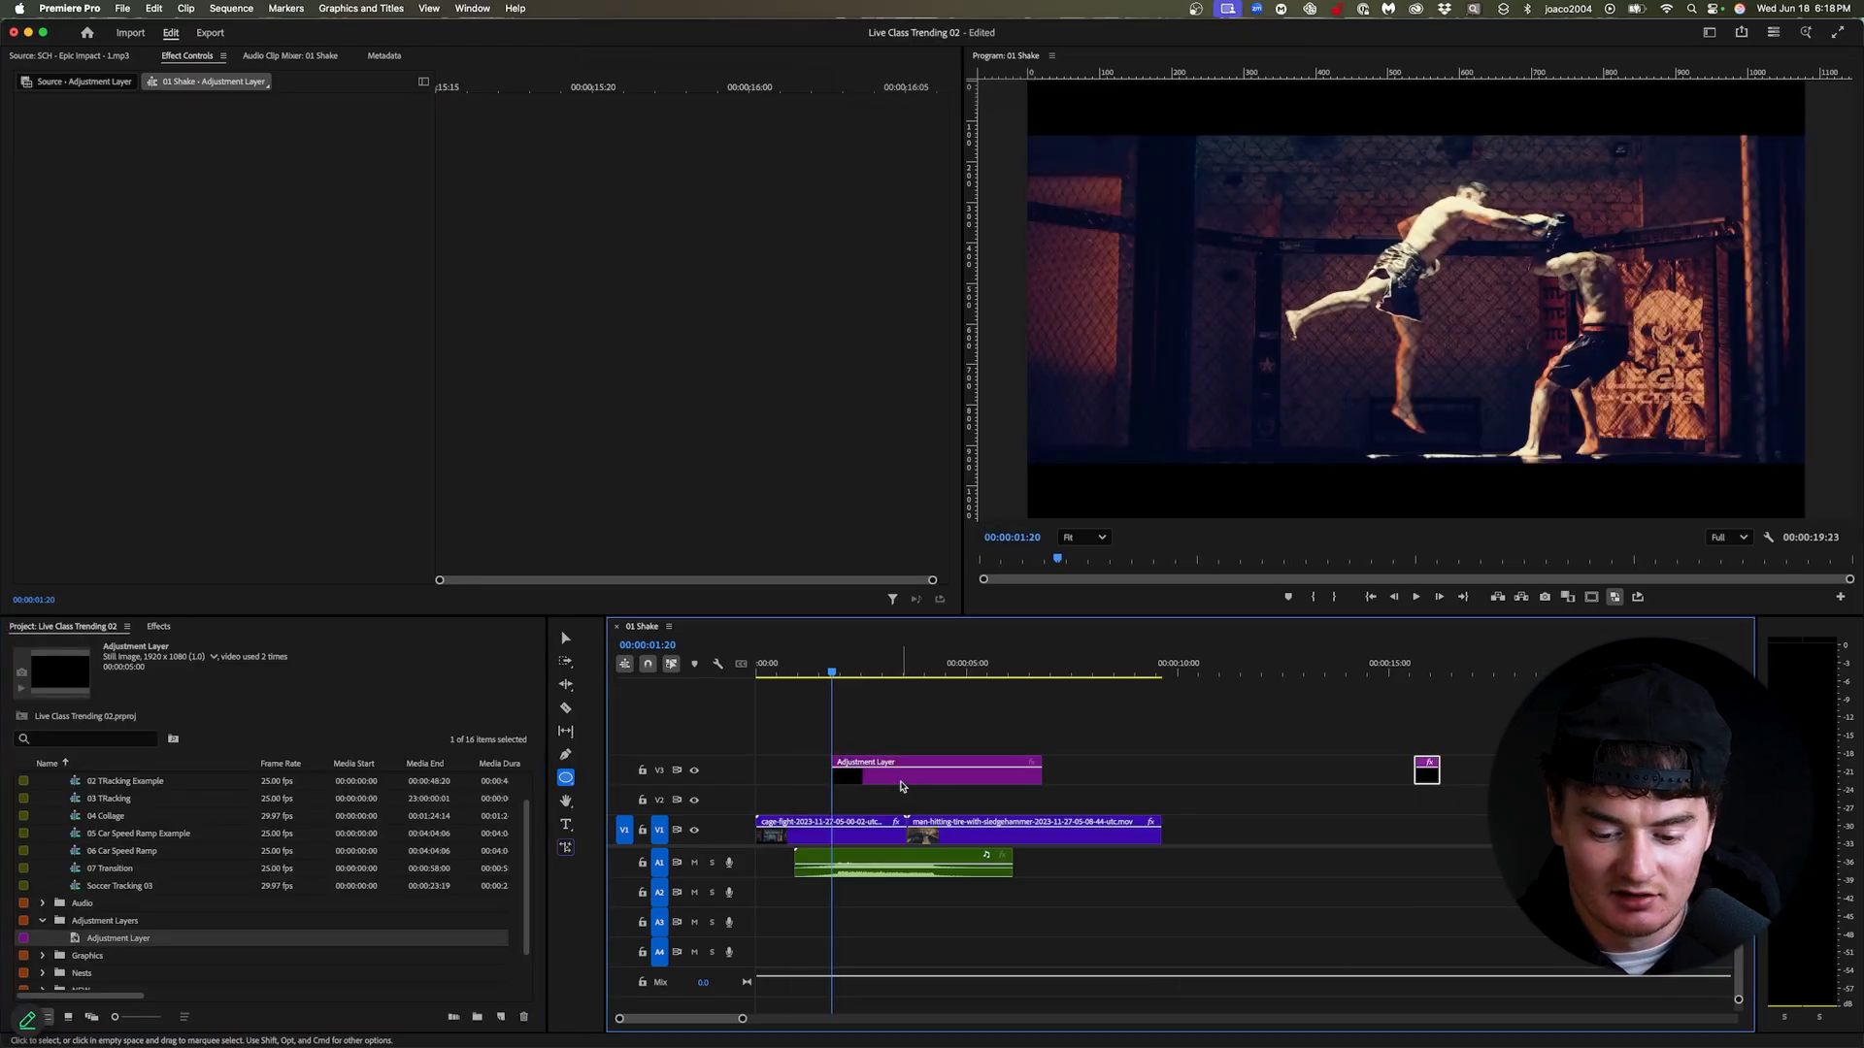
pyautogui.click(936, 770)
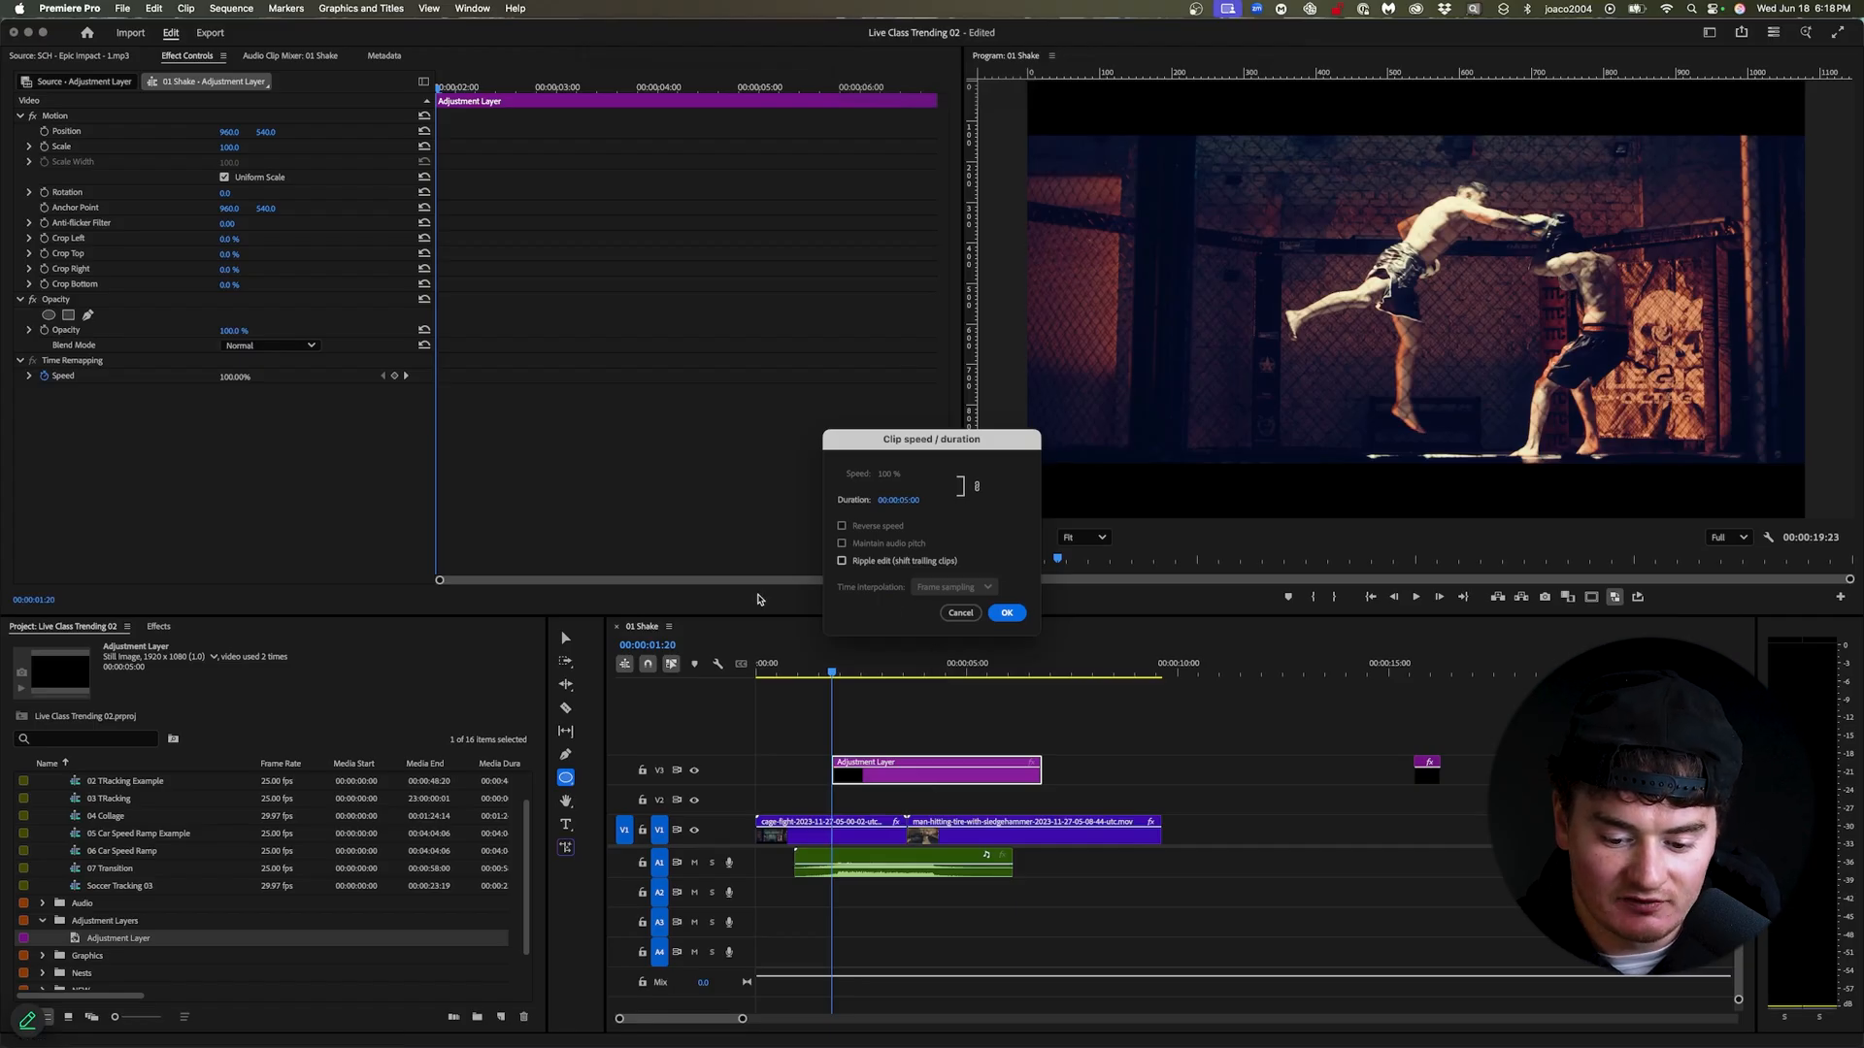
pyautogui.tripleClick(907, 498)
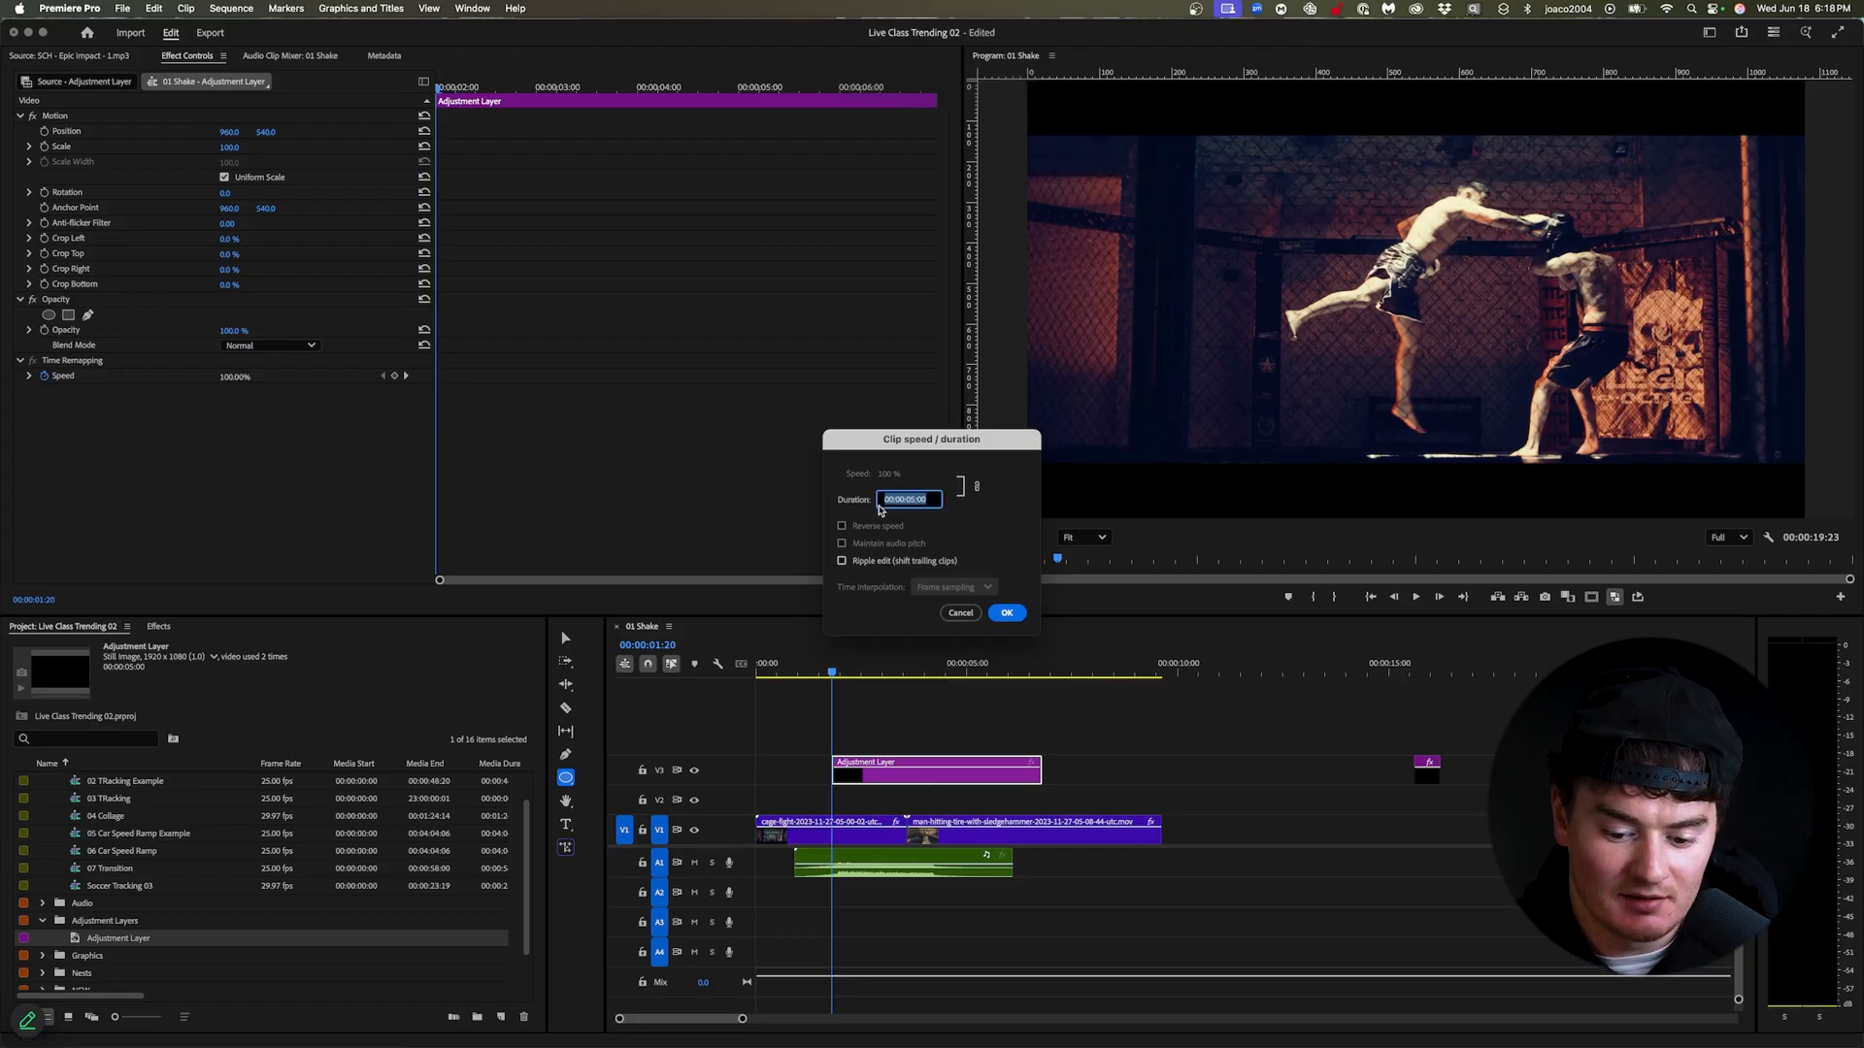
pyautogui.click(1005, 613)
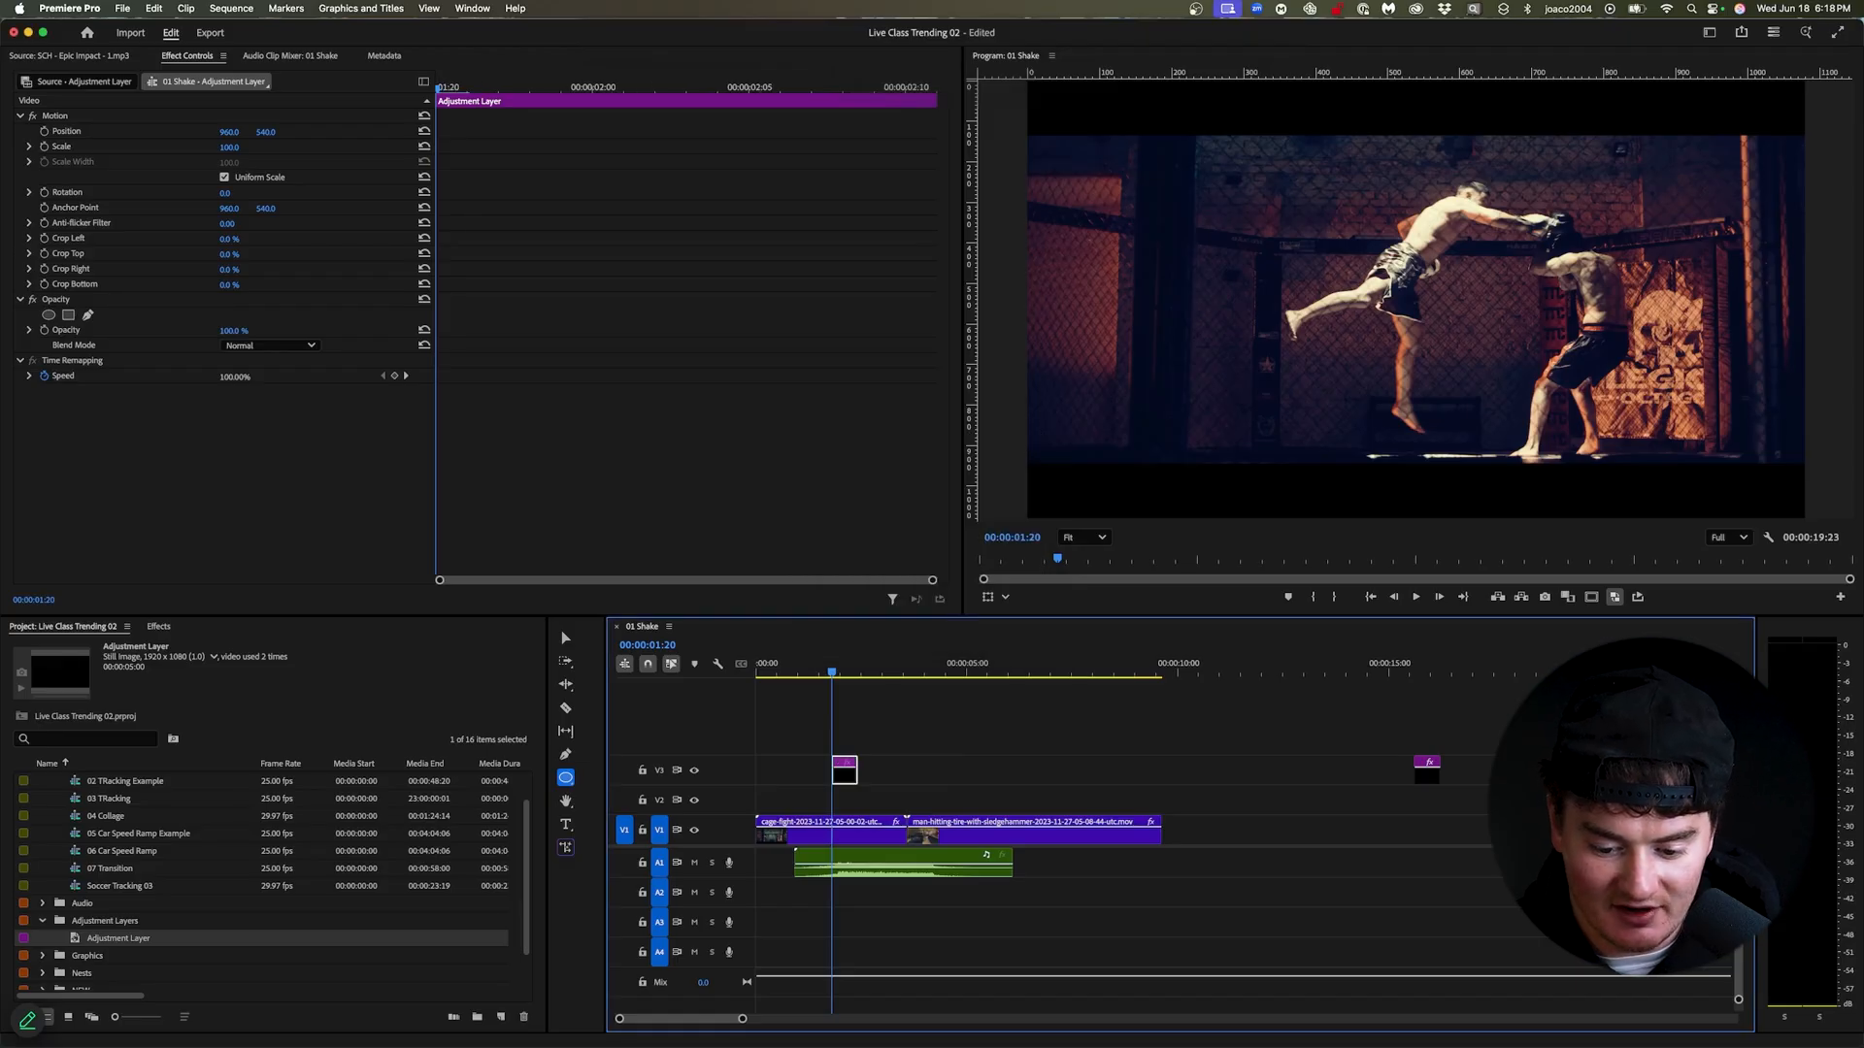
pyautogui.moveTo(167, 660)
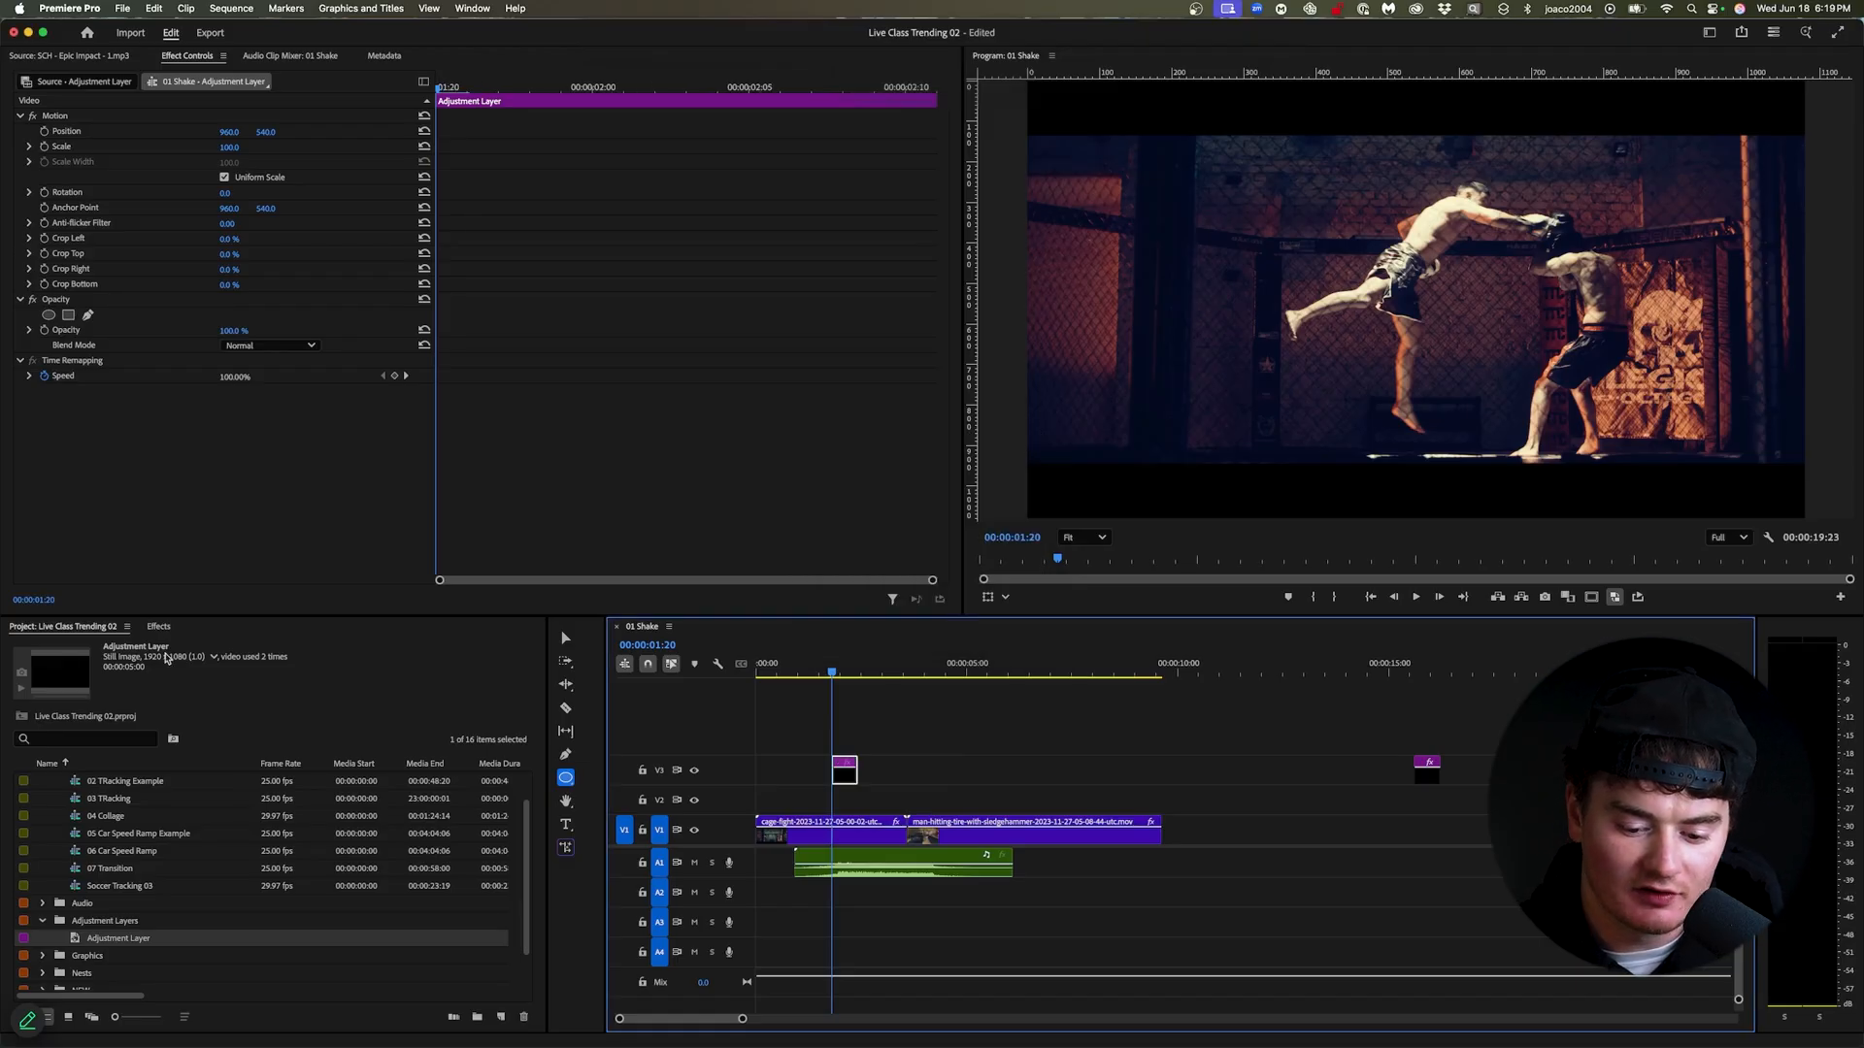
# Add Transform to the new layer and keyframe Scale punching in to 120 and back to 100.
pyautogui.click(159, 626)
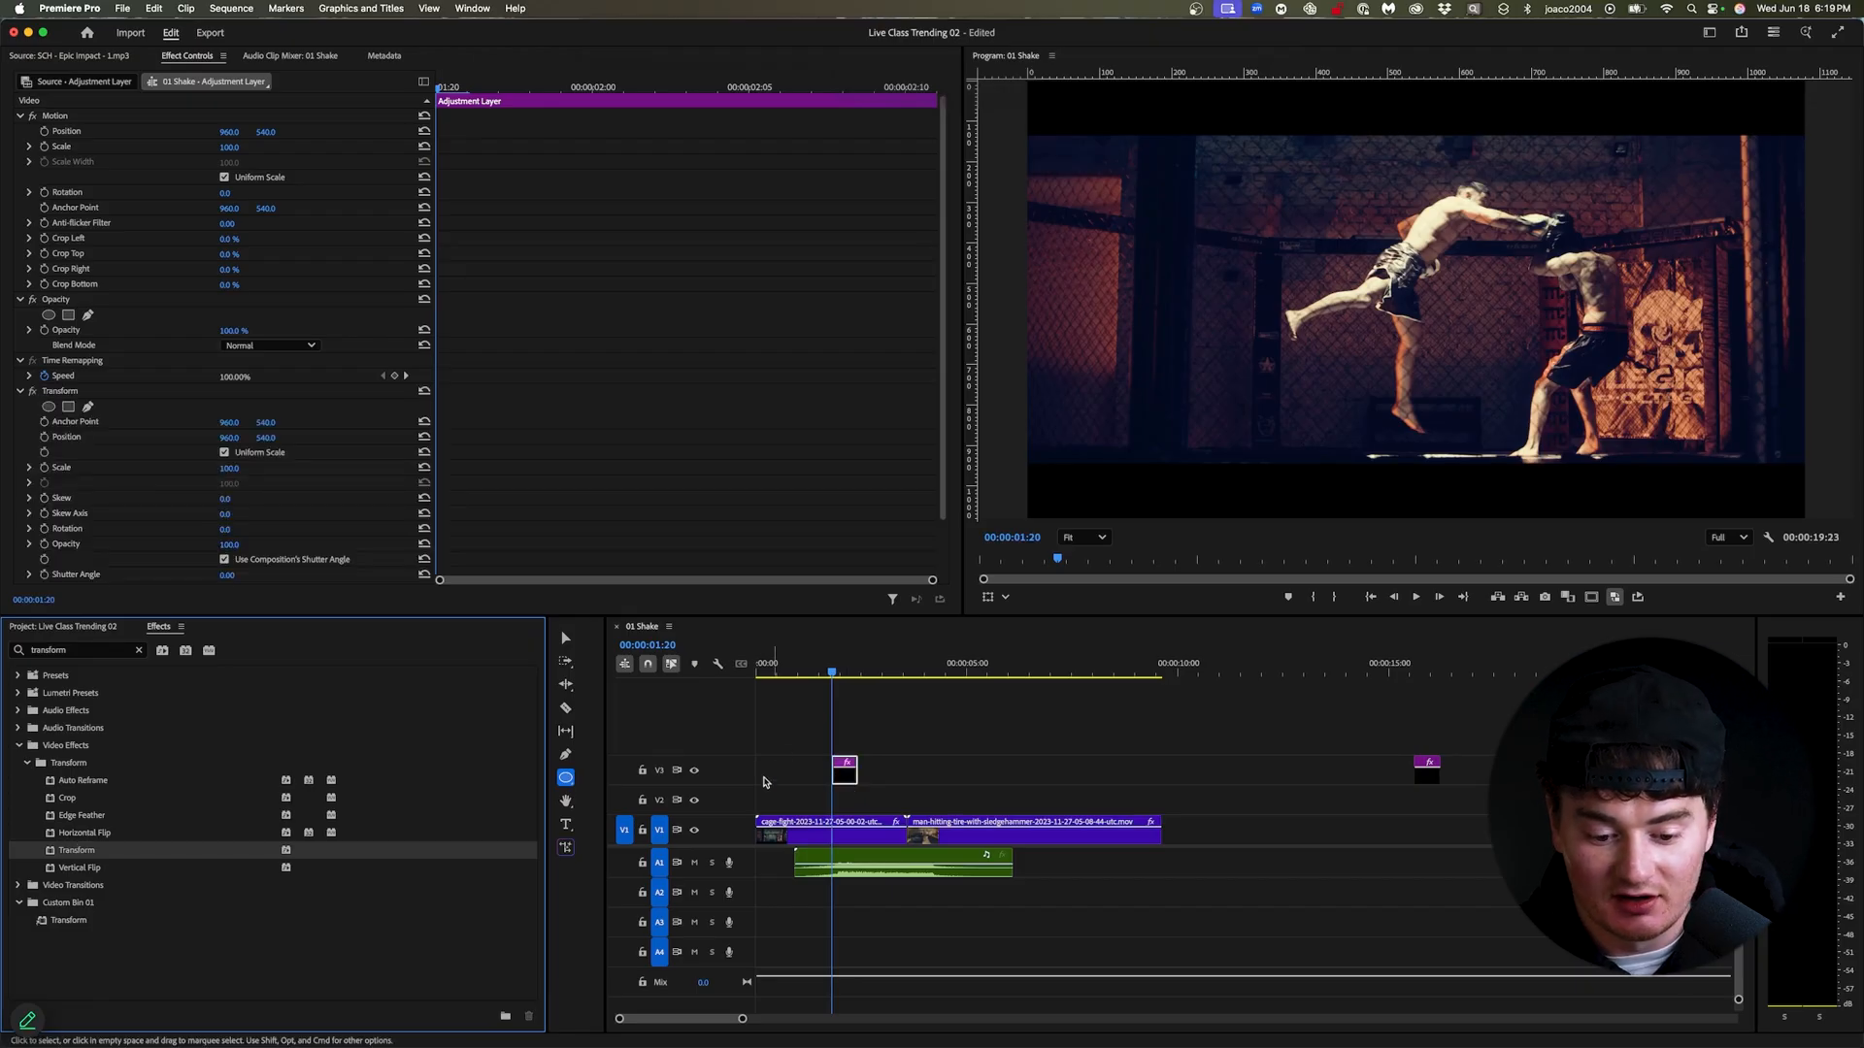
pyautogui.scroll(-3)
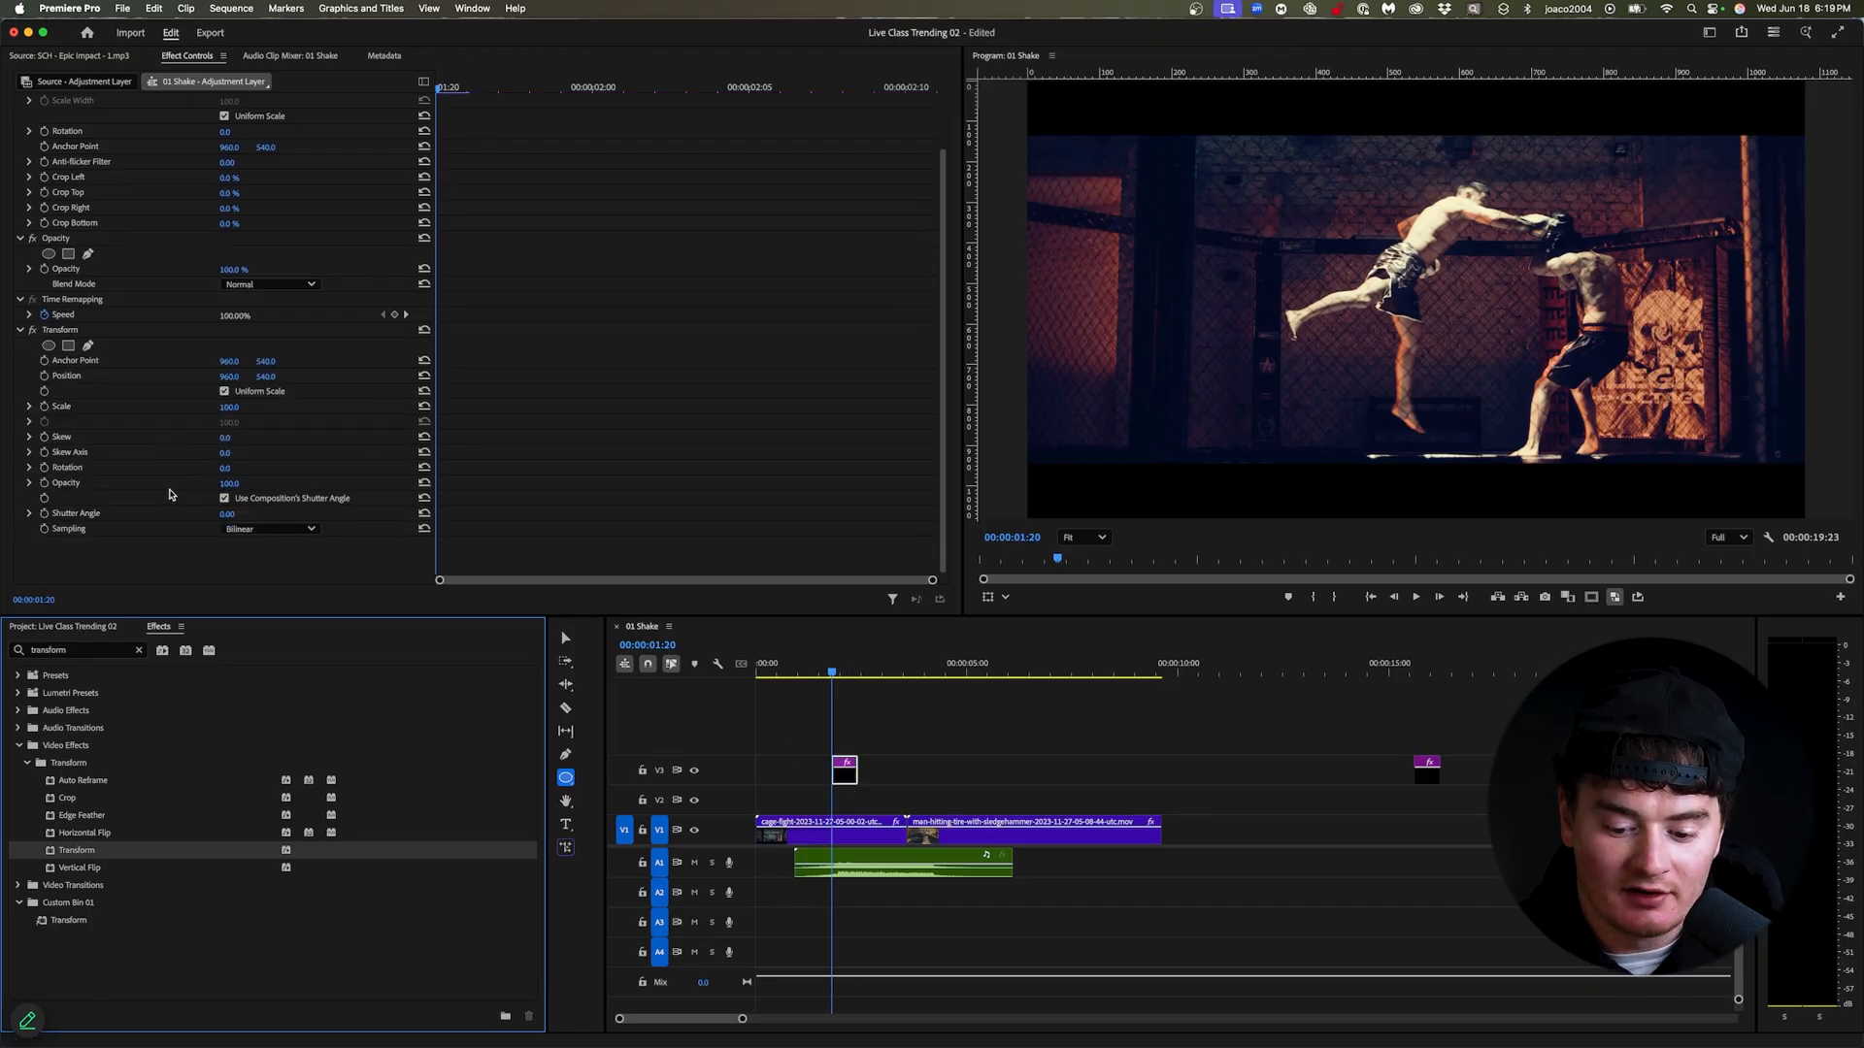
pyautogui.moveTo(182, 412)
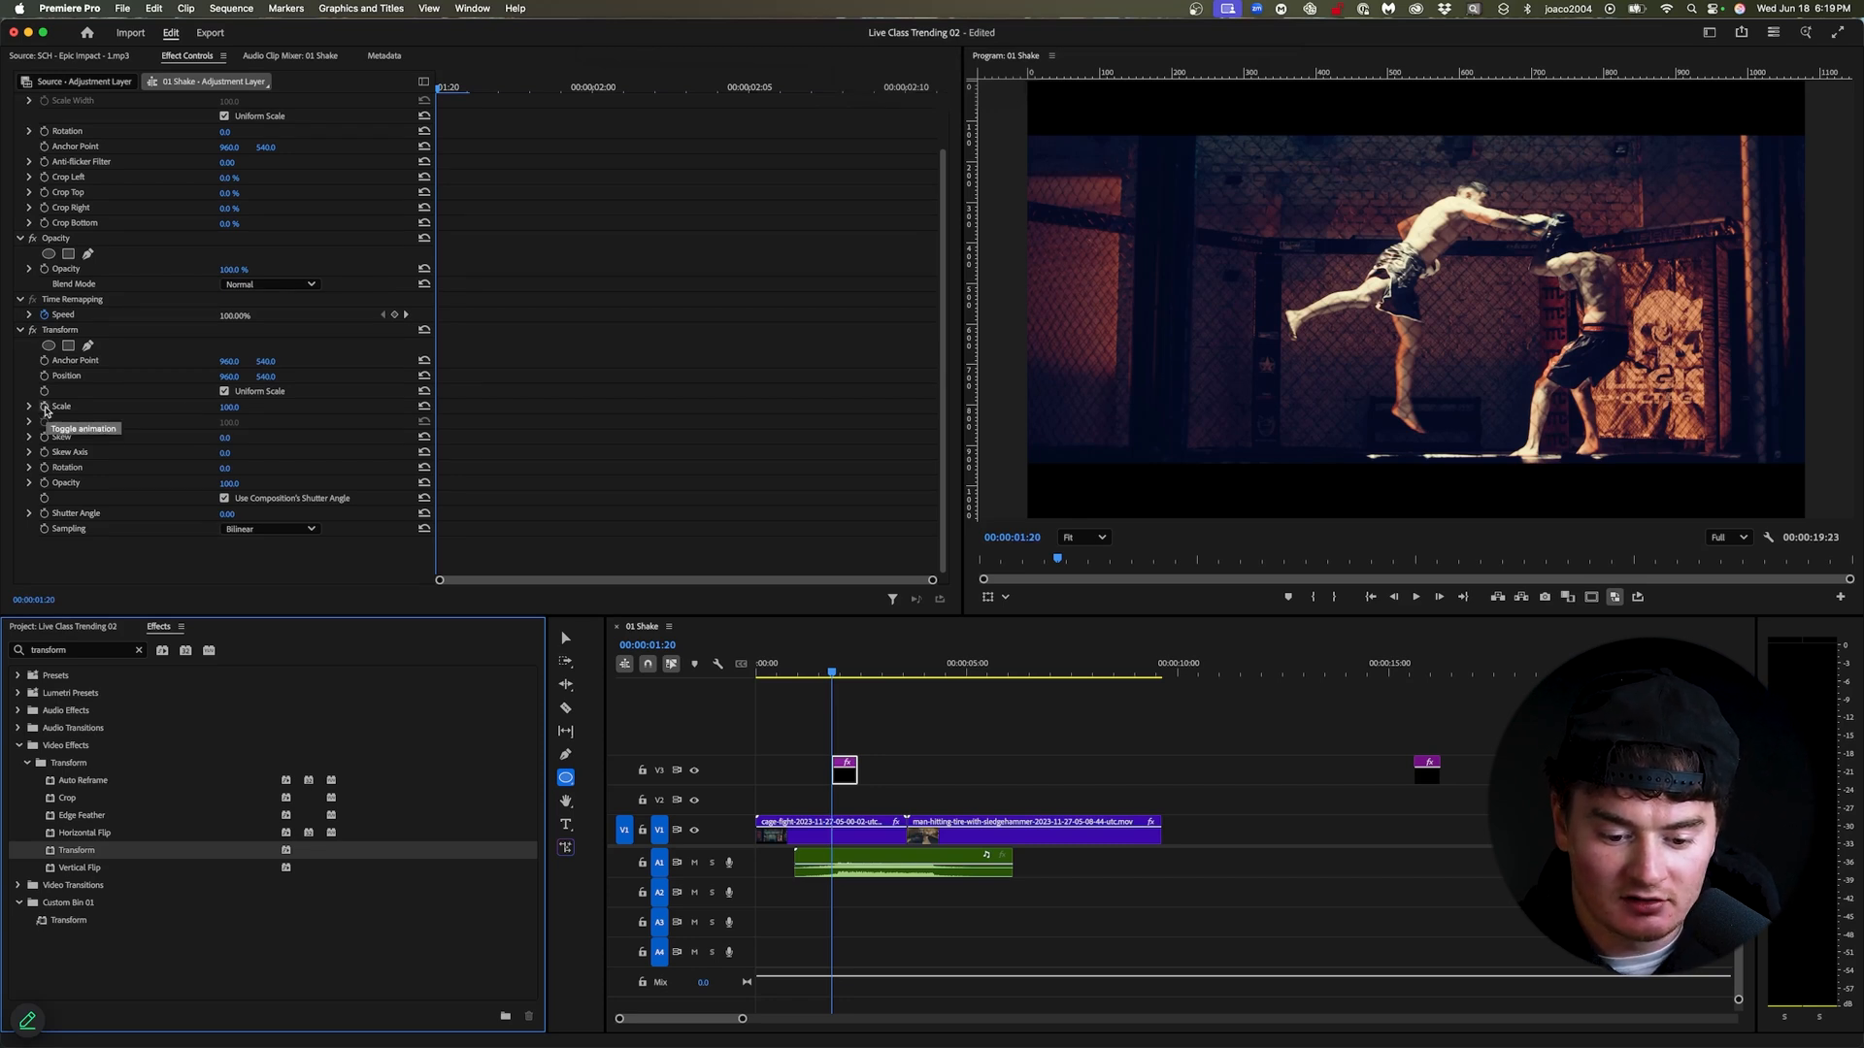
pyautogui.click(43, 407)
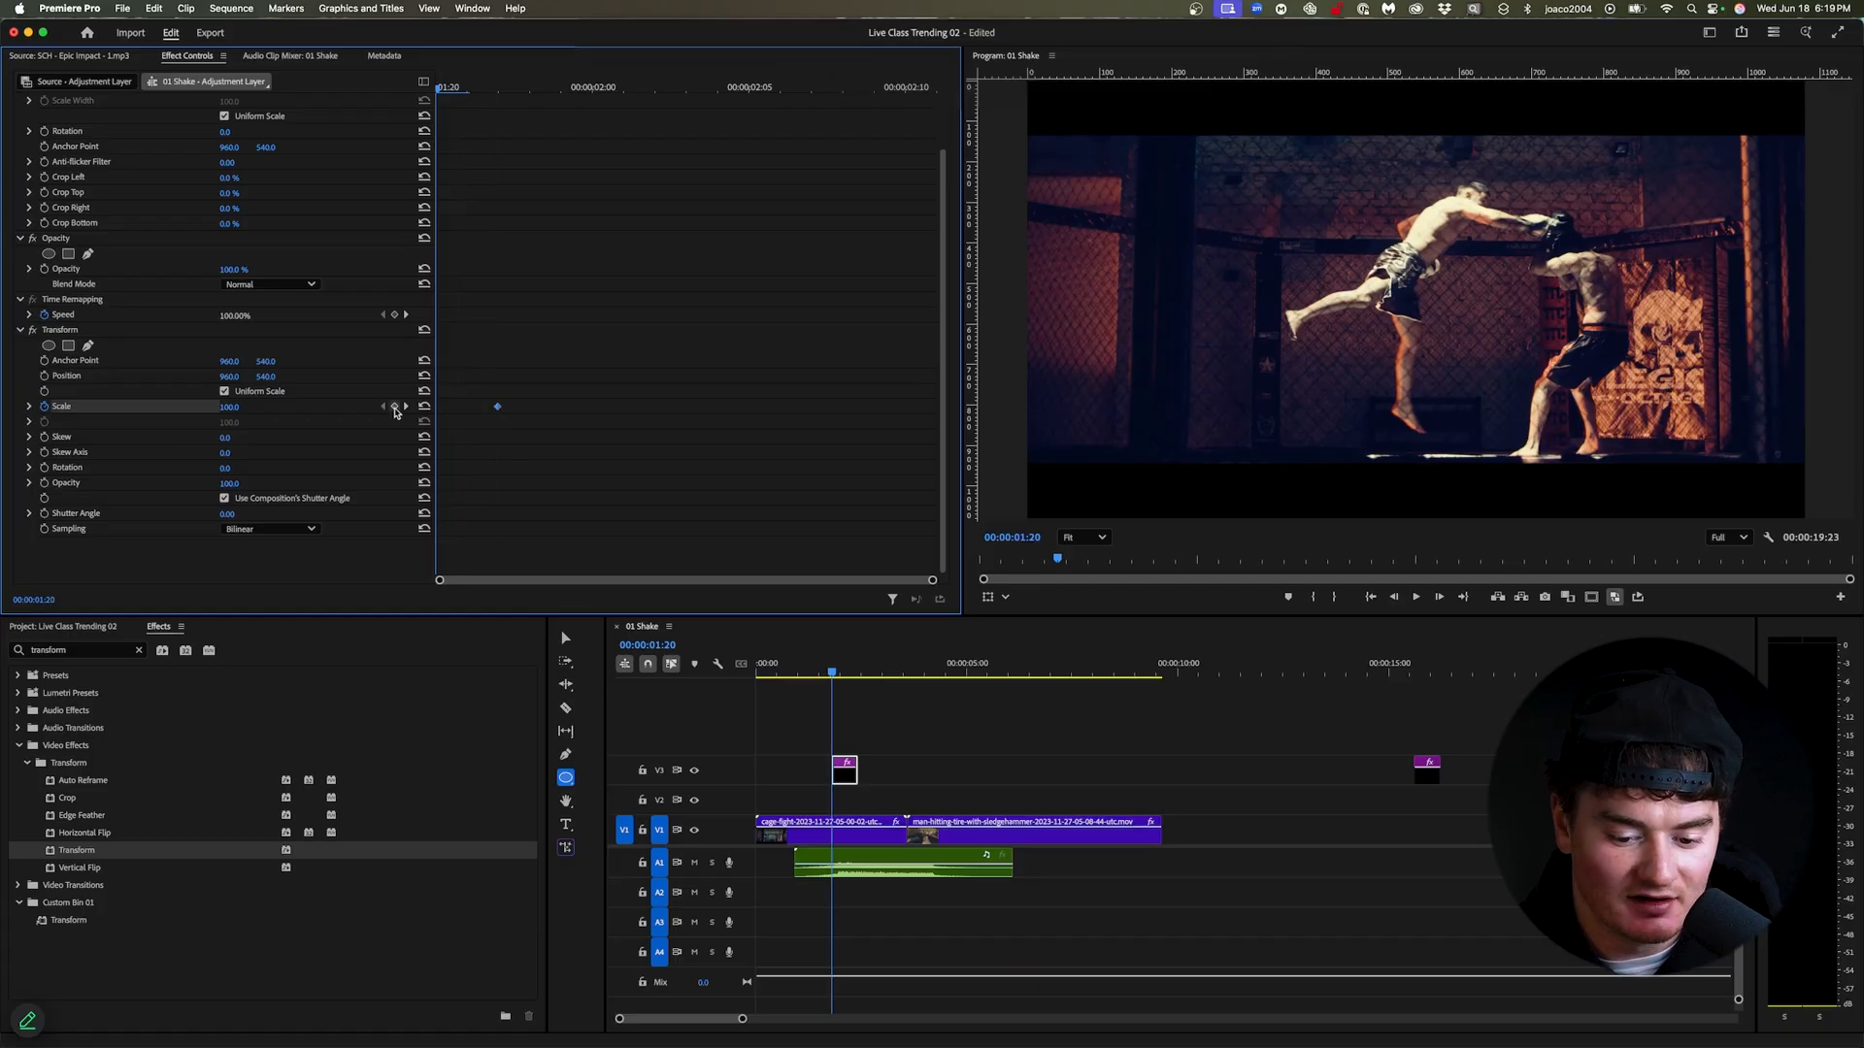
pyautogui.moveTo(504, 371)
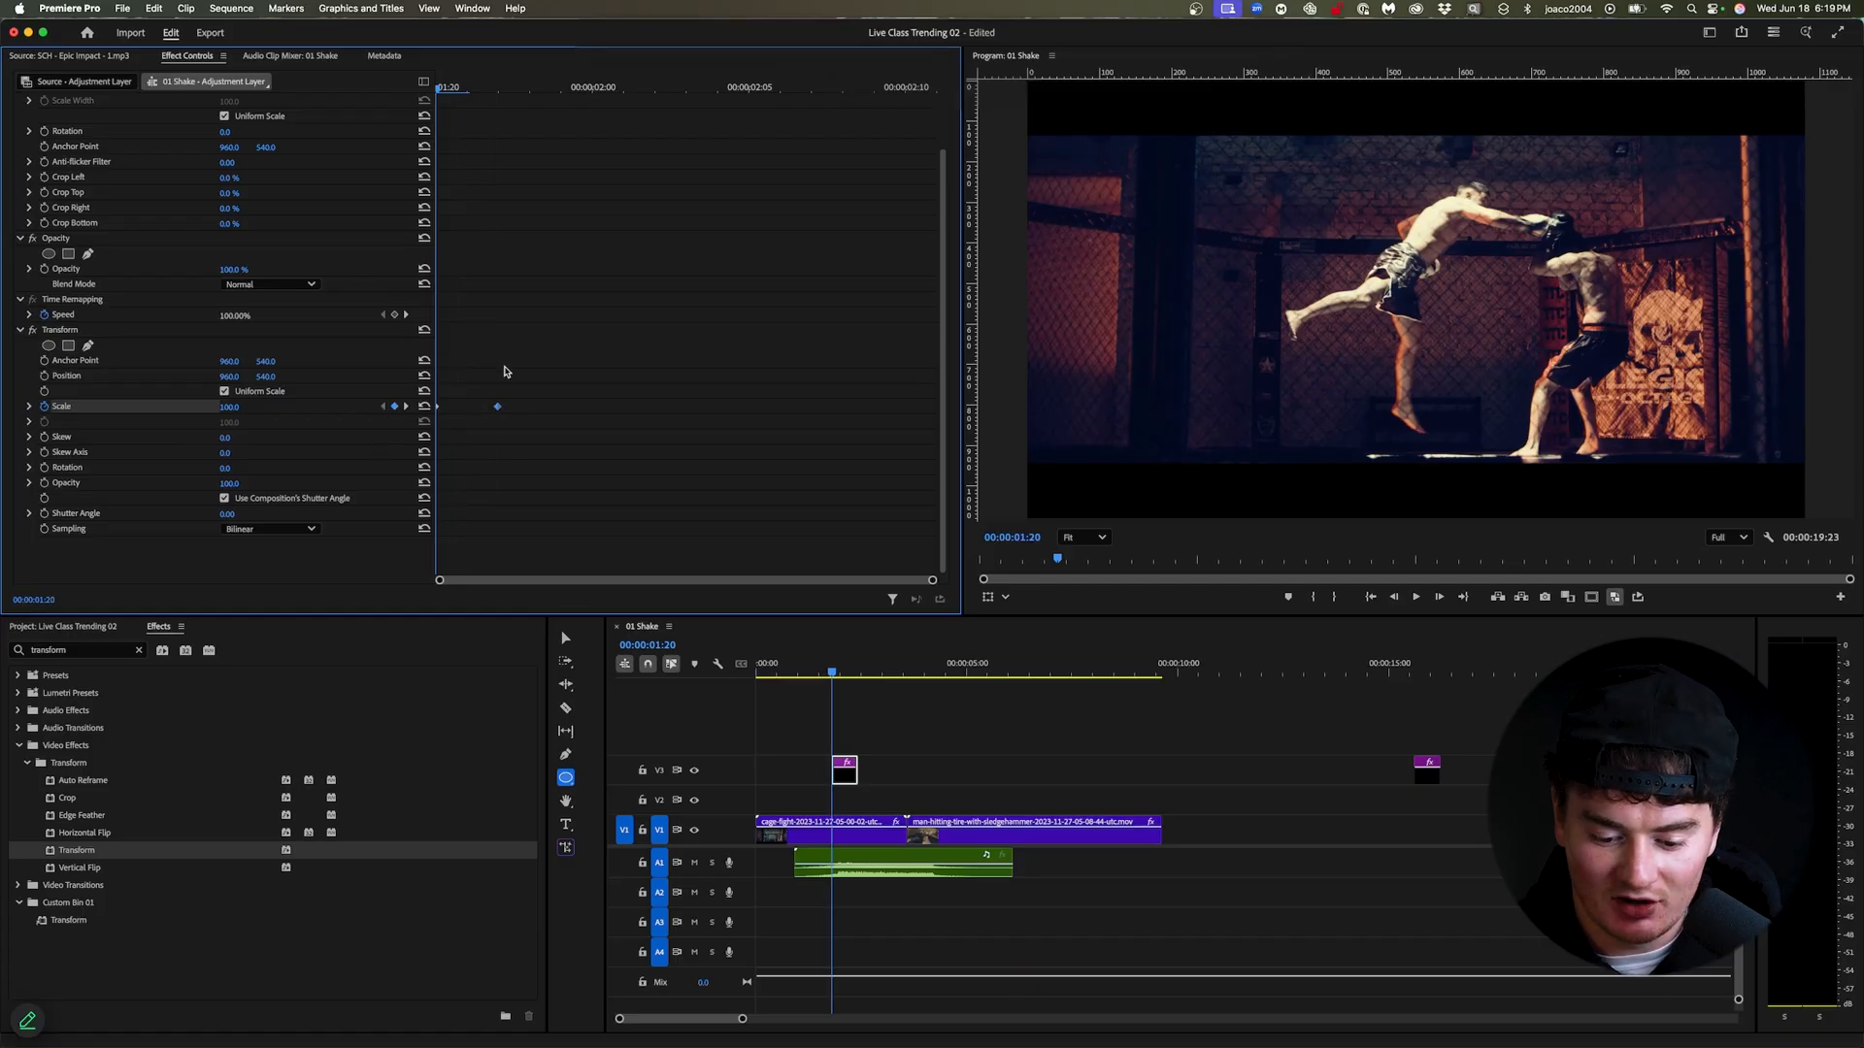
pyautogui.moveTo(457, 405)
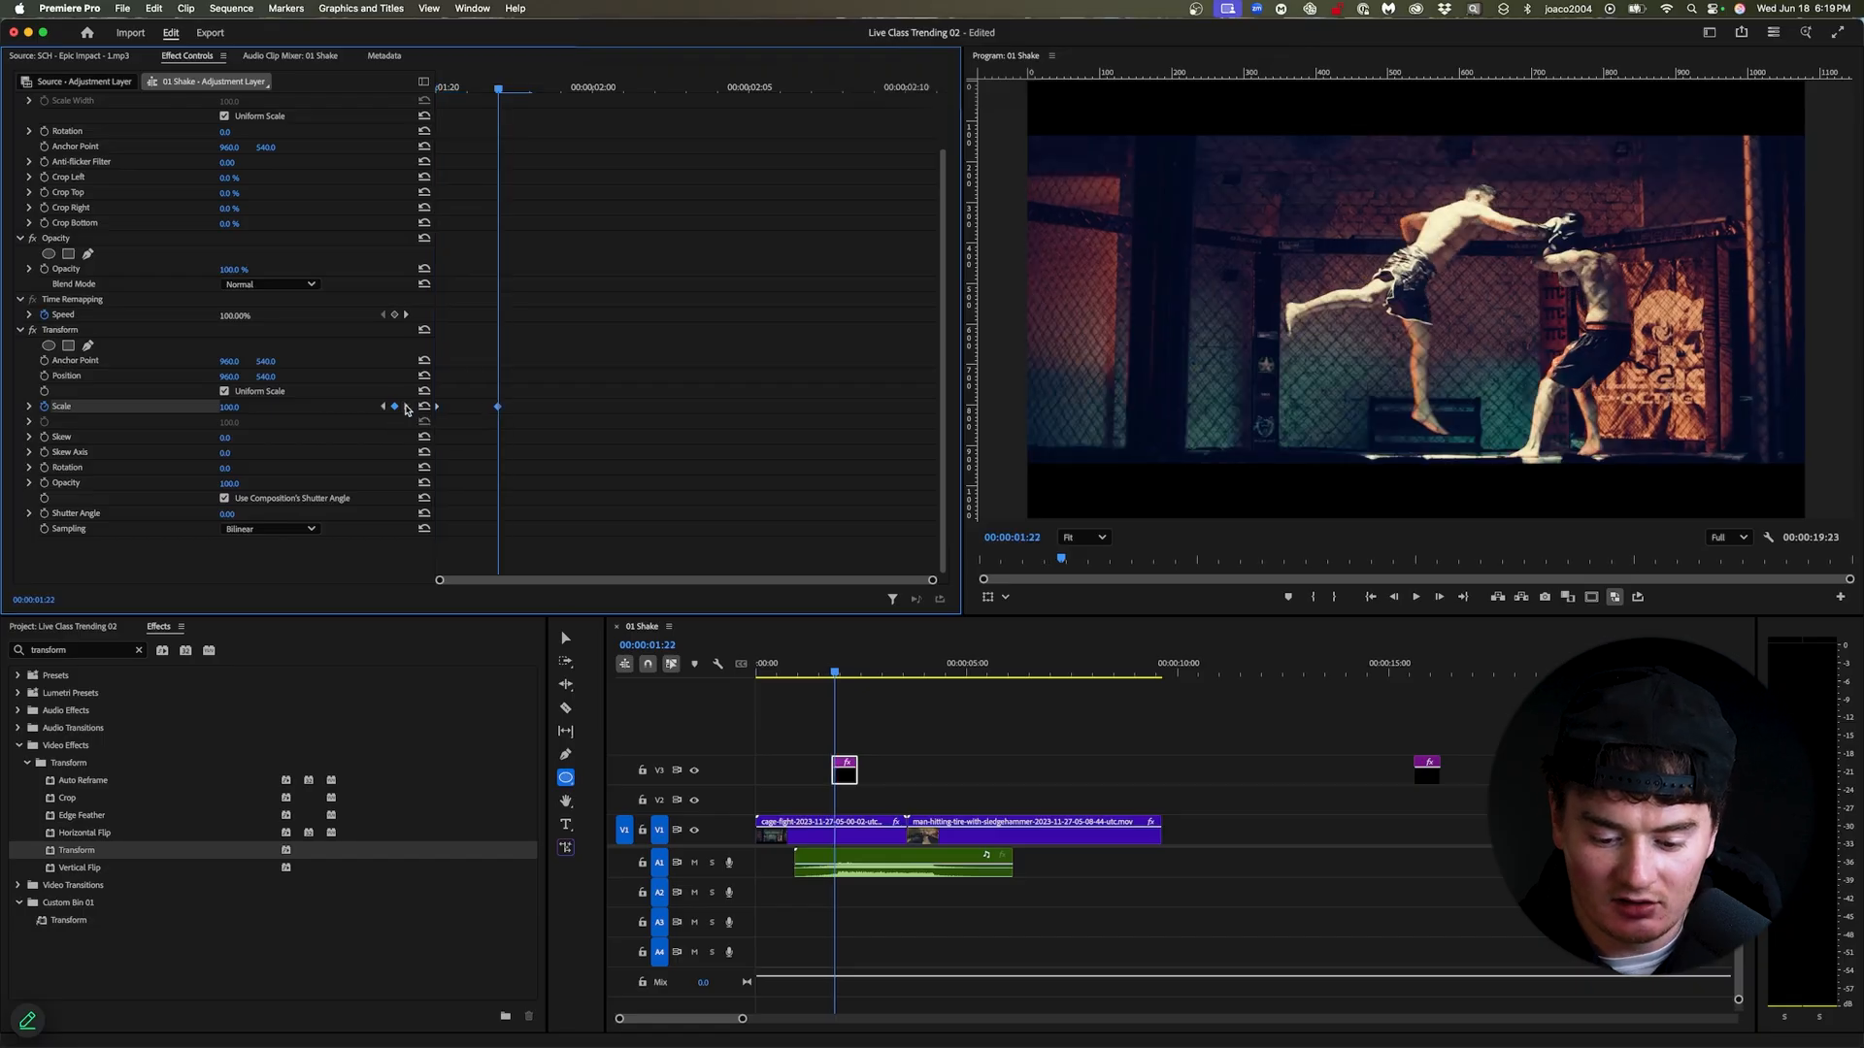
pyautogui.doubleClick(232, 407)
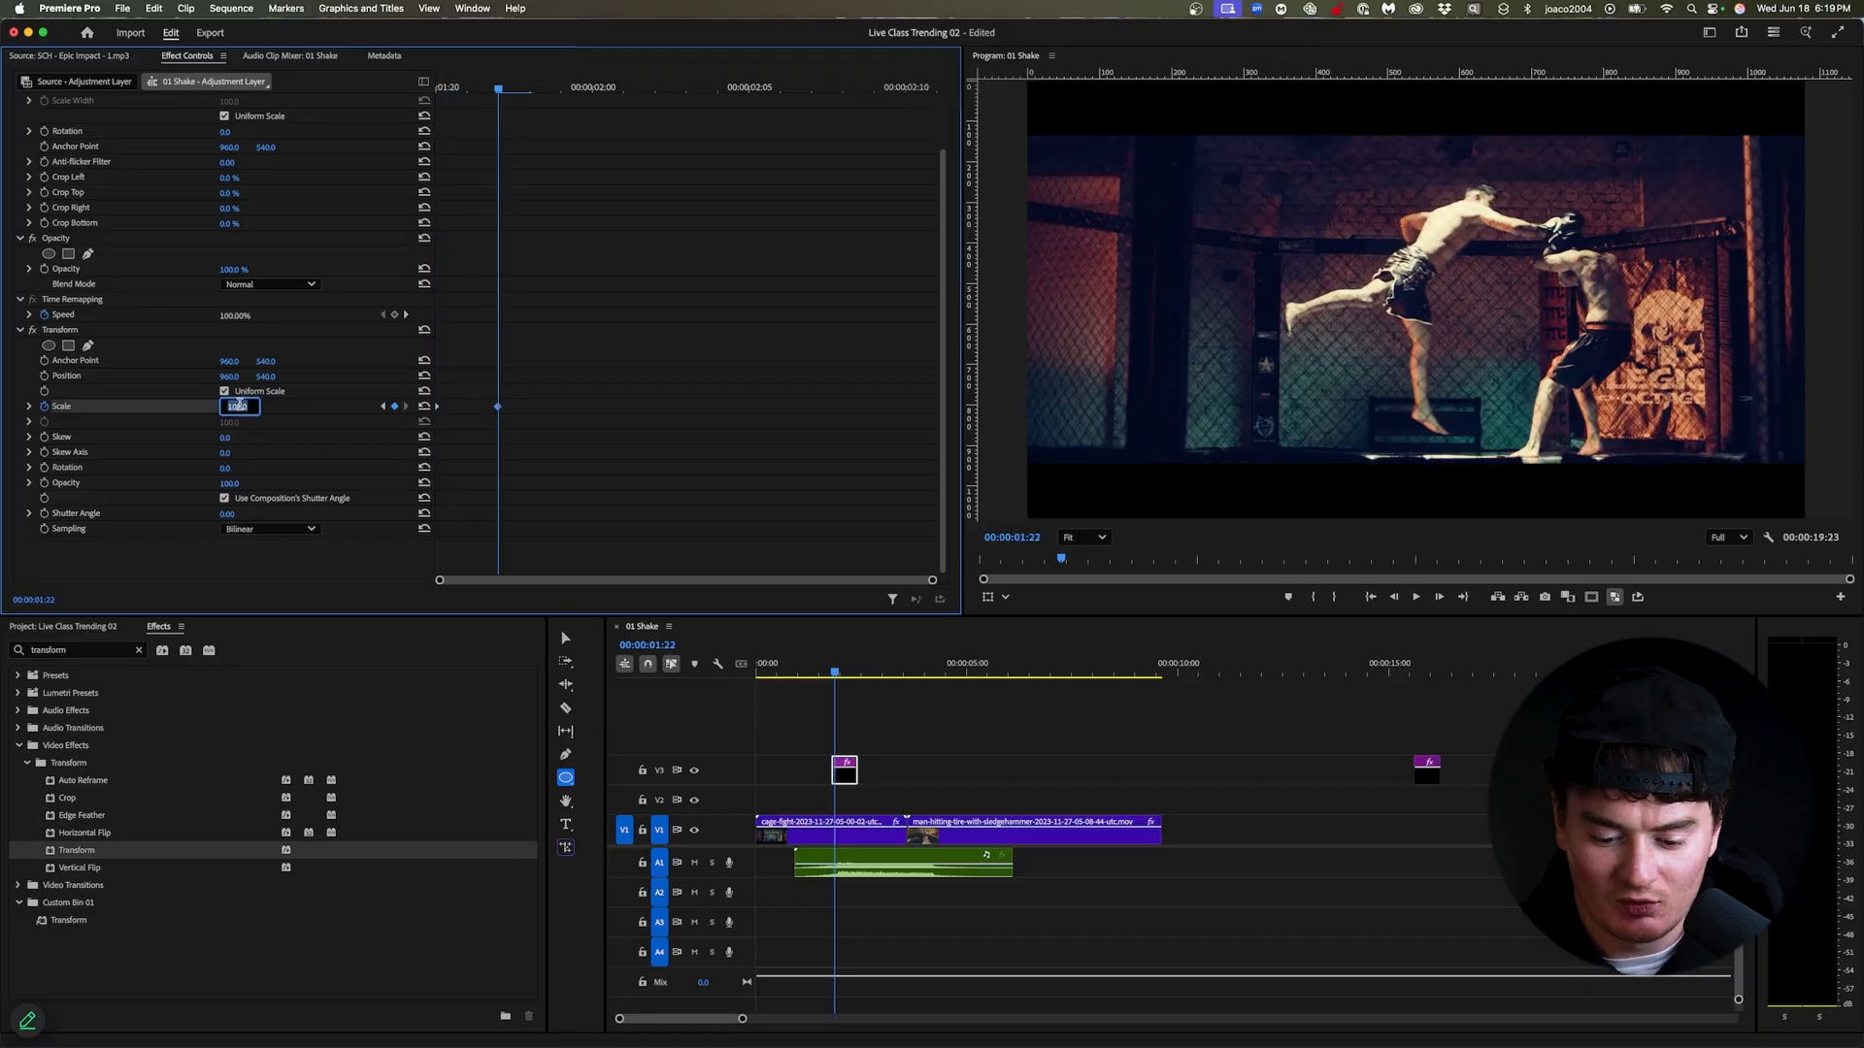
pyautogui.write('120')
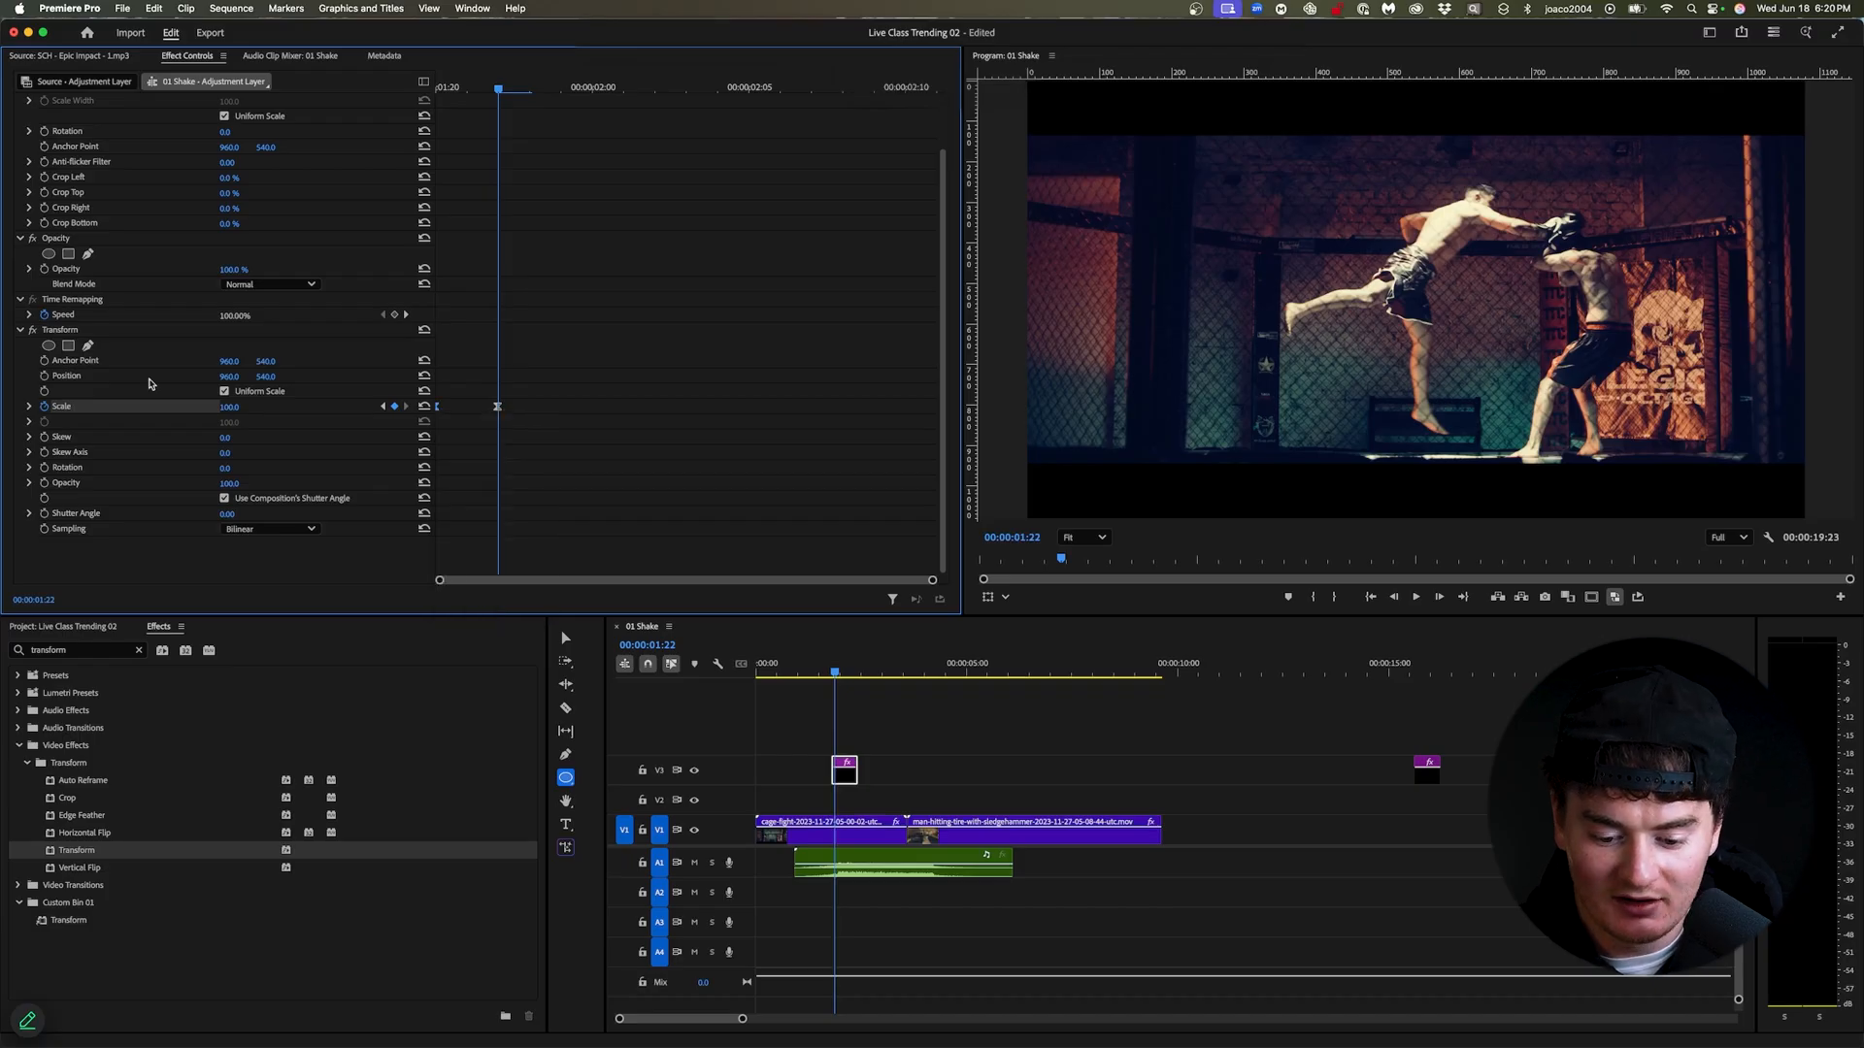
pyautogui.click(29, 406)
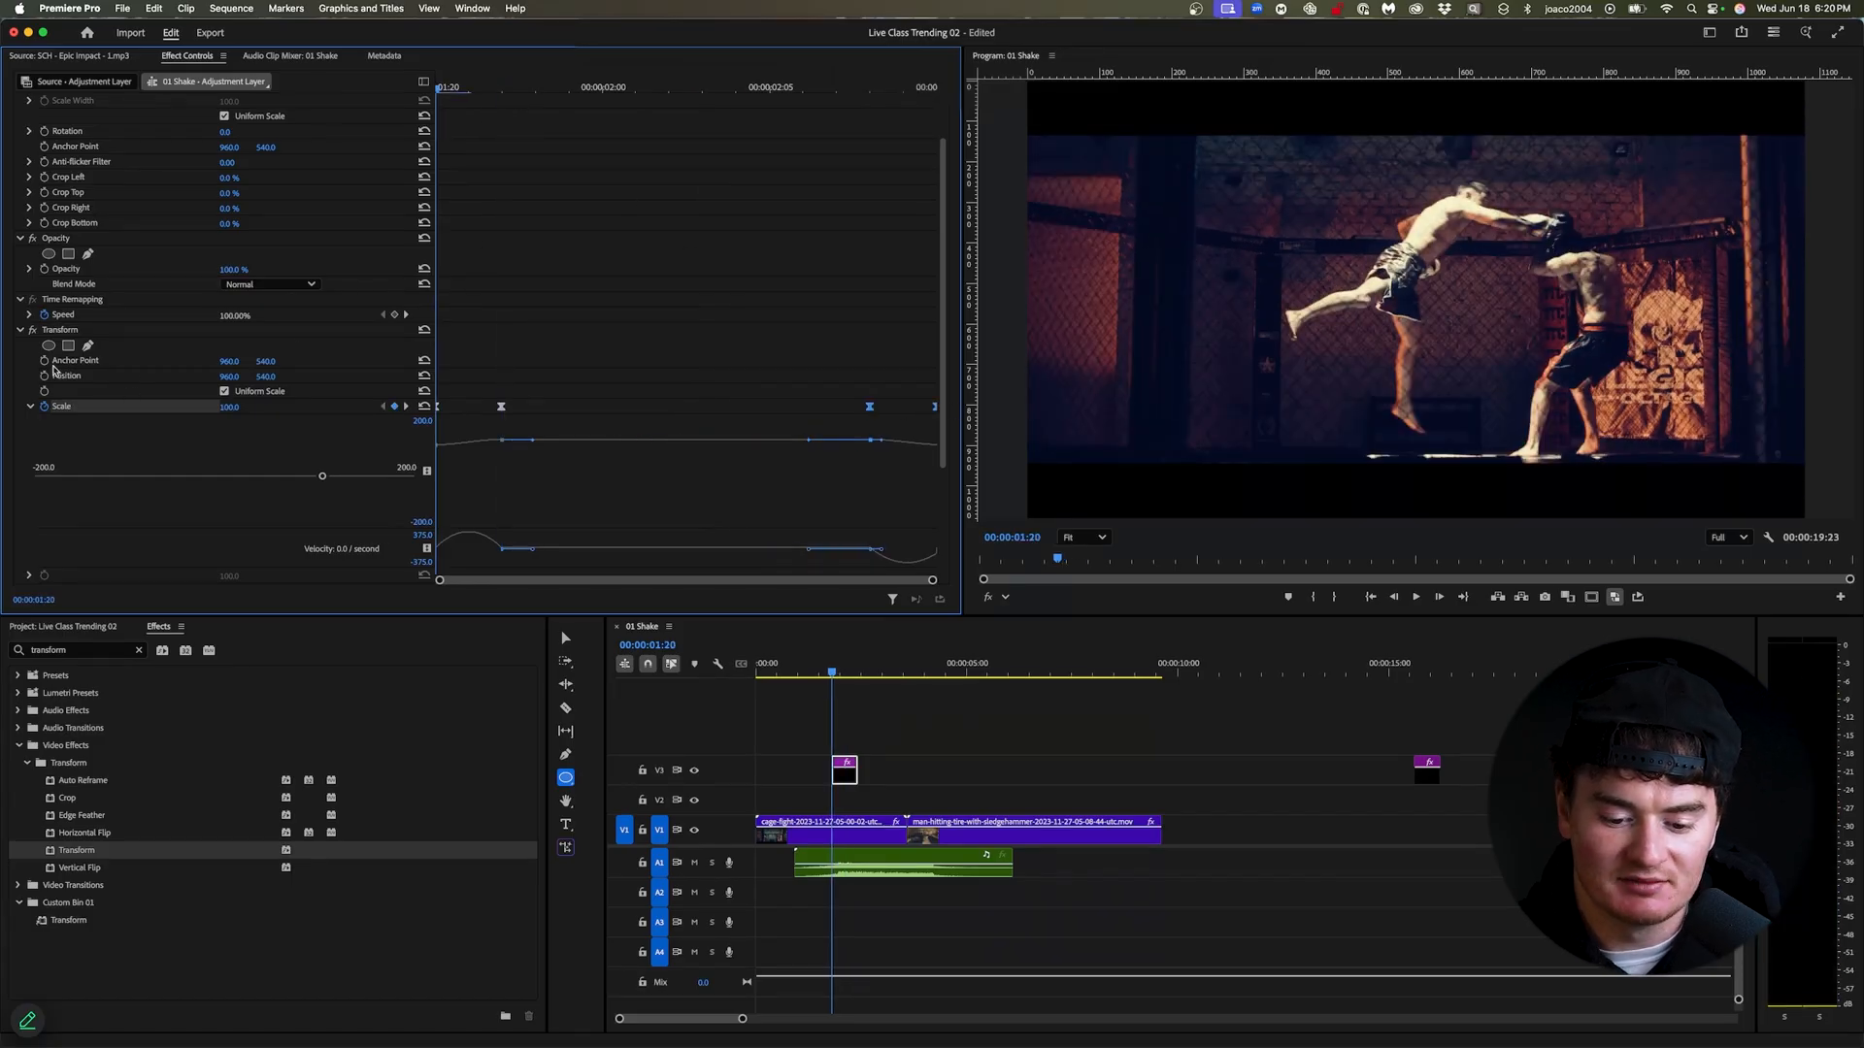
# Start keyframing Transform Position and apply Ease Out to the keyframes.
pyautogui.click(46, 381)
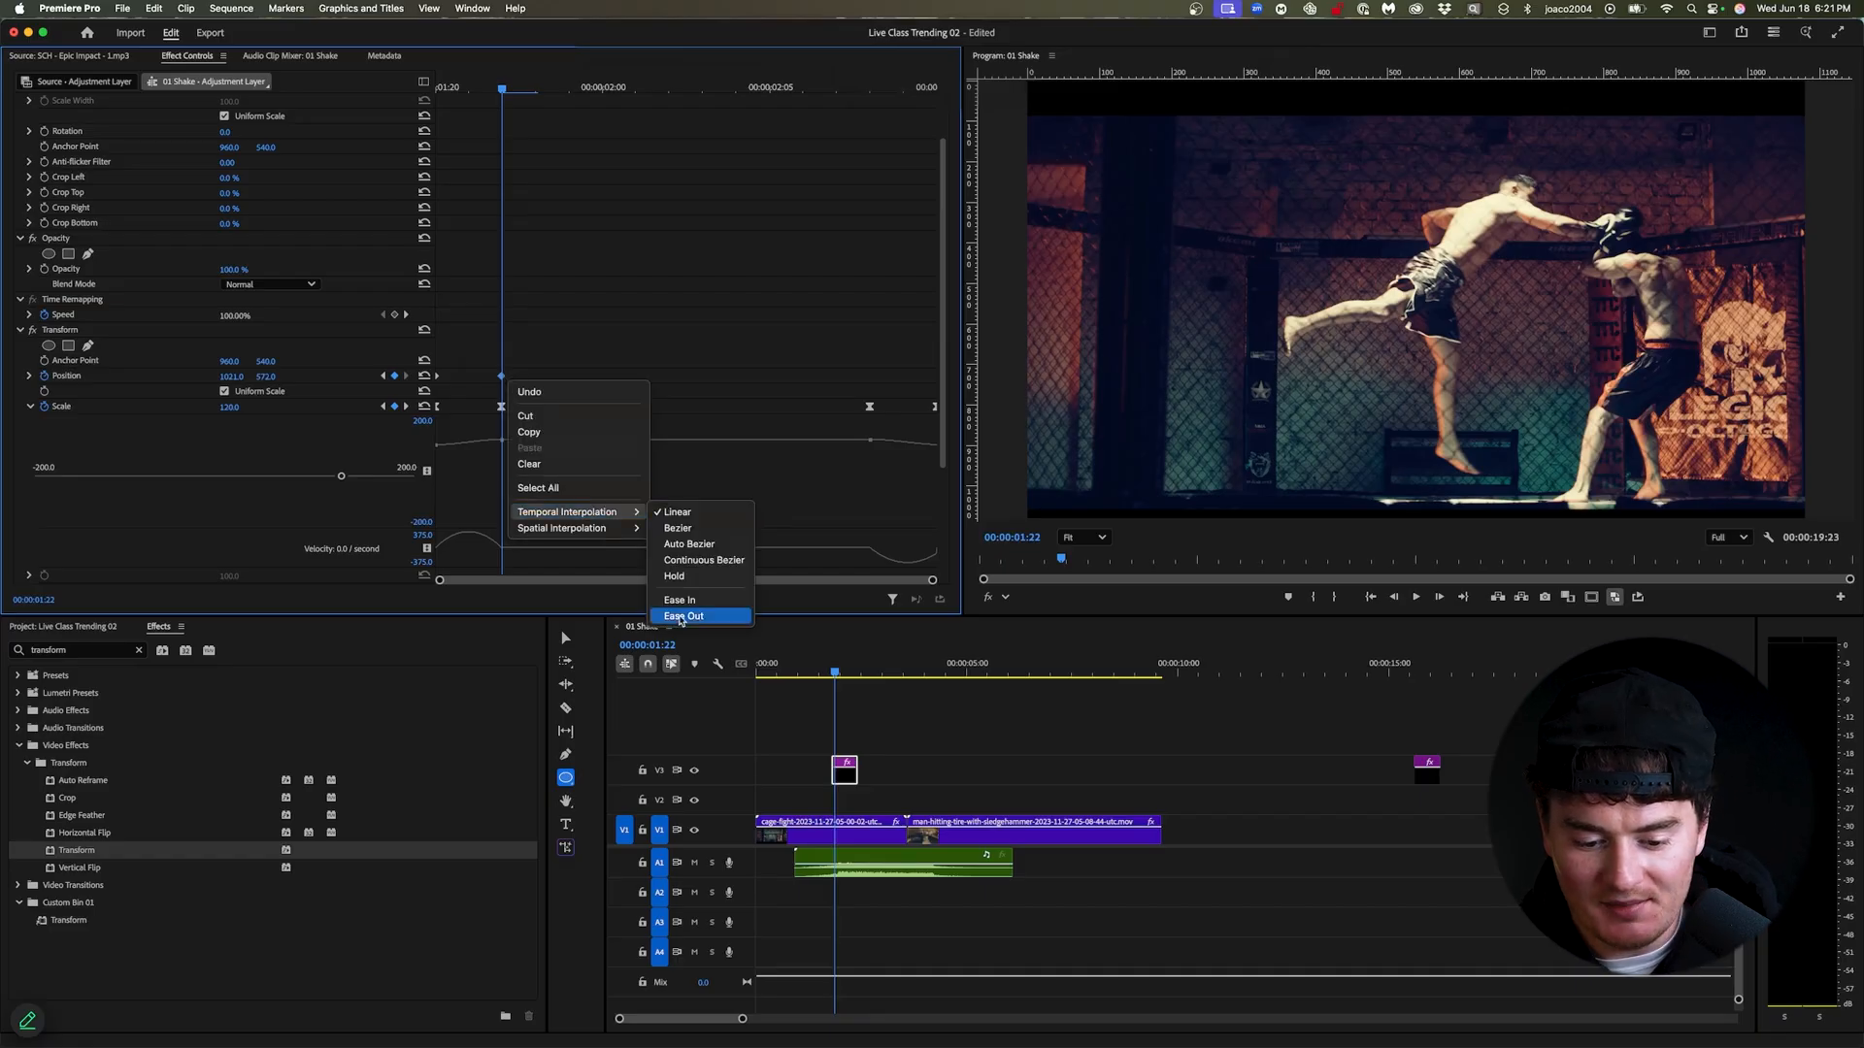
pyautogui.click(684, 616)
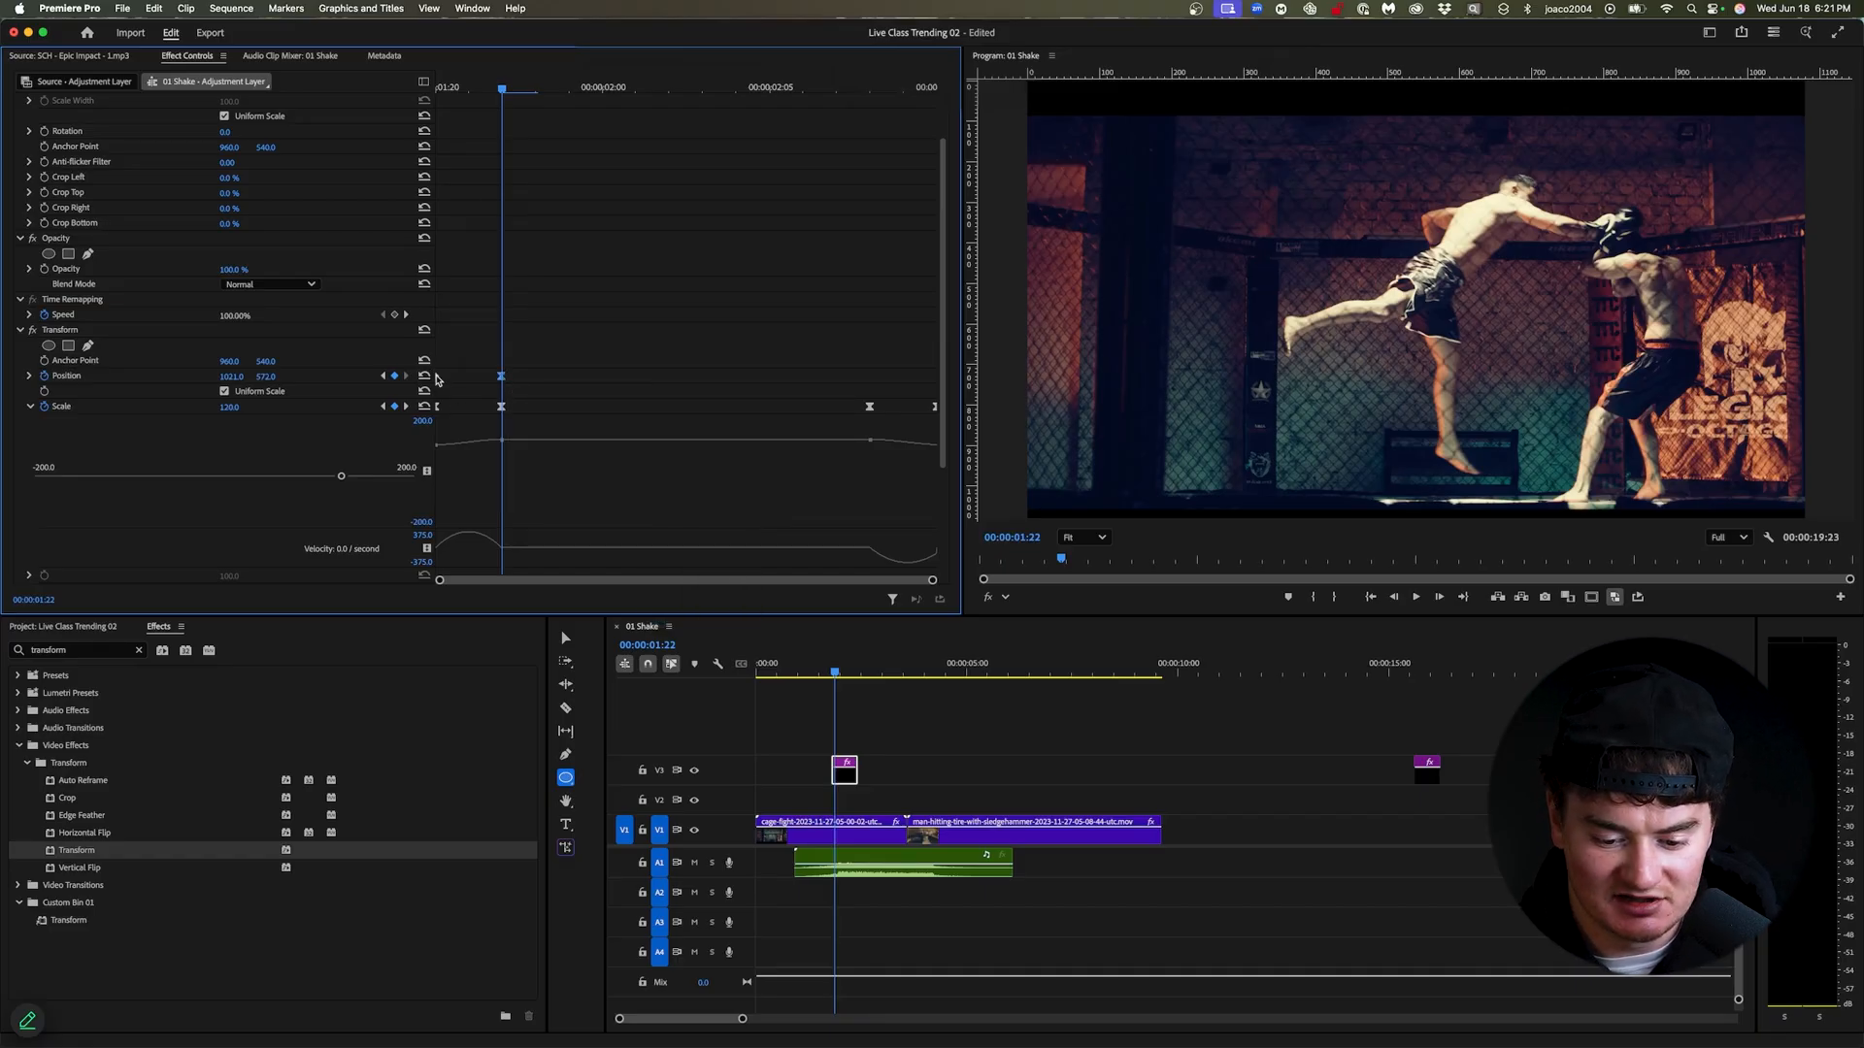
pyautogui.rightClick(501, 376)
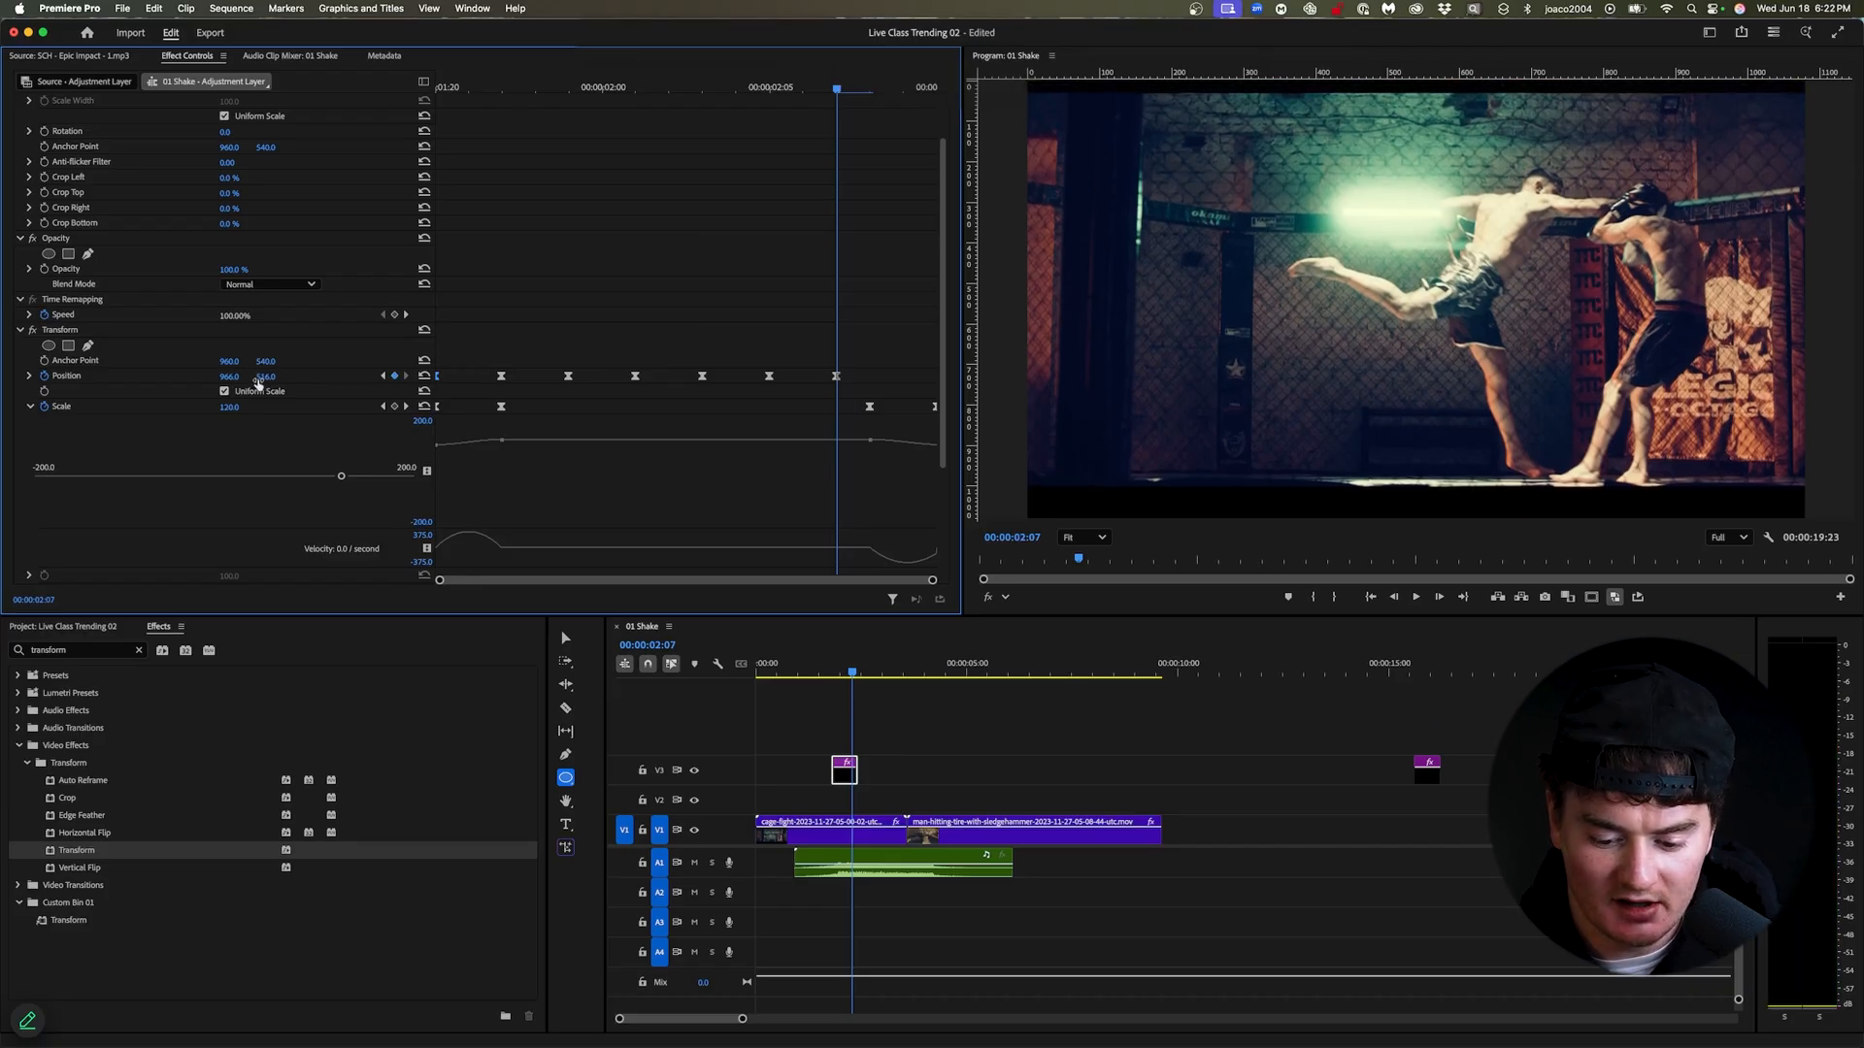
# Return the final Position keyframe to the centred 960, 540.
pyautogui.doubleClick(229, 376)
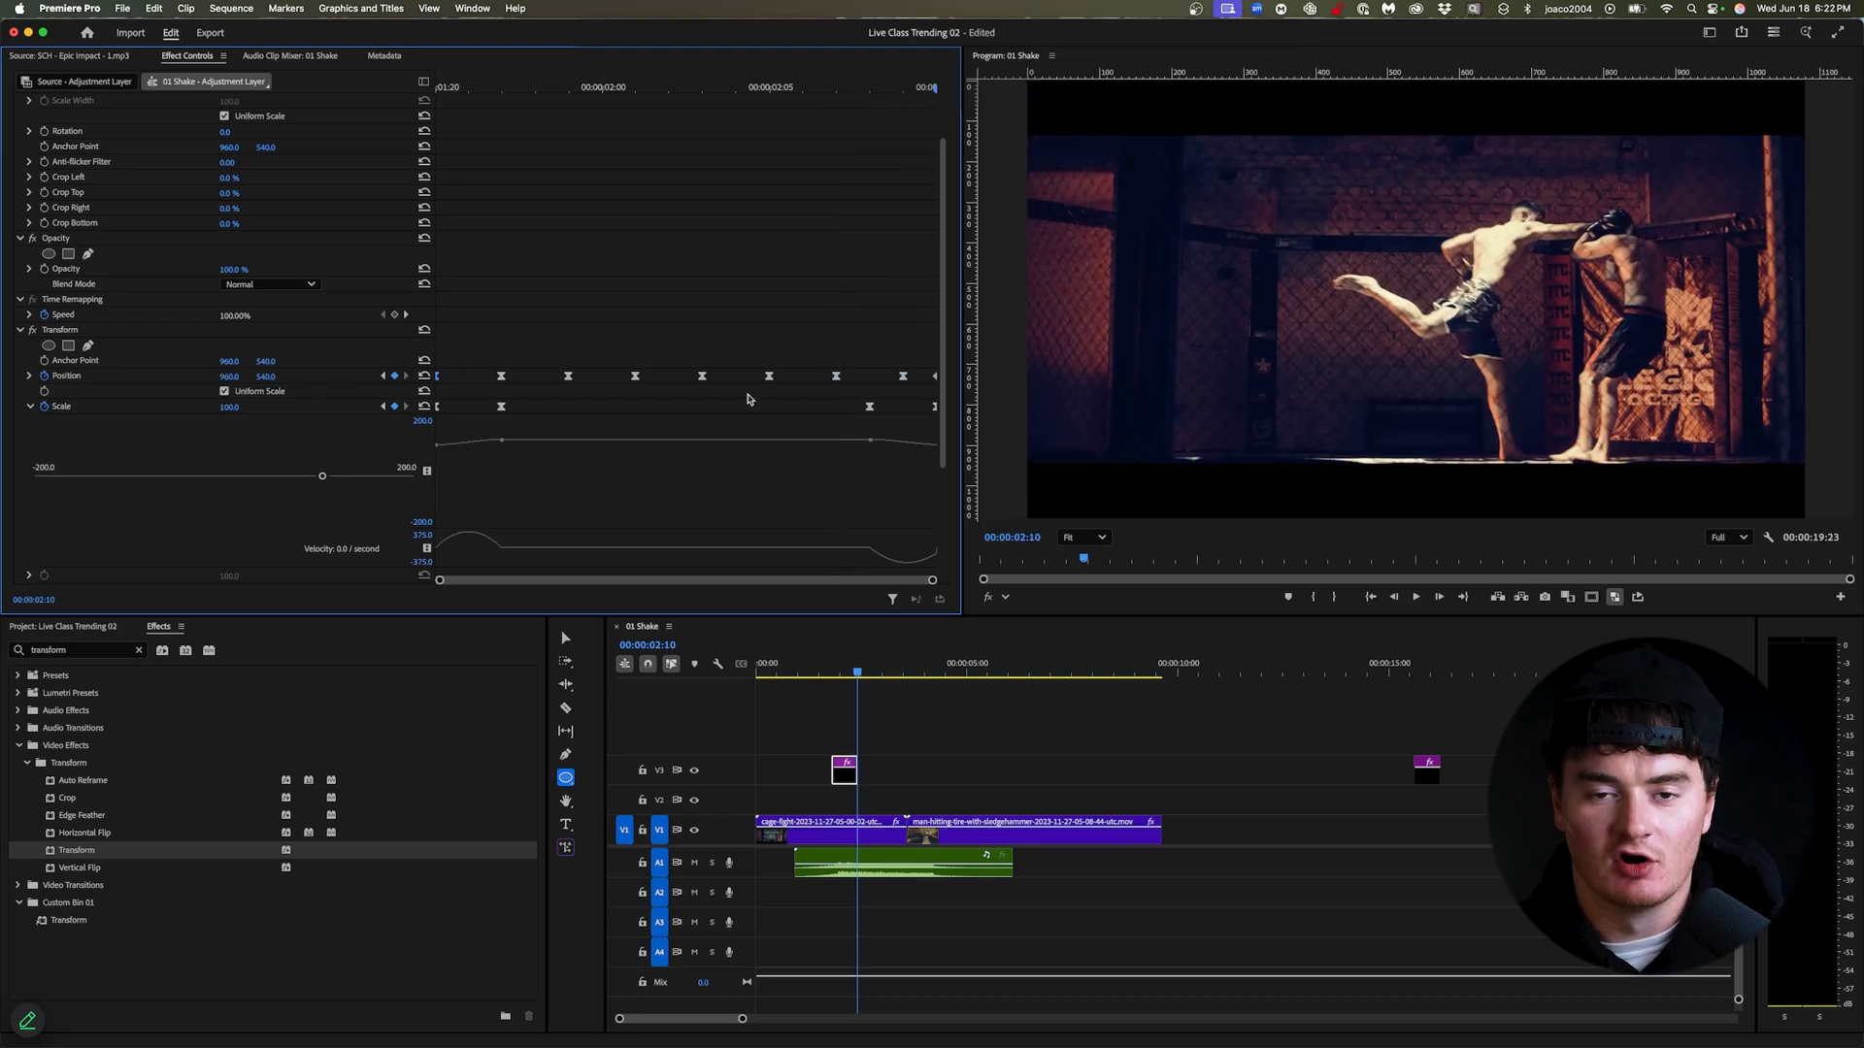
pyautogui.moveTo(1036, 598)
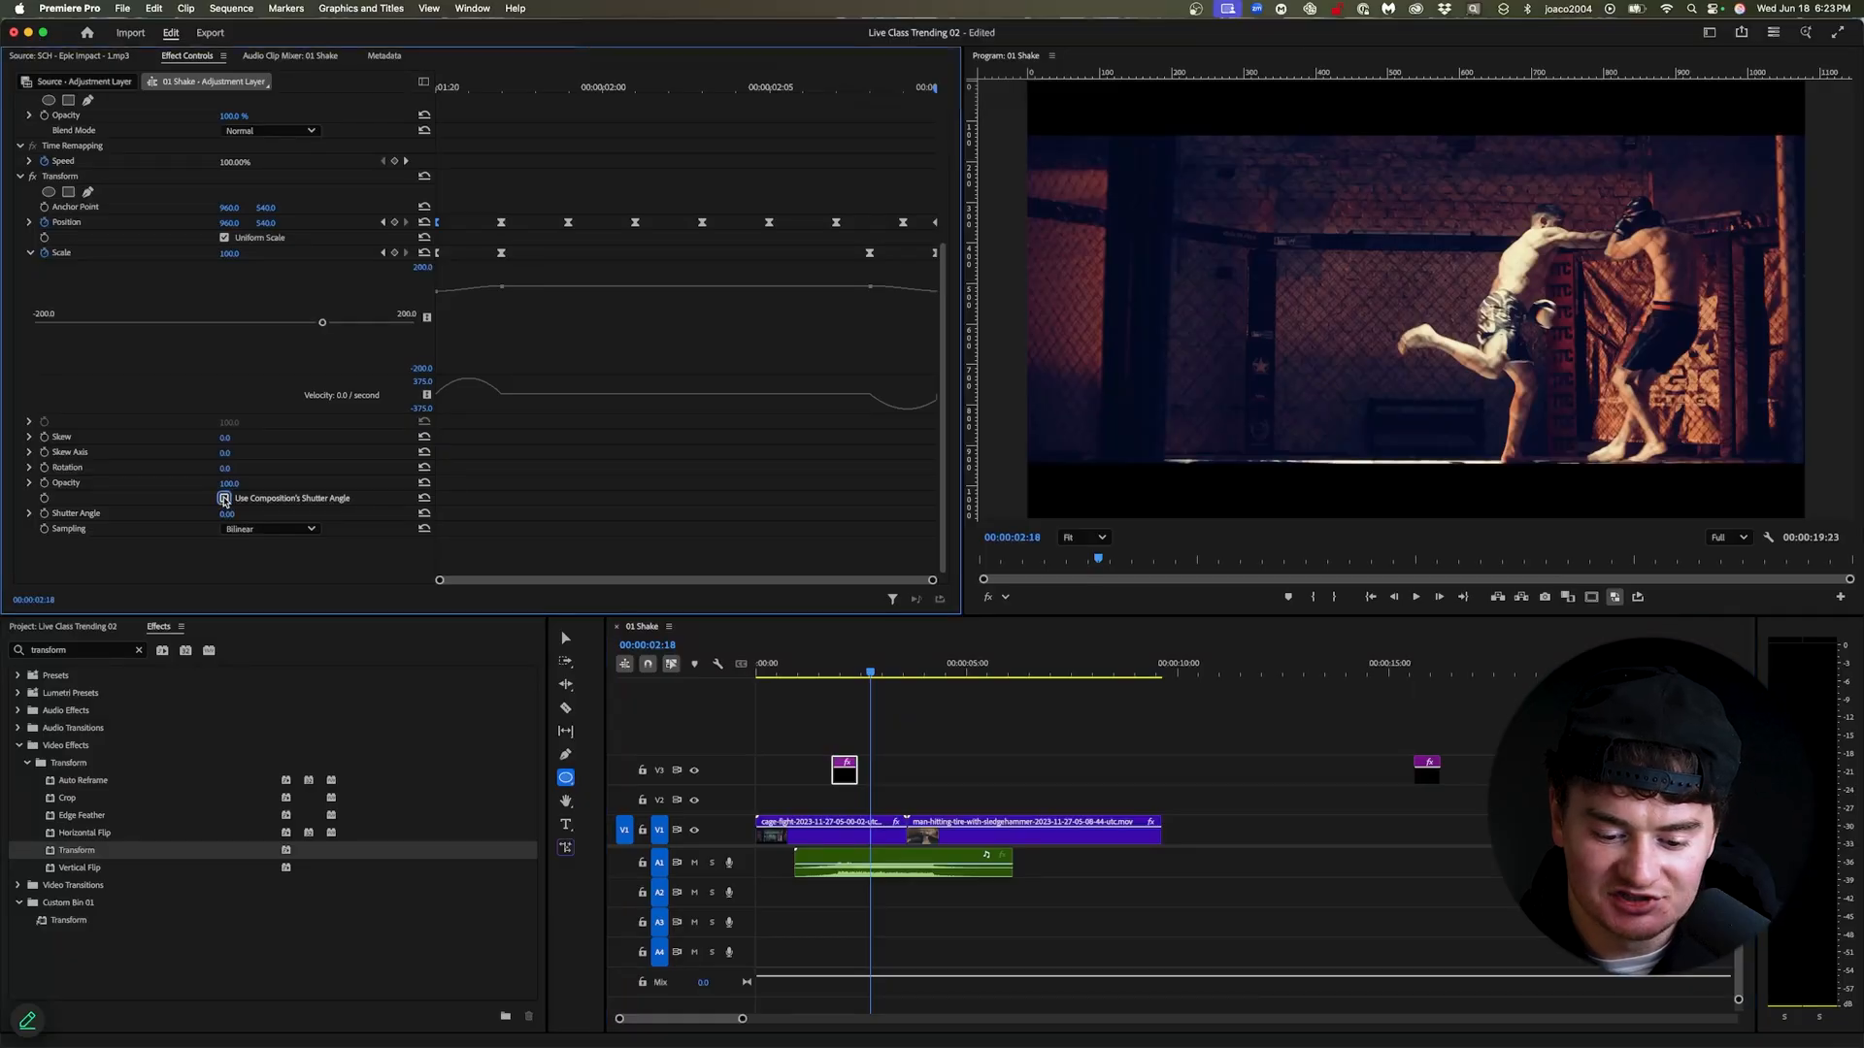
# Set a custom 360 shutter angle and copy the shake layer to about 00:00:05:00 on V5.
pyautogui.click(224, 498)
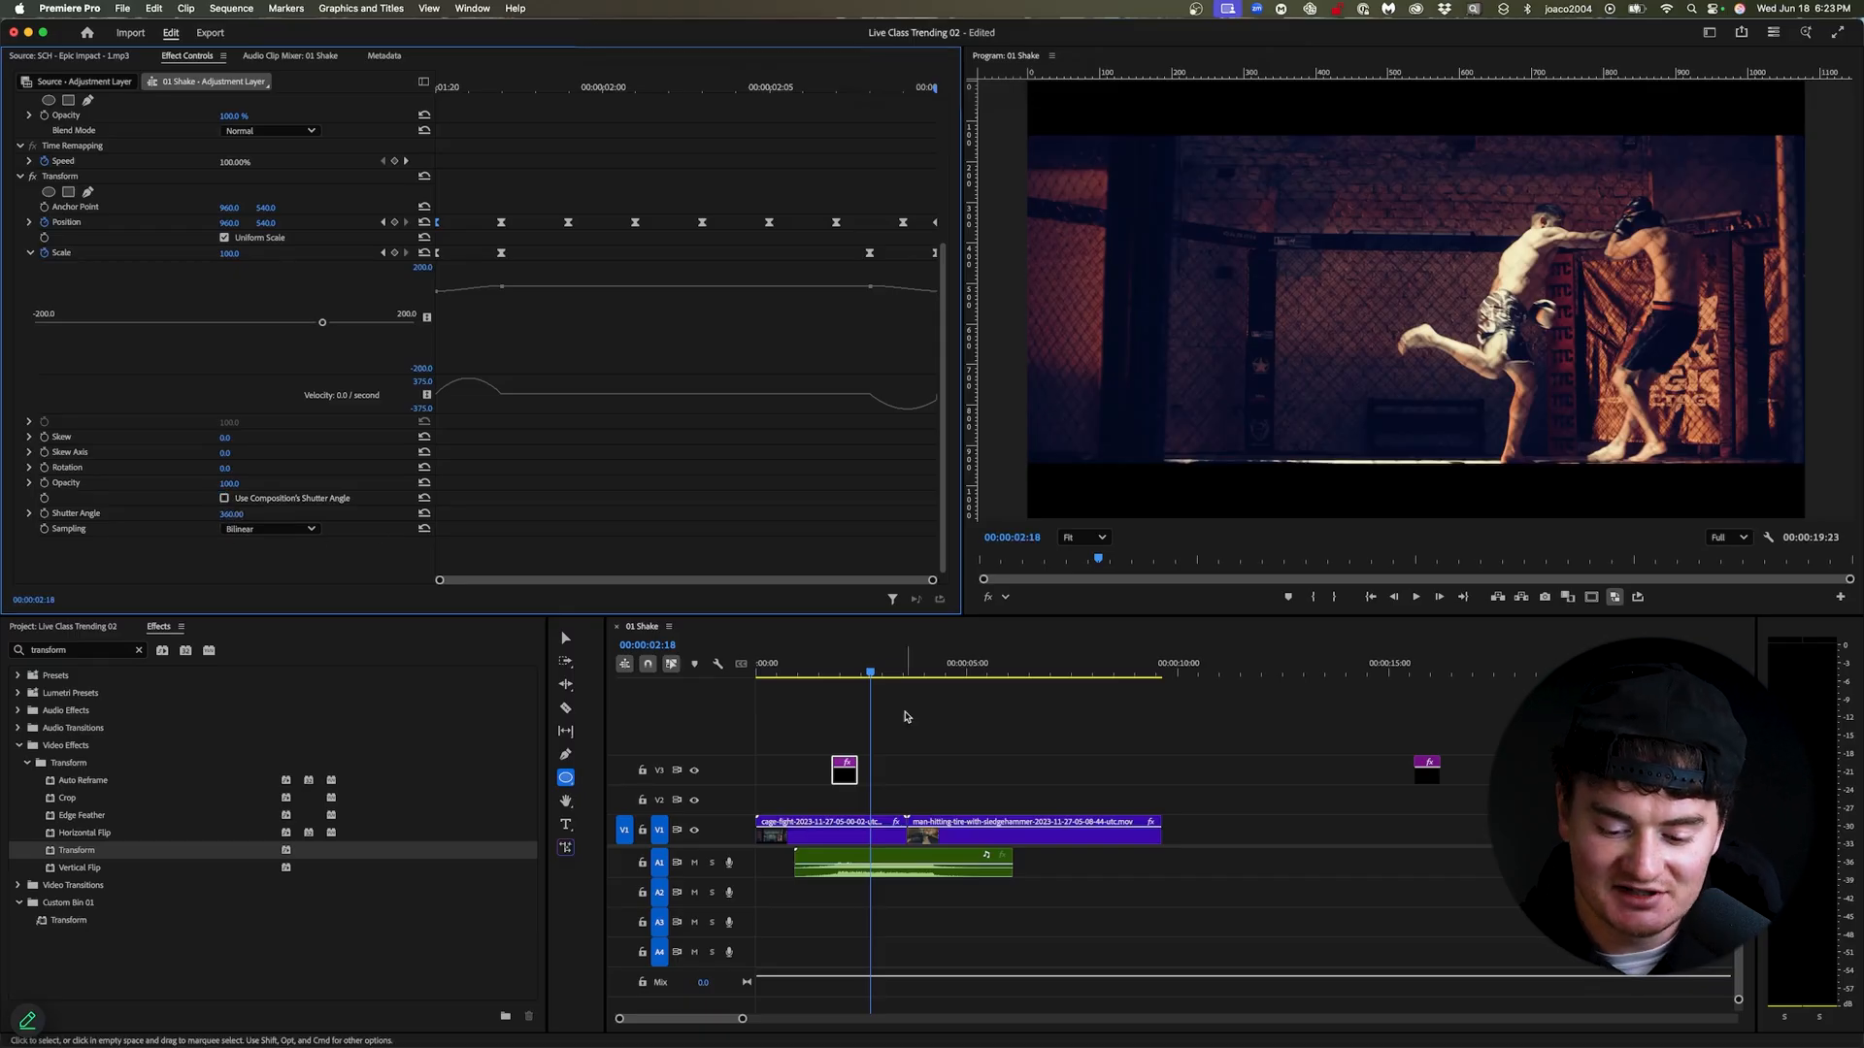
pyautogui.click(856, 663)
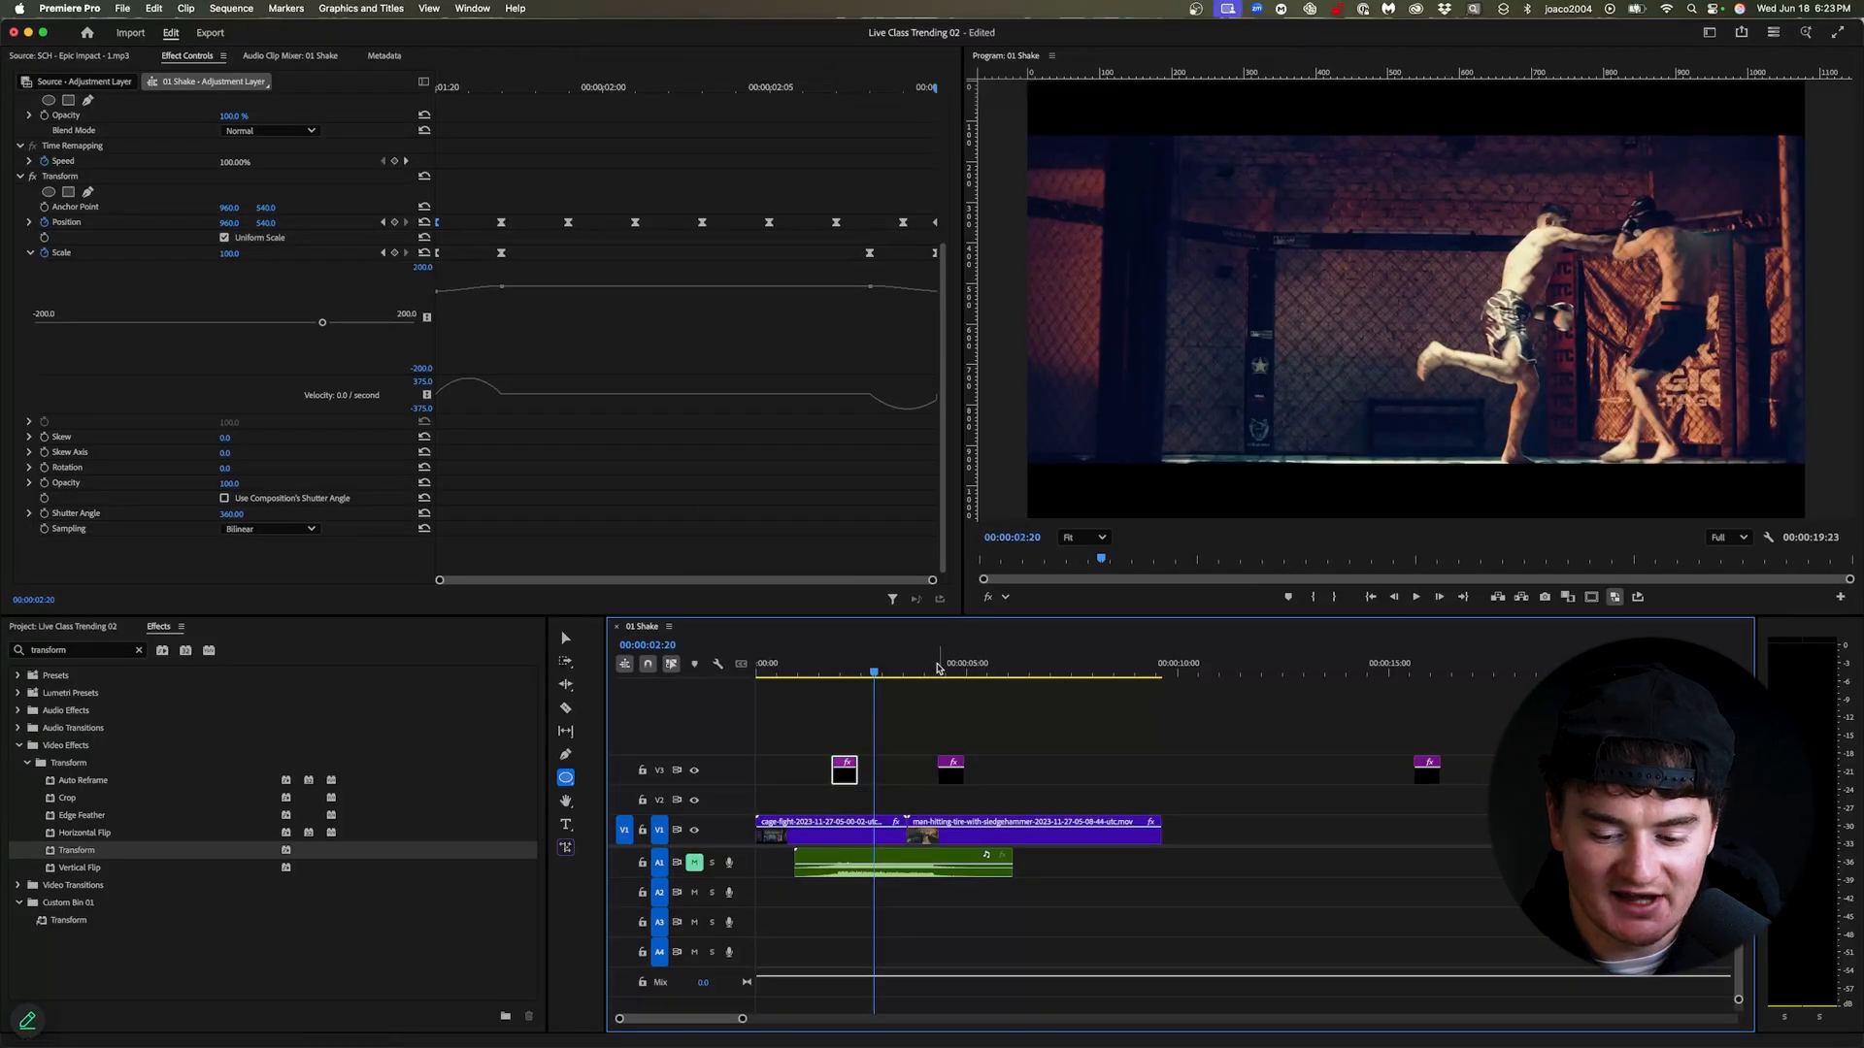
pyautogui.click(974, 663)
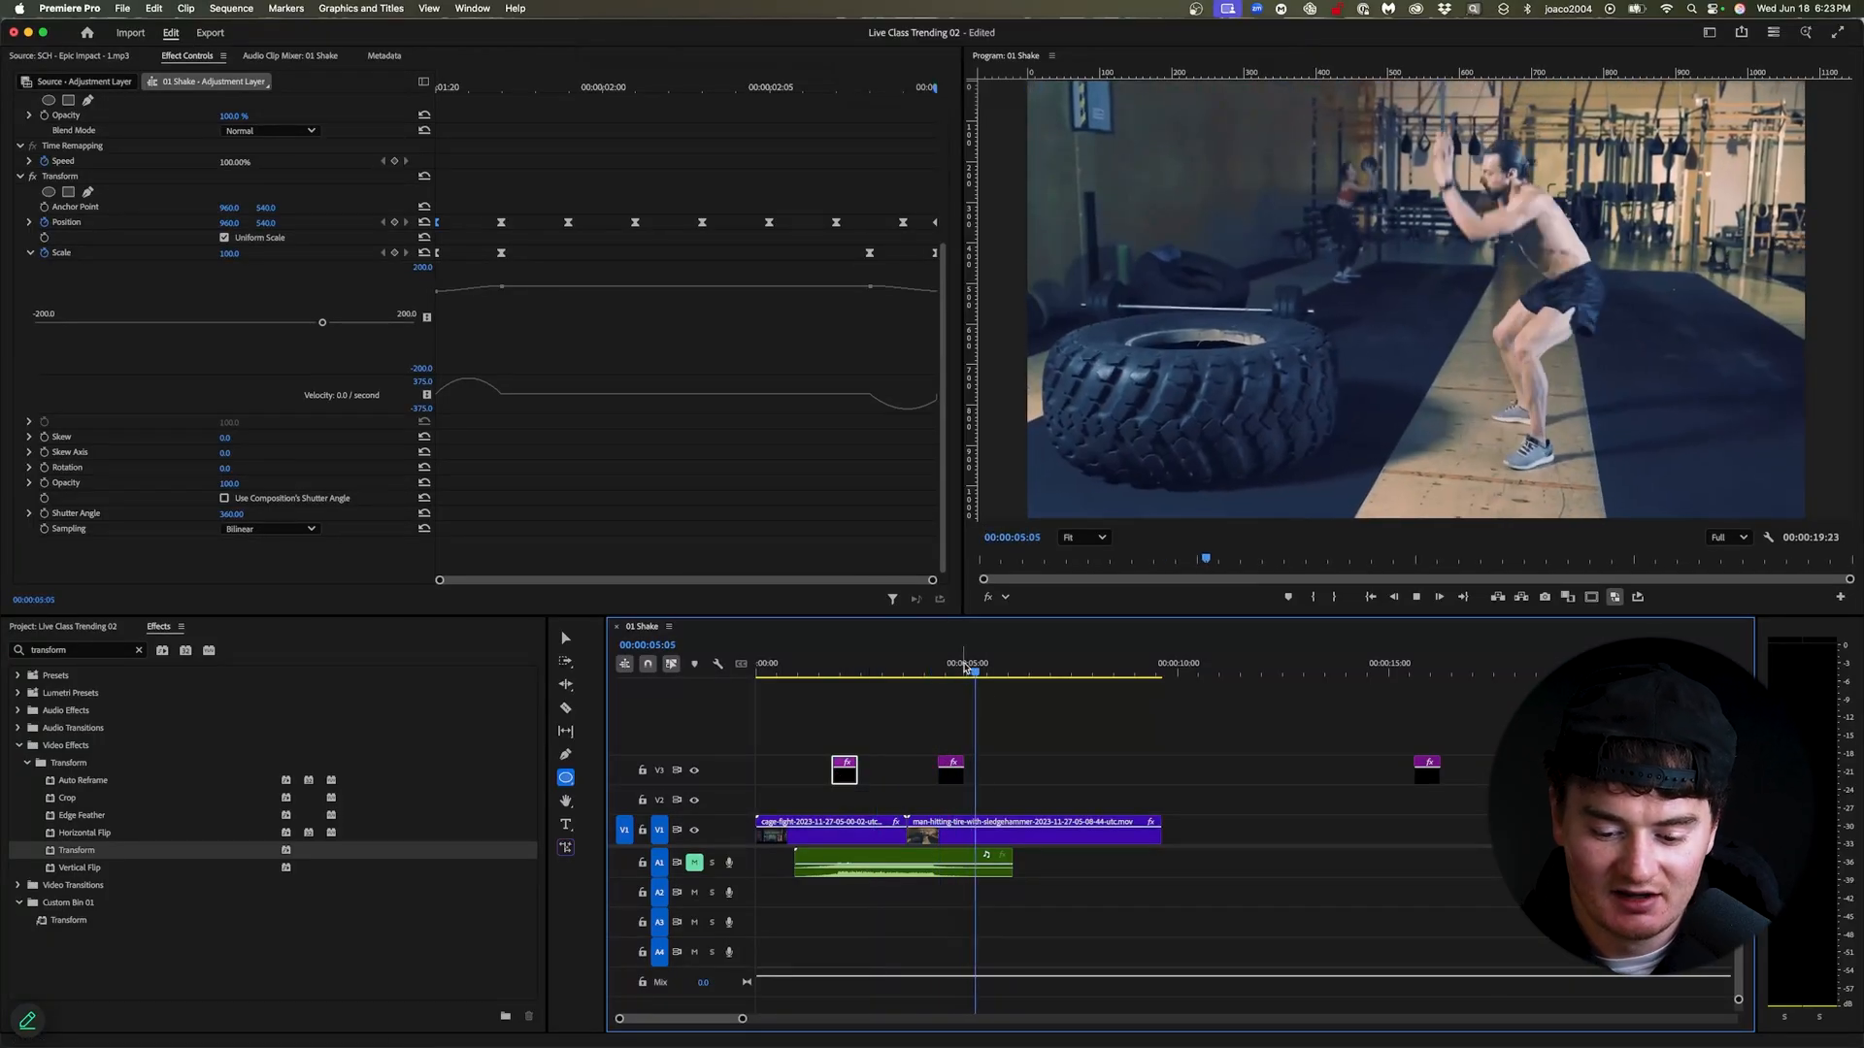